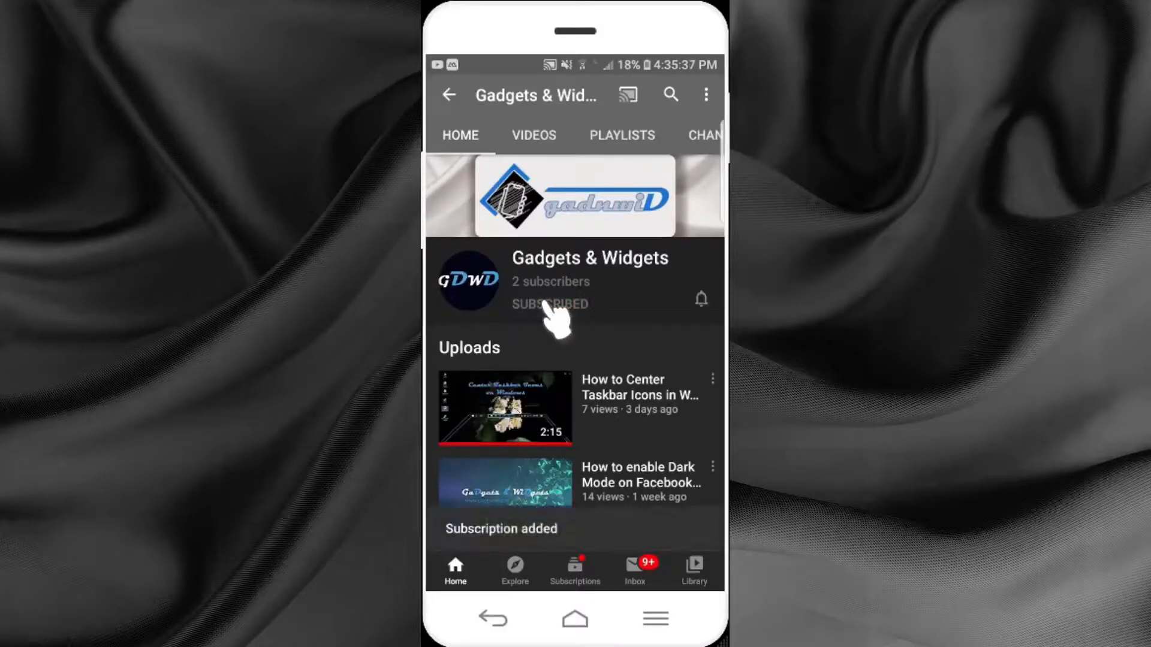
pyautogui.moveTo(713, 311)
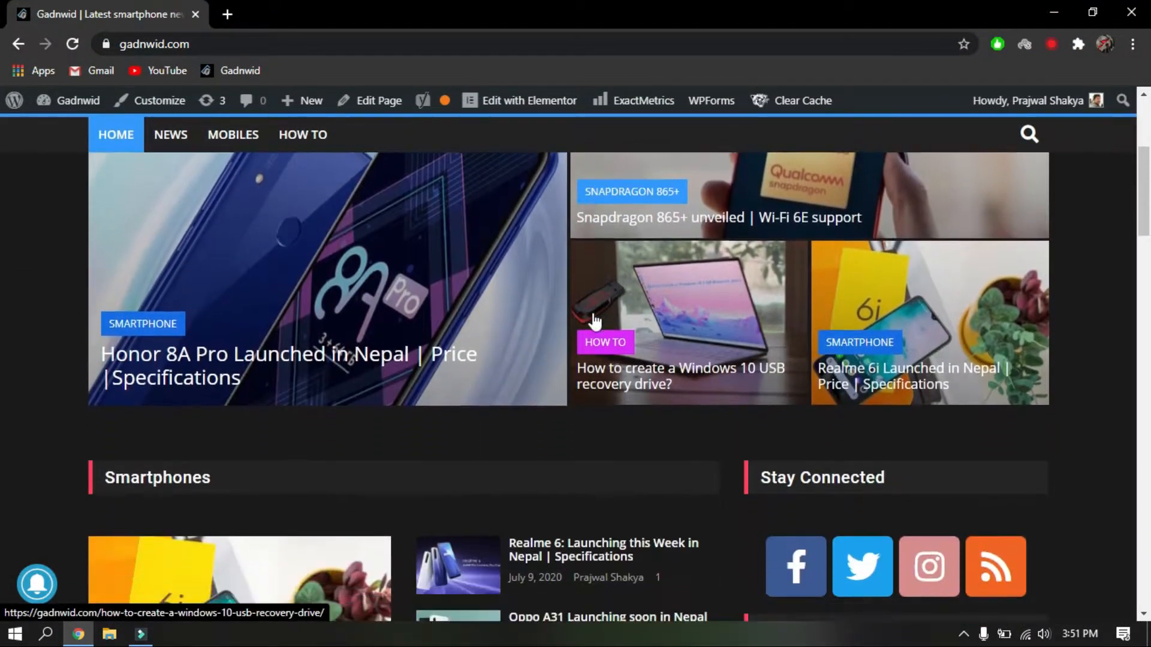
pyautogui.scroll(-3)
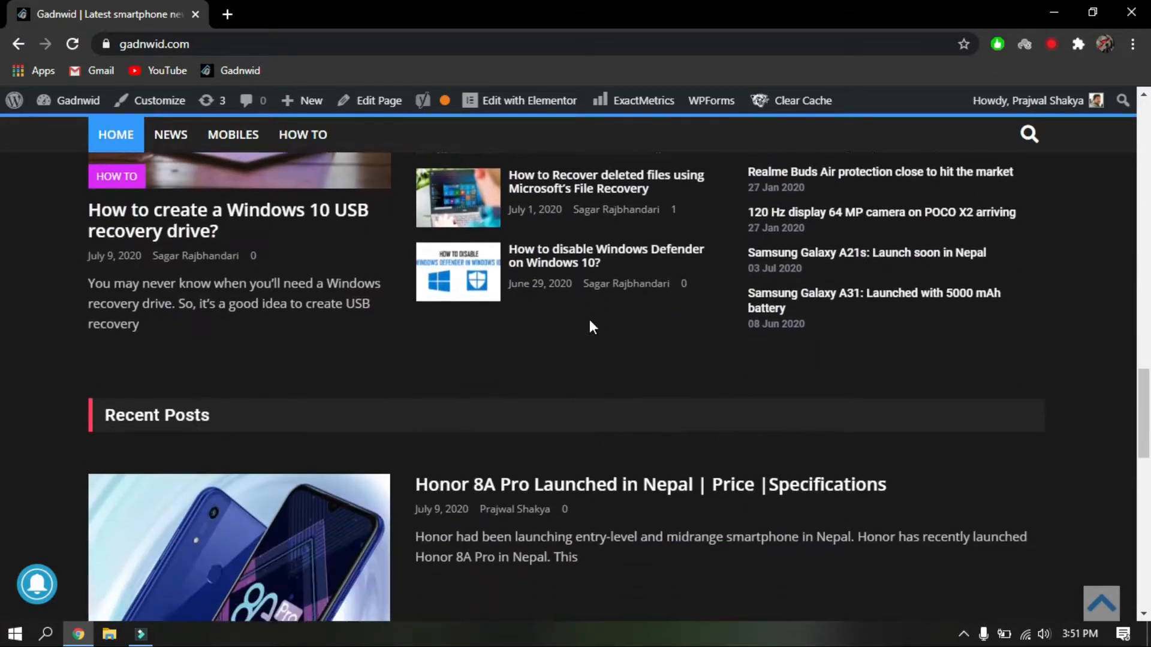
pyautogui.scroll(-3)
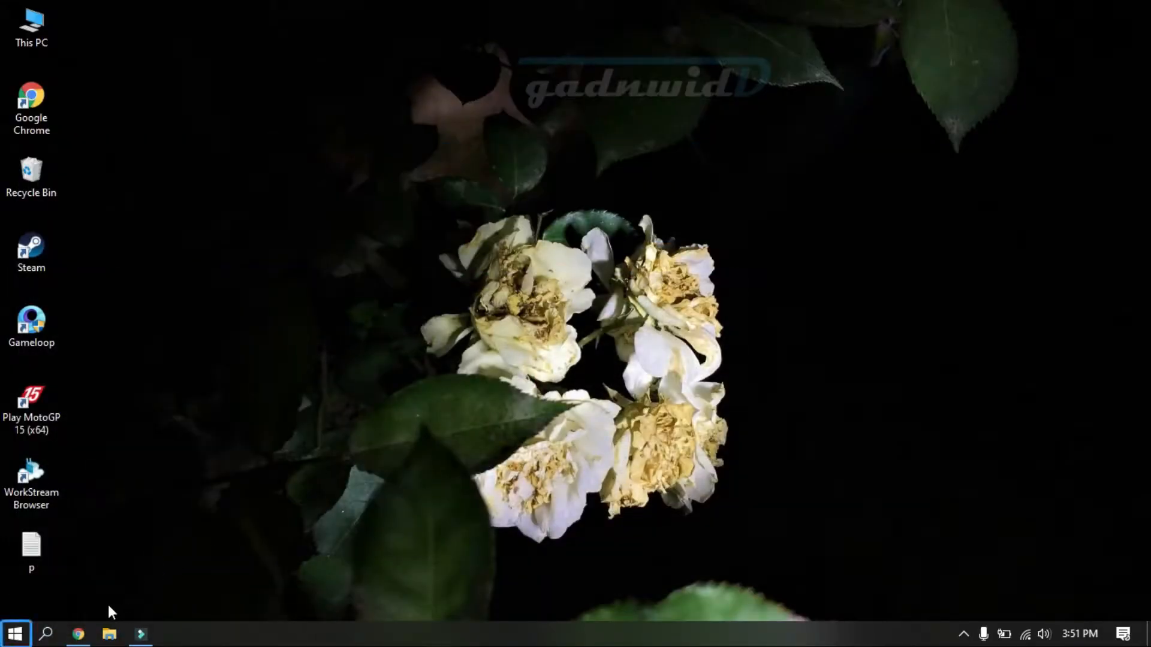
# Step: Open Windows Settings to the Backup page under Update & Security
pyautogui.click(14, 630)
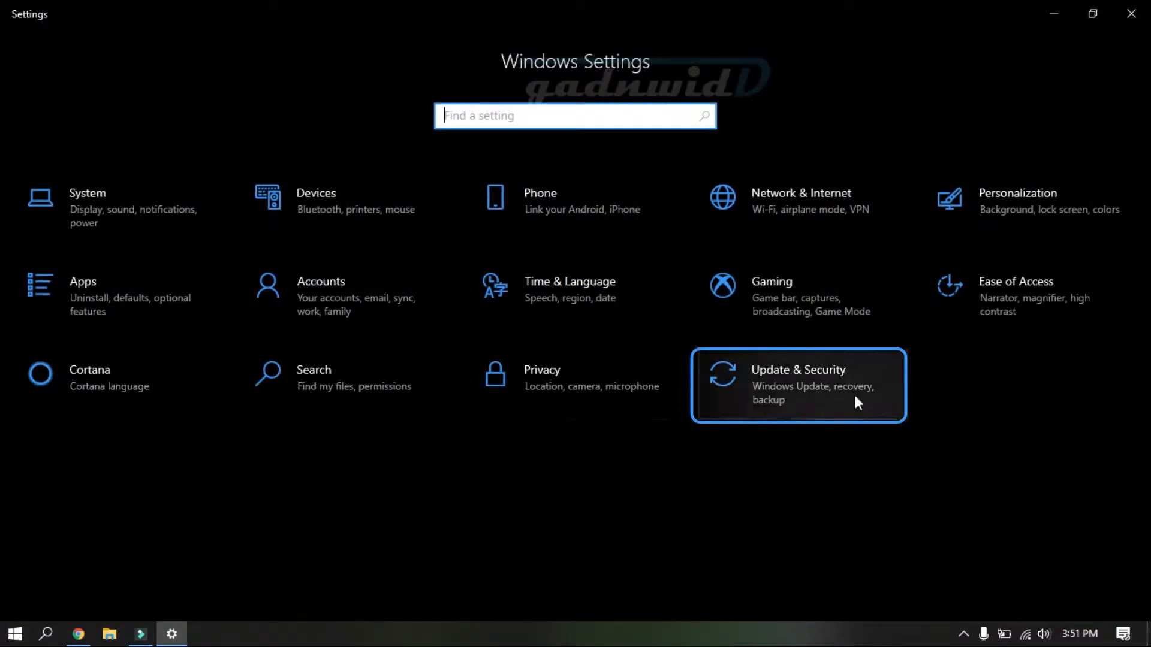
pyautogui.moveTo(805, 395)
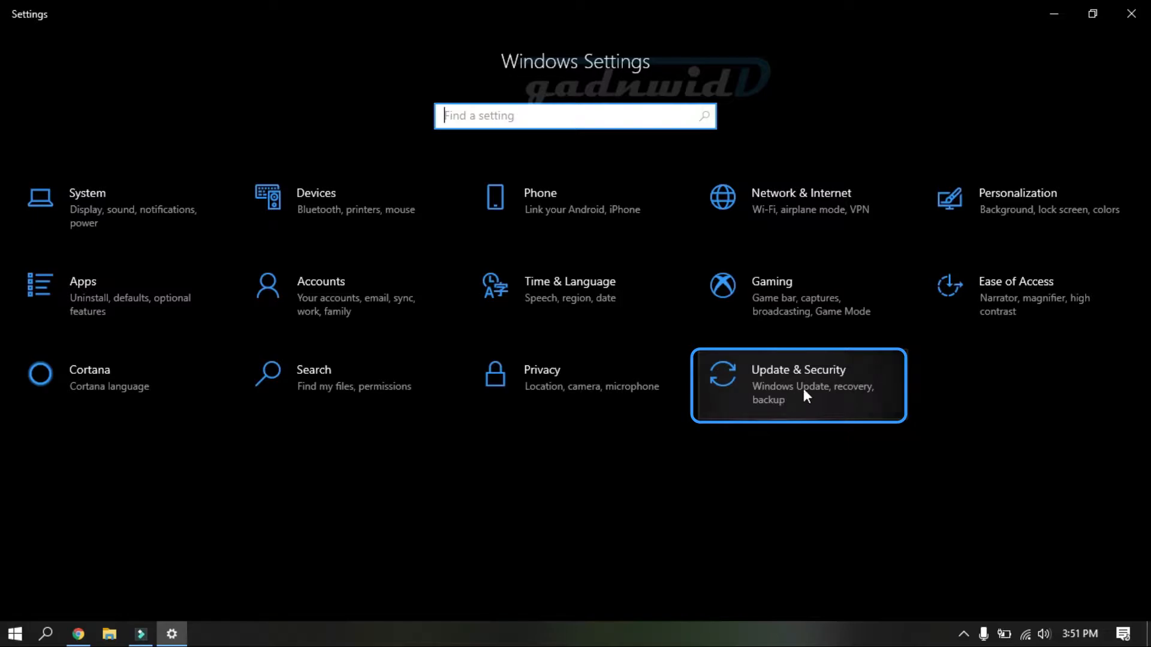
pyautogui.click(799, 386)
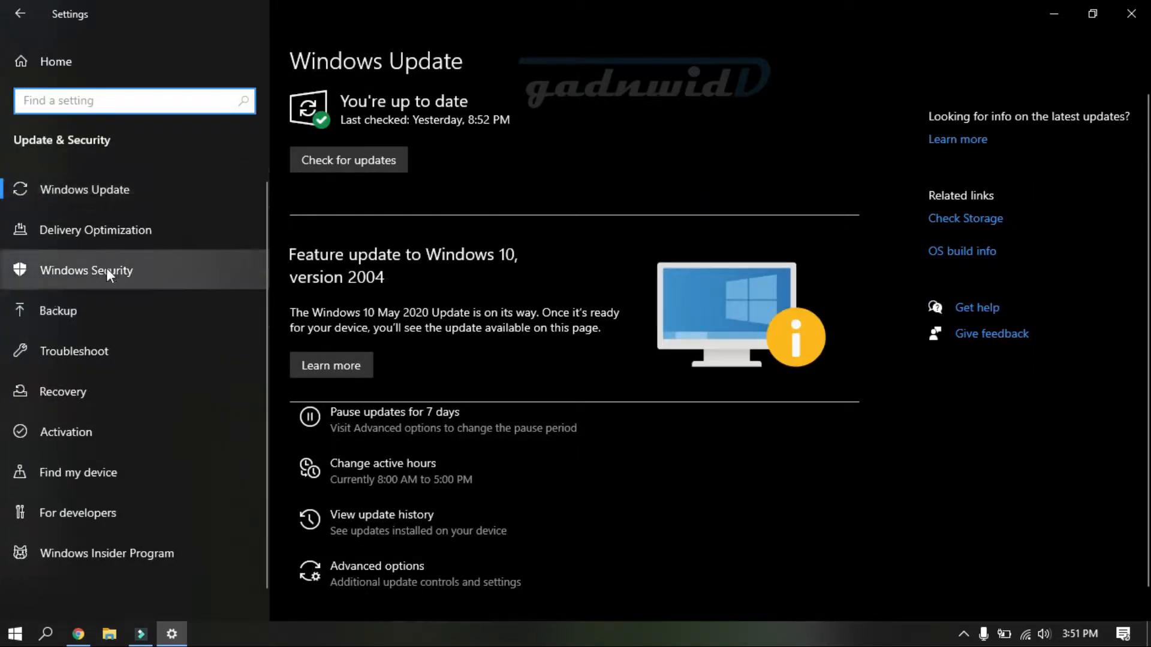
pyautogui.click(58, 311)
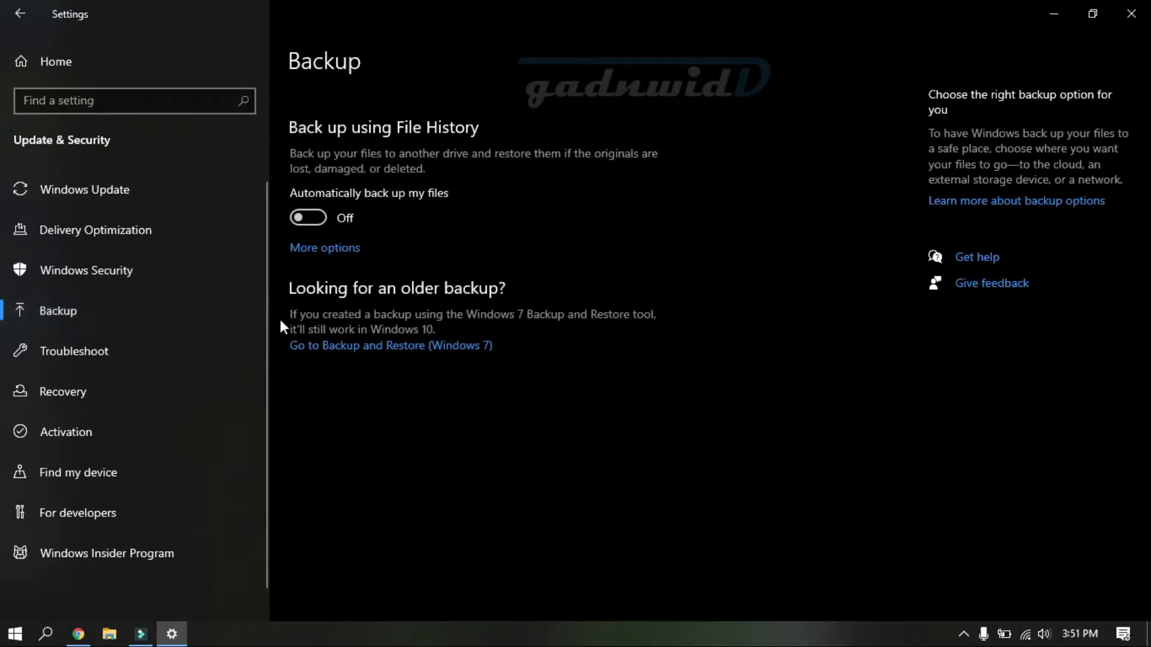
pyautogui.moveTo(333, 335)
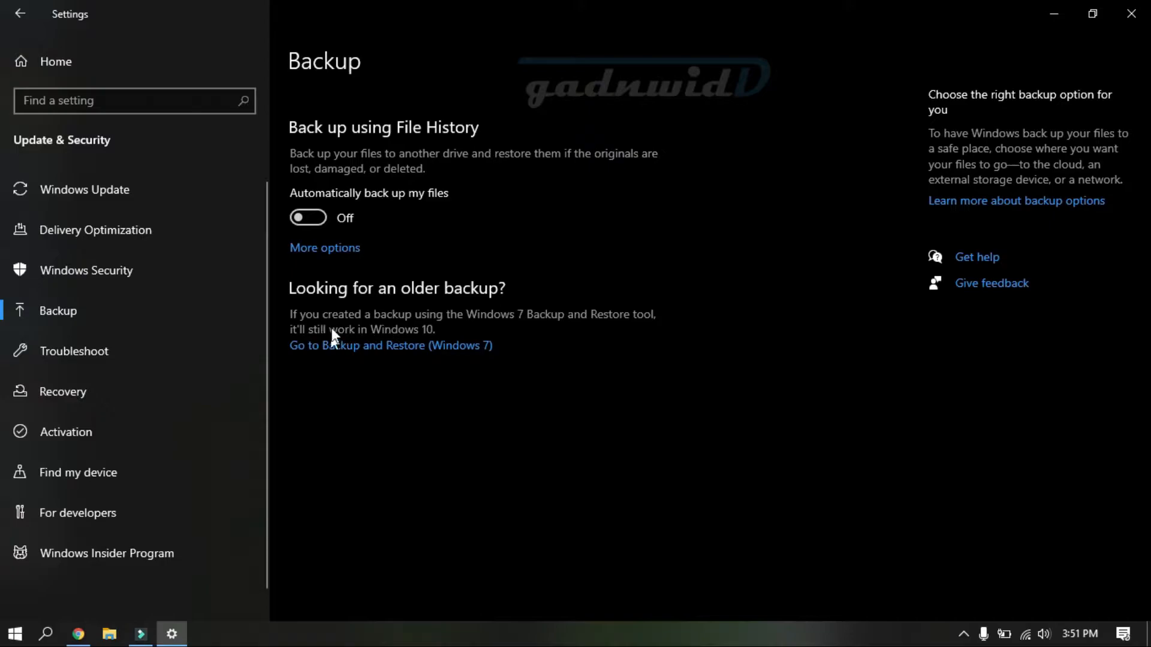
pyautogui.moveTo(287, 334)
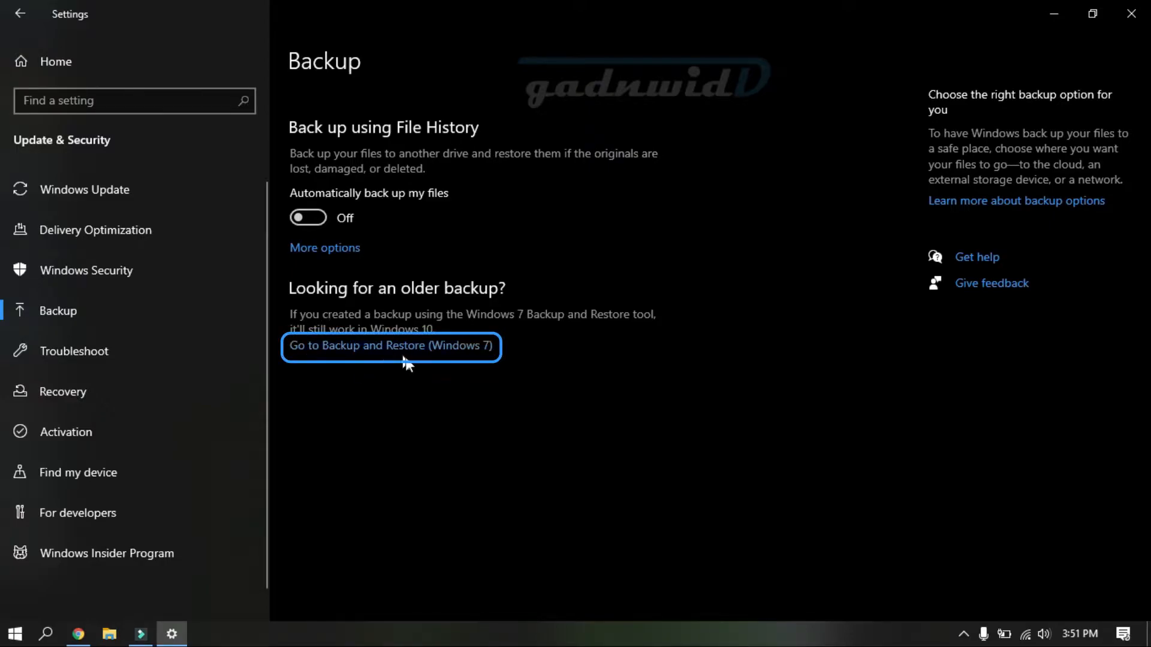
# Step: Go from the Backup settings page to Backup and Restore (Windows 7)
pyautogui.click(390, 346)
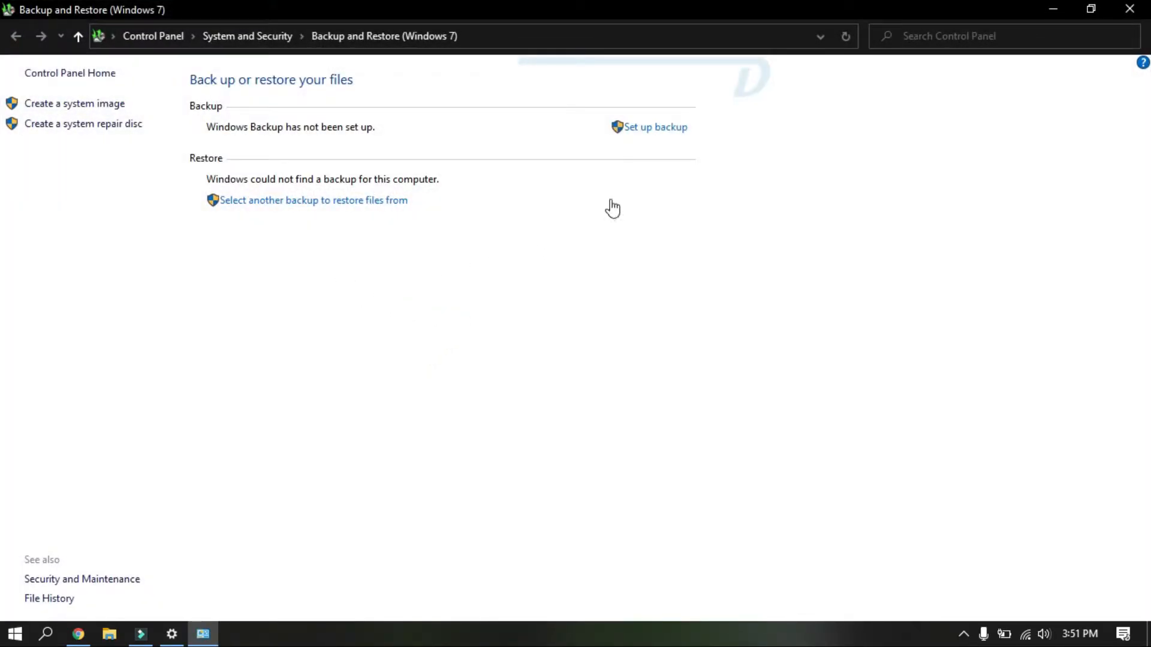
pyautogui.click(656, 127)
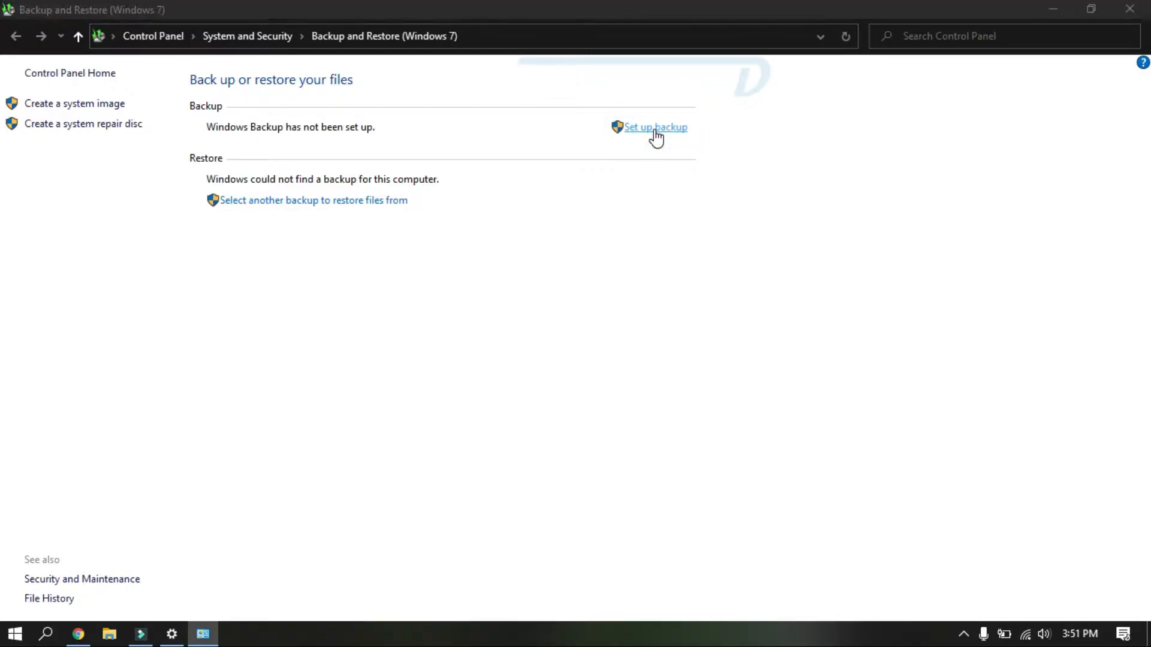
# Step: Start backup setup, refresh the drive list, and pick Removable Drive (I:)
pyautogui.click(655, 126)
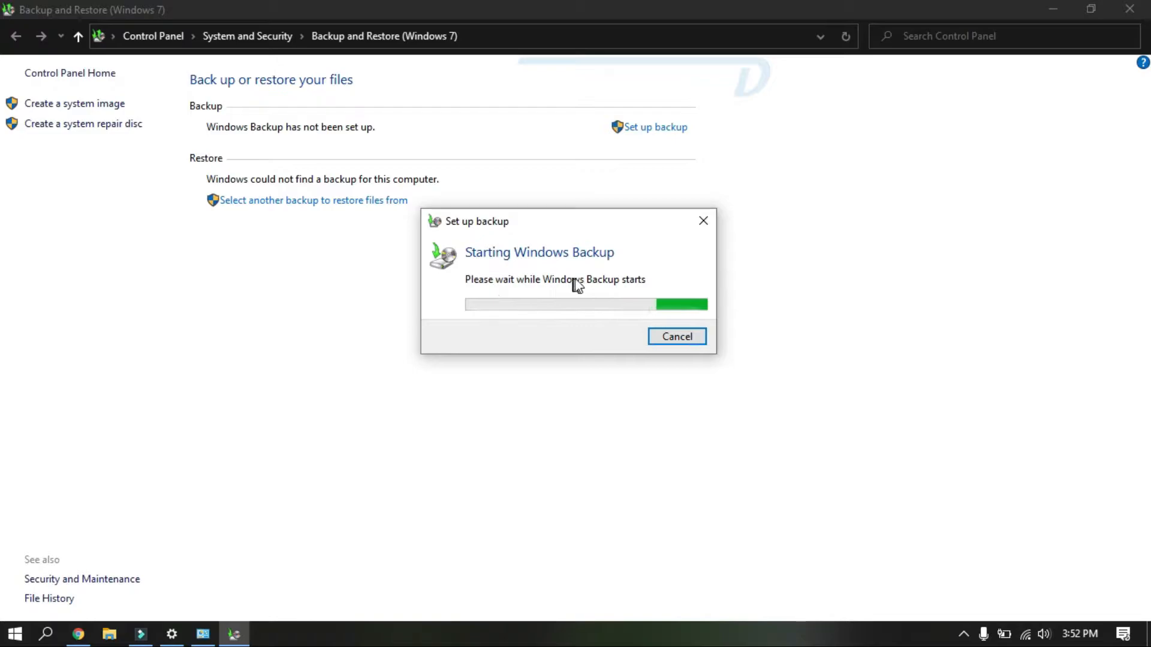
pyautogui.moveTo(716, 293)
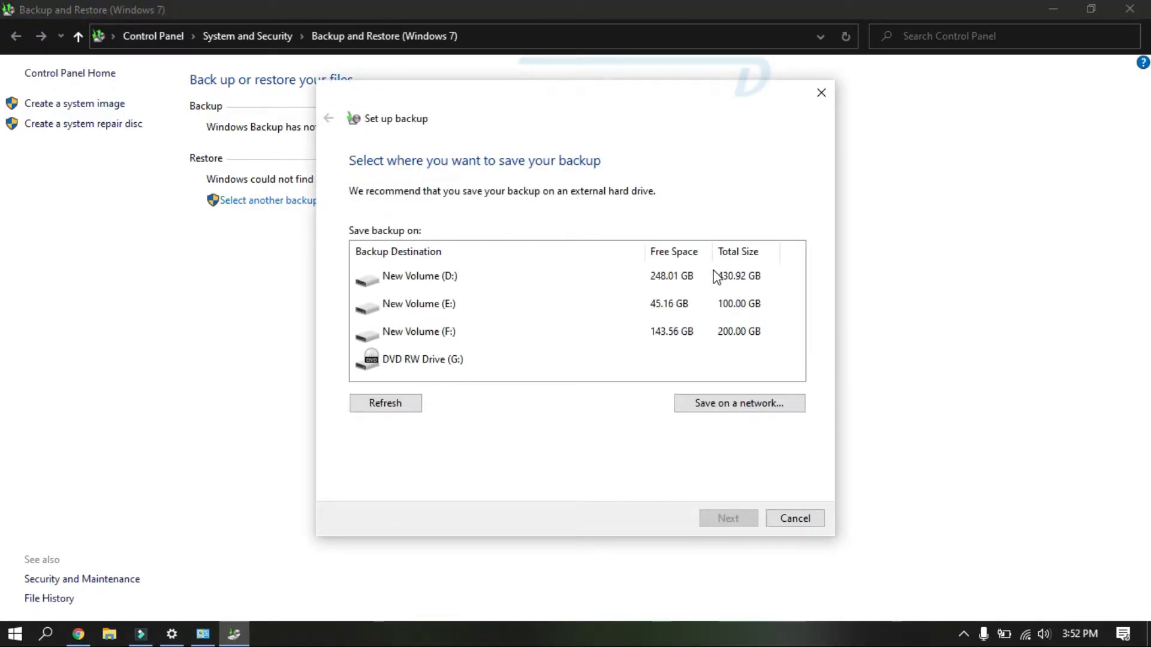
pyautogui.moveTo(633, 350)
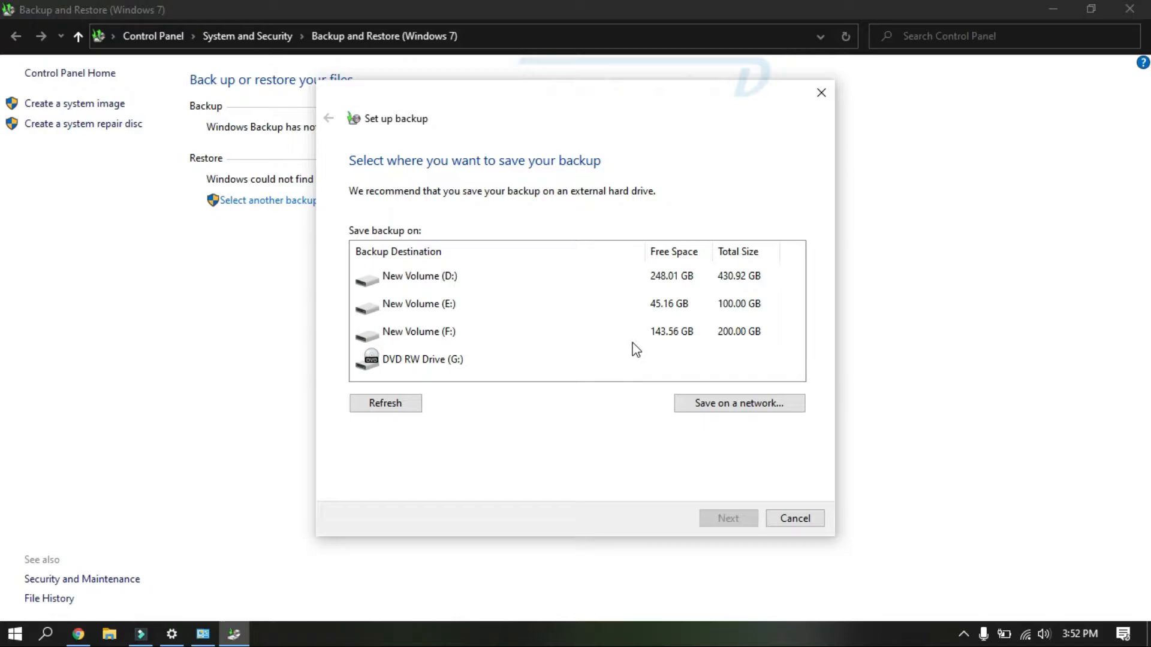
pyautogui.moveTo(625, 355)
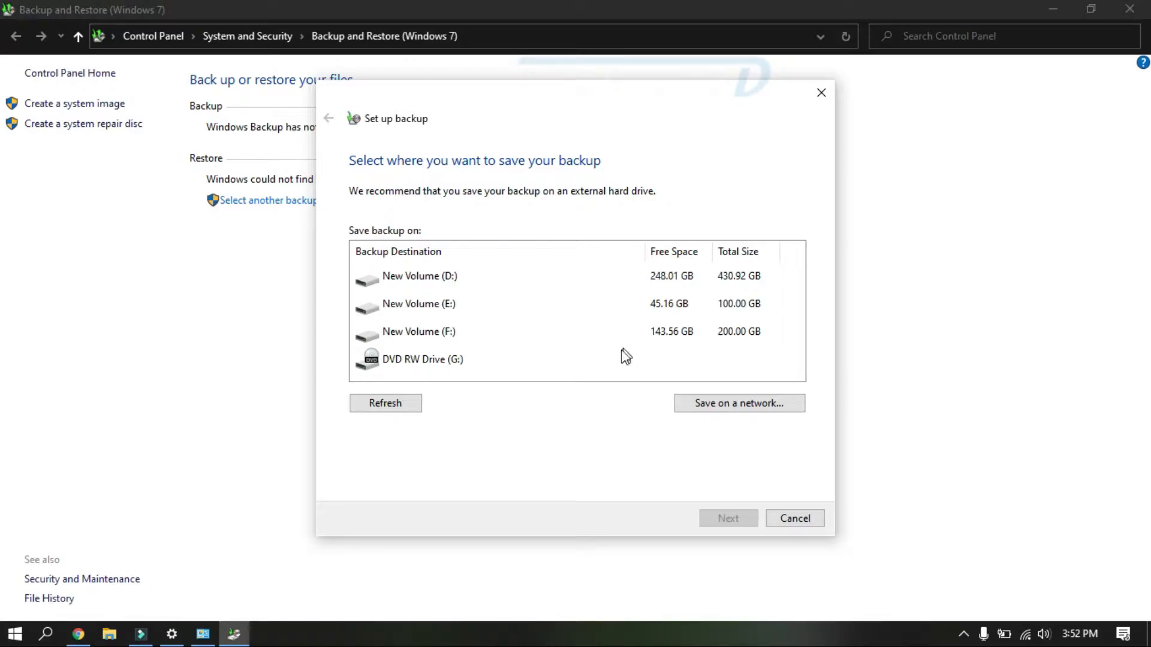
pyautogui.moveTo(450, 312)
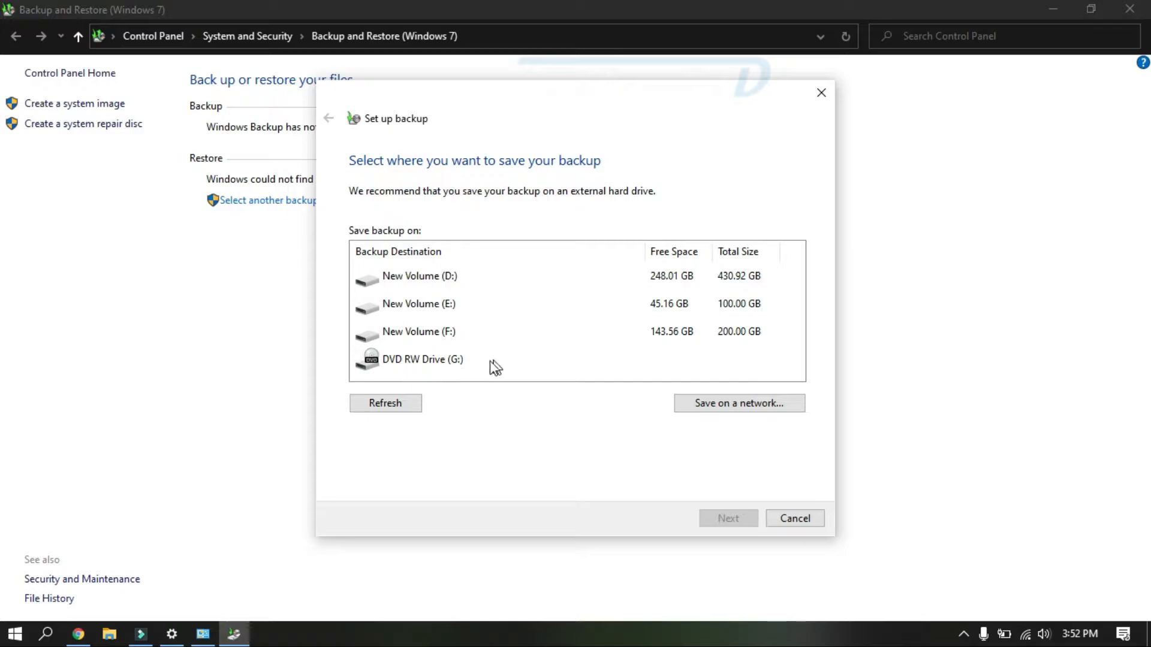
pyautogui.moveTo(584, 344)
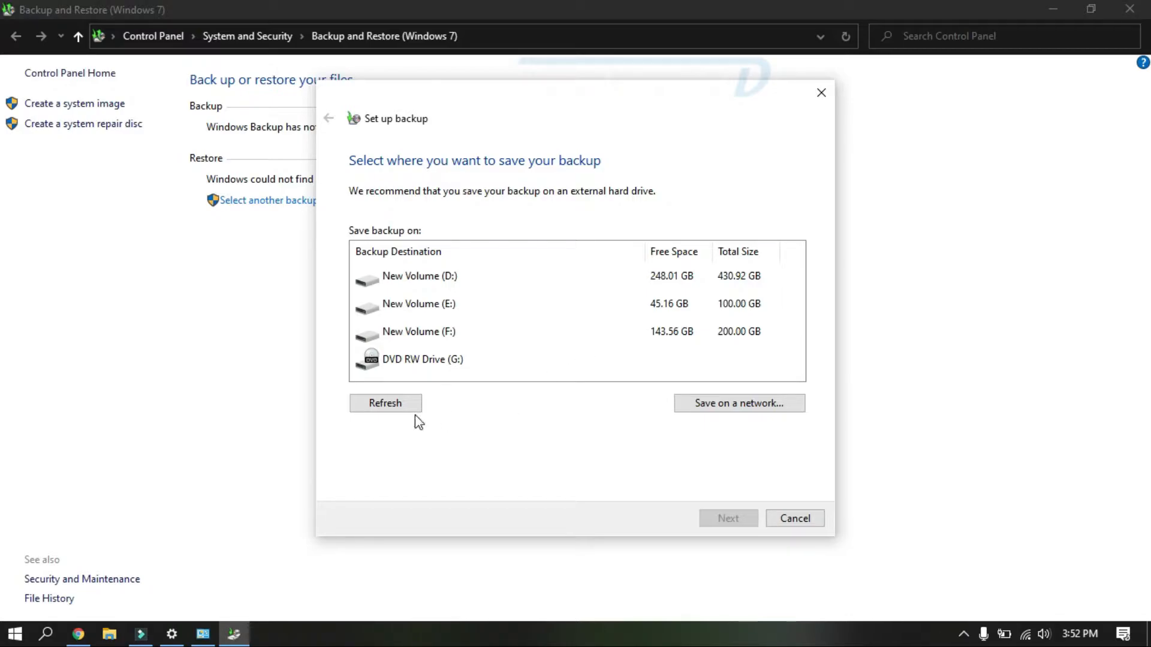
pyautogui.click(386, 403)
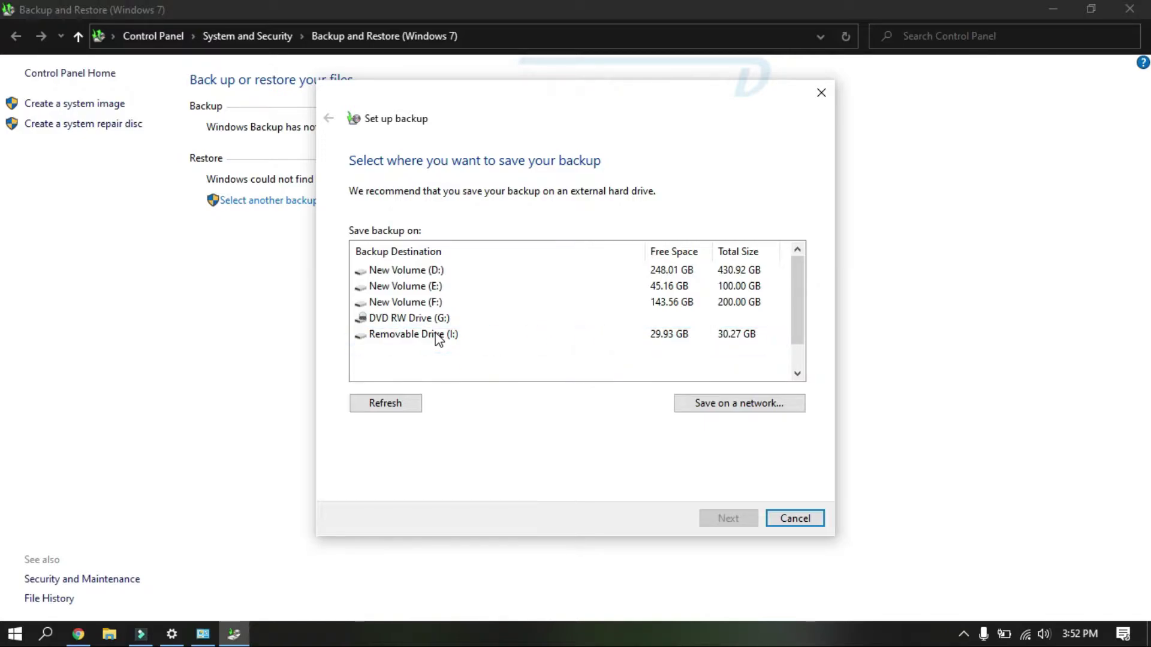
pyautogui.moveTo(447, 345)
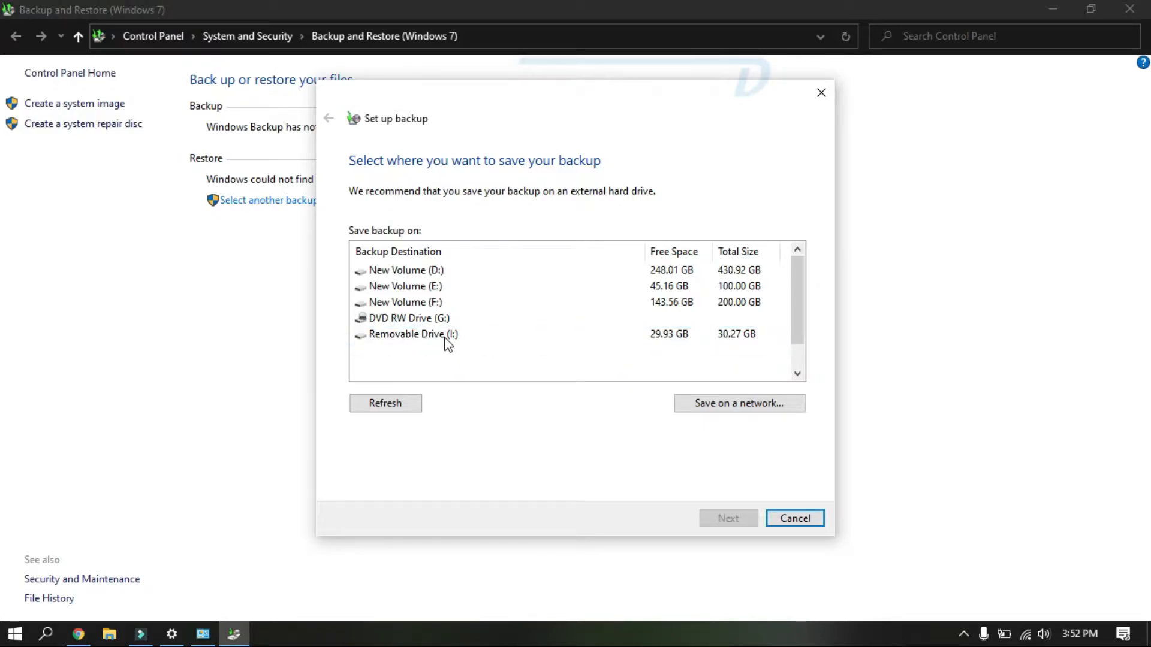
pyautogui.click(411, 335)
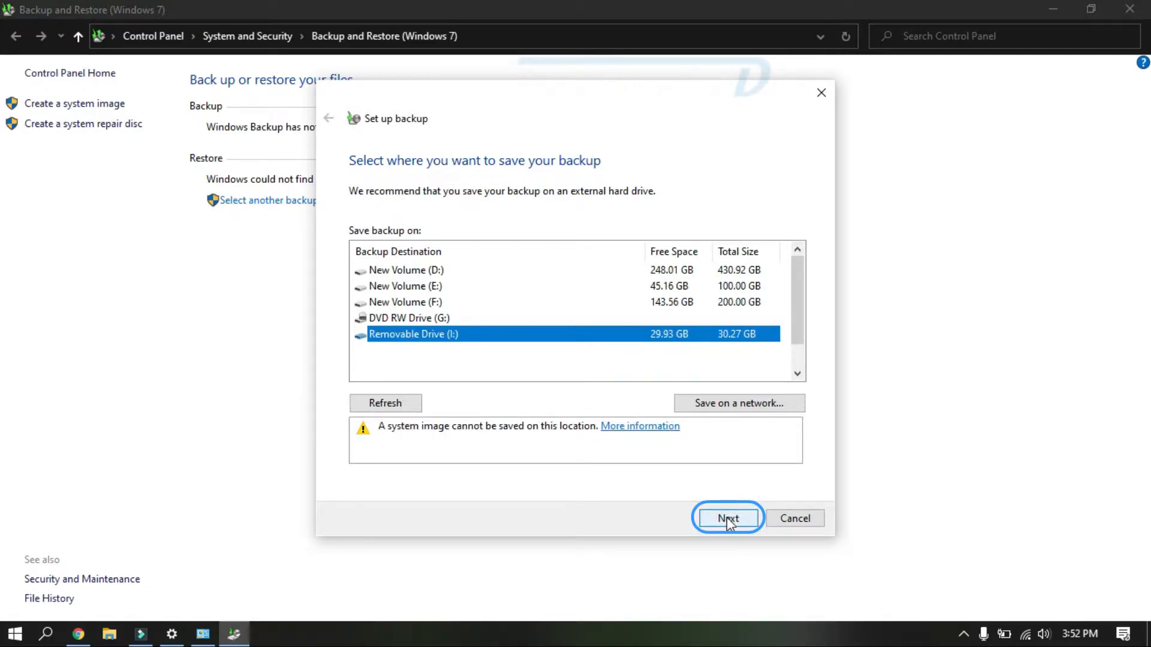
# Step: Advance the wizard and select 'Let me choose' for backup items
pyautogui.click(728, 518)
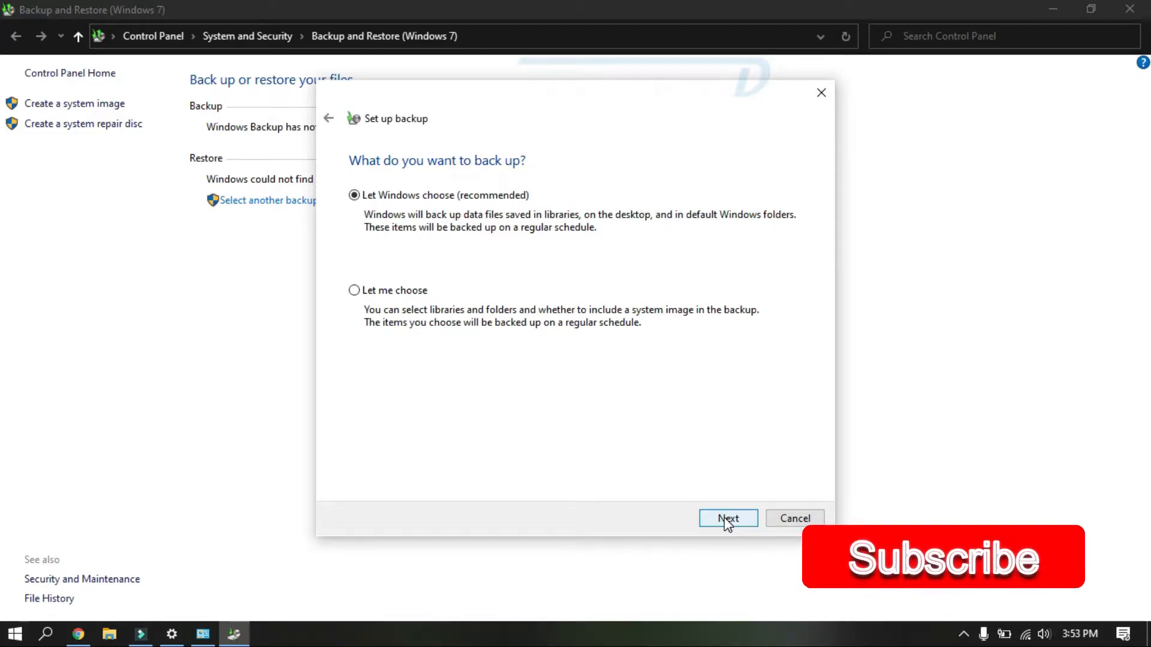
pyautogui.moveTo(481, 353)
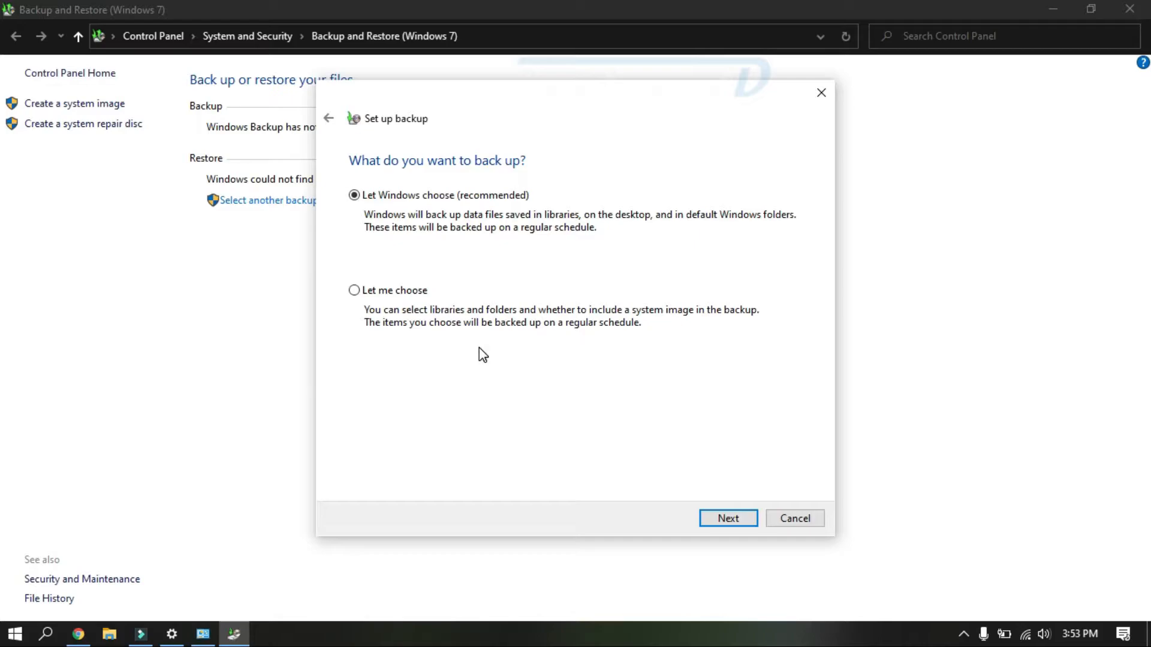
pyautogui.moveTo(491, 172)
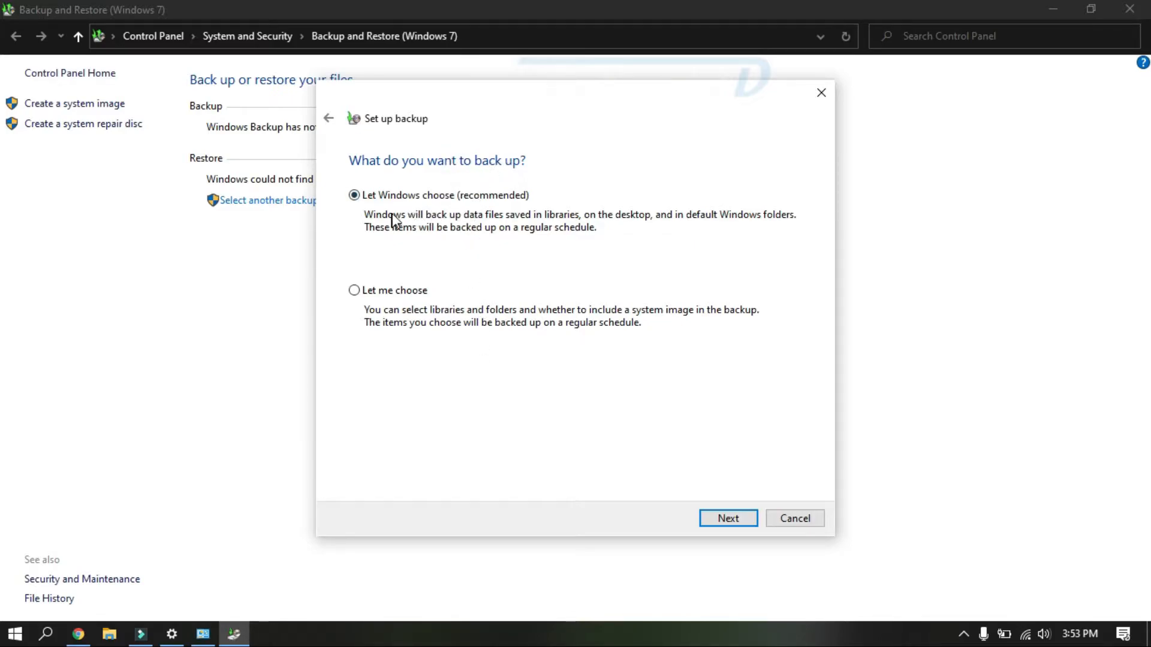
pyautogui.moveTo(390, 288)
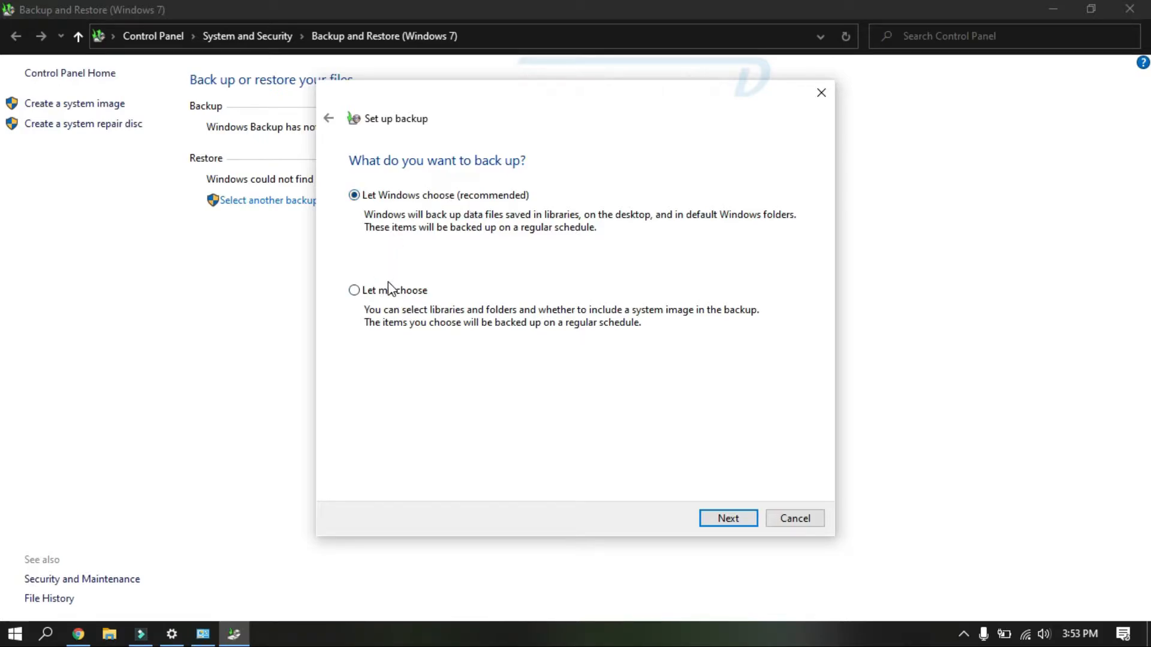
pyautogui.moveTo(515, 295)
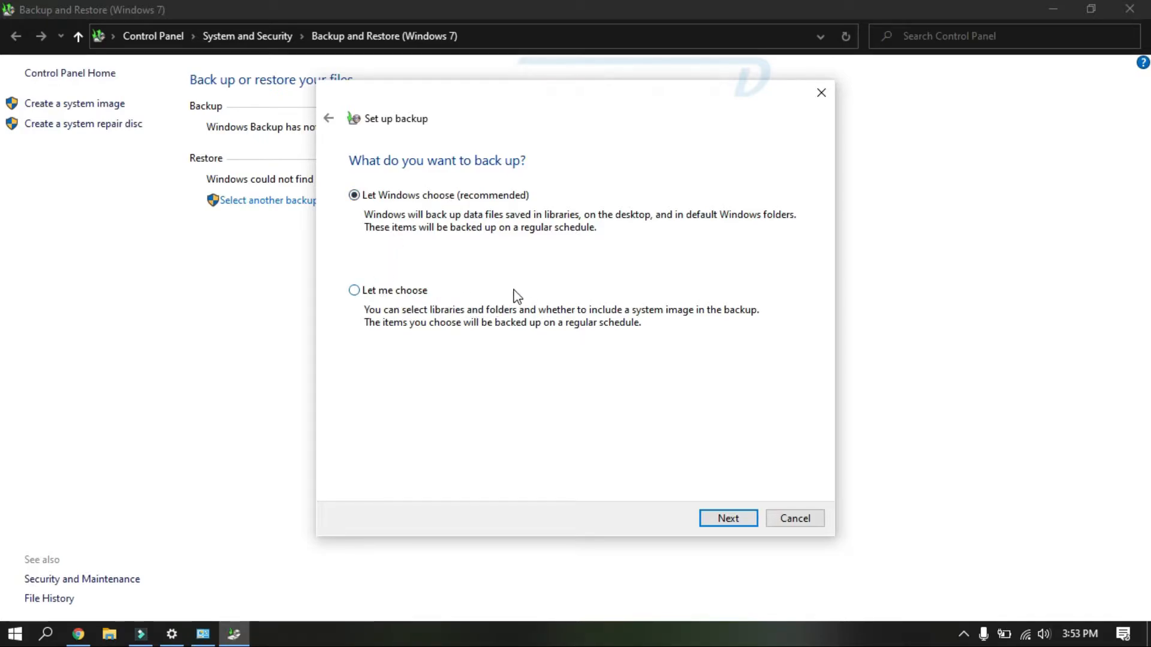
pyautogui.moveTo(513, 293)
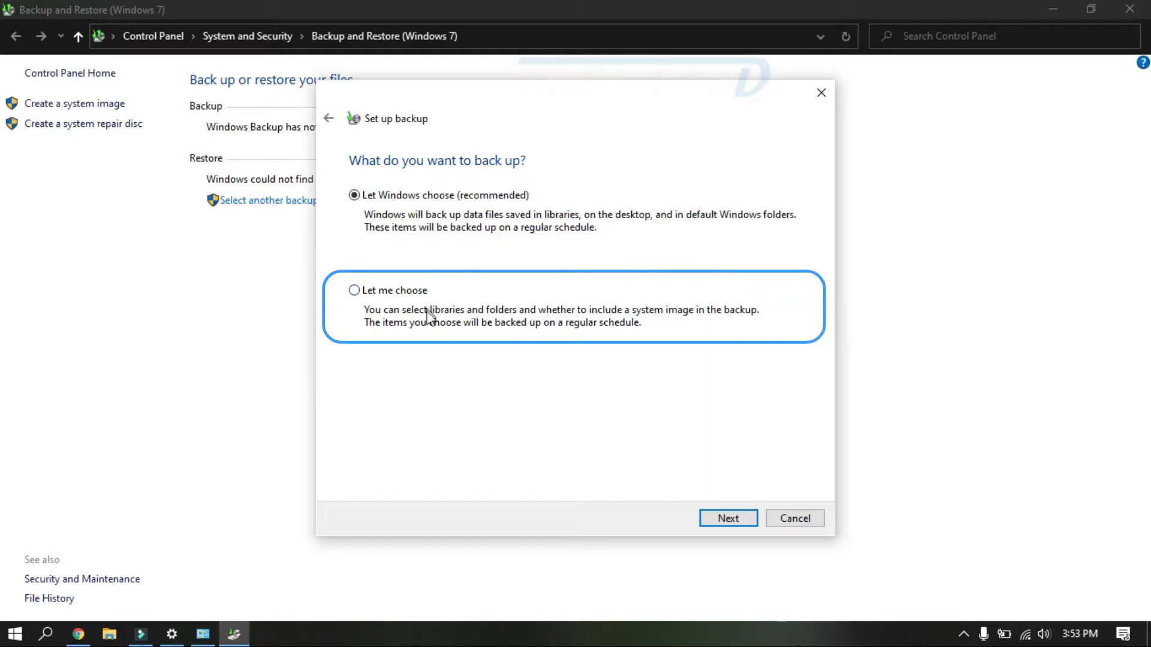
pyautogui.click(354, 290)
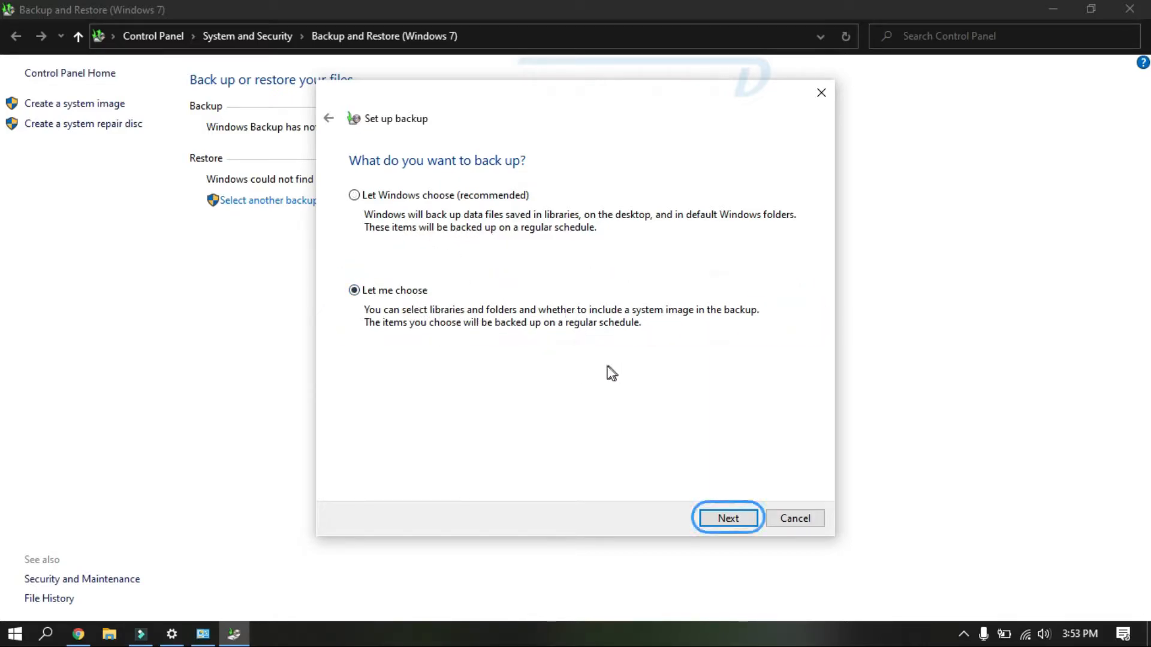
# Step: Expand New Volume (E:) > prajwal and tick only the iCloud Photos folder
pyautogui.click(729, 518)
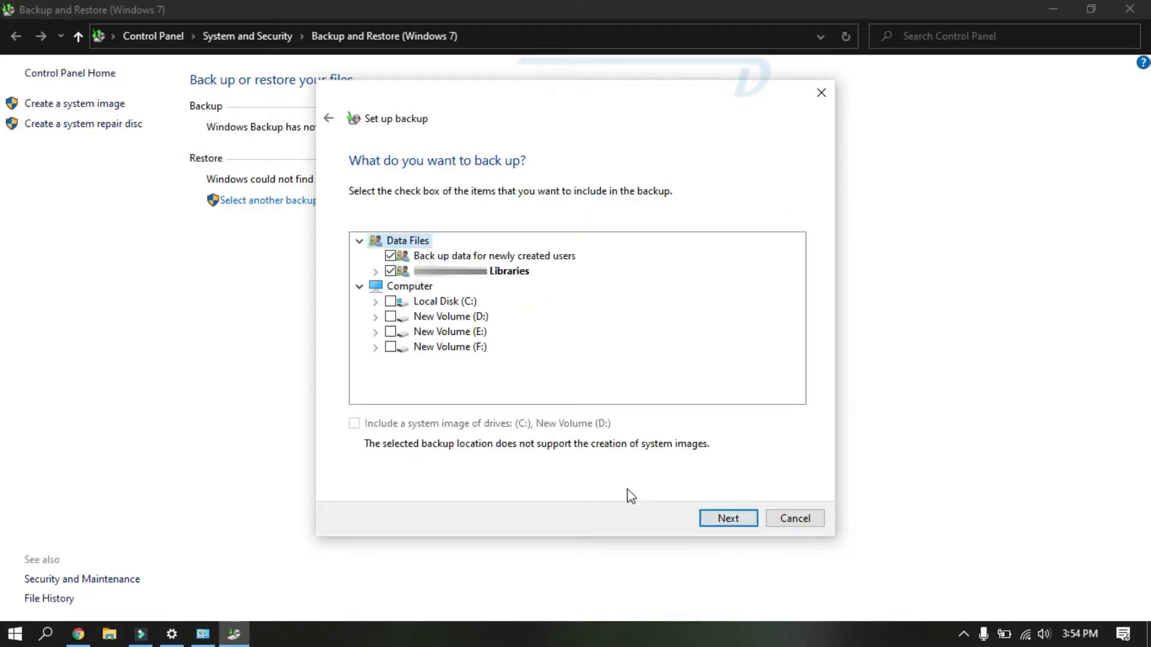
pyautogui.moveTo(439, 376)
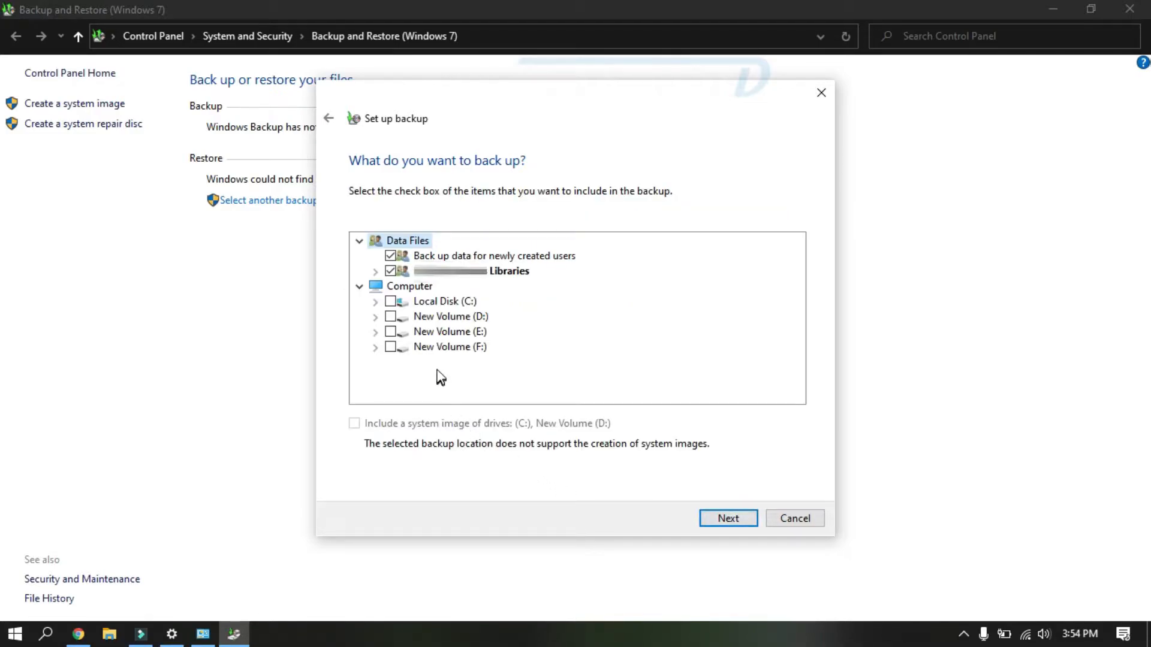
pyautogui.moveTo(469, 347)
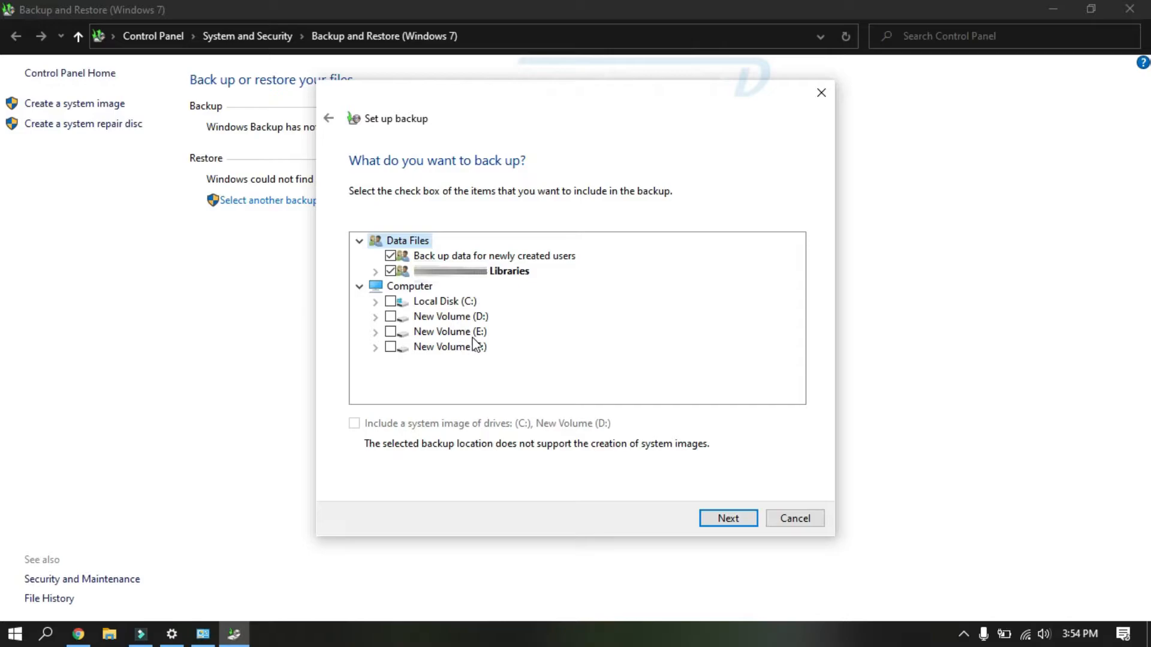
pyautogui.moveTo(406, 274)
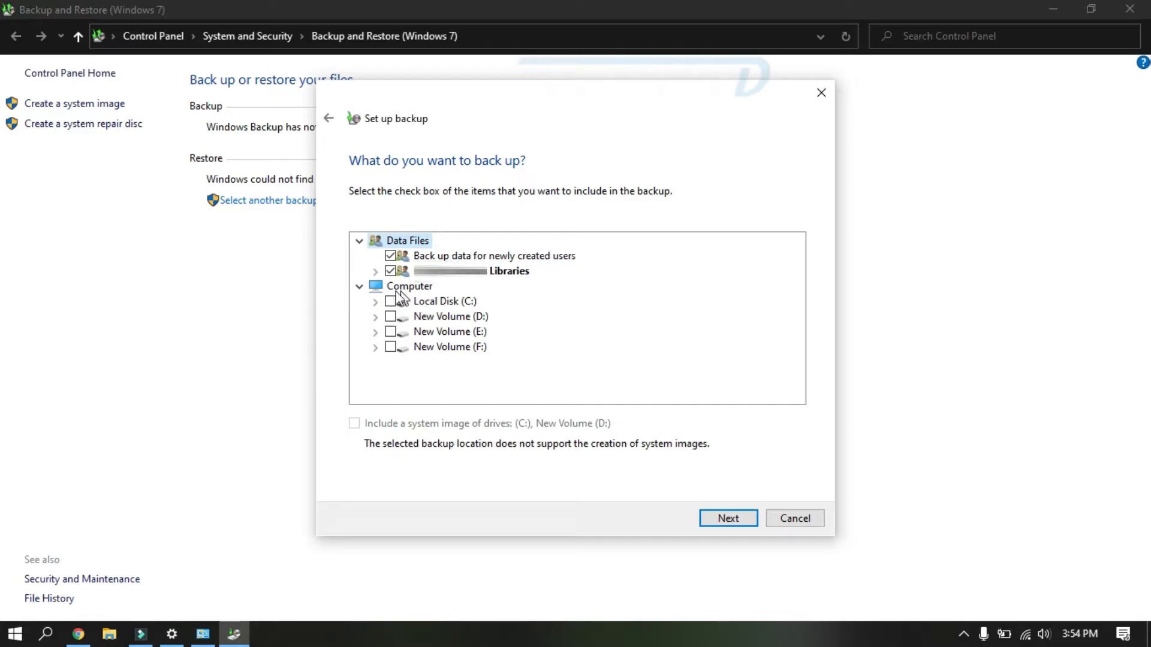
pyautogui.click(374, 331)
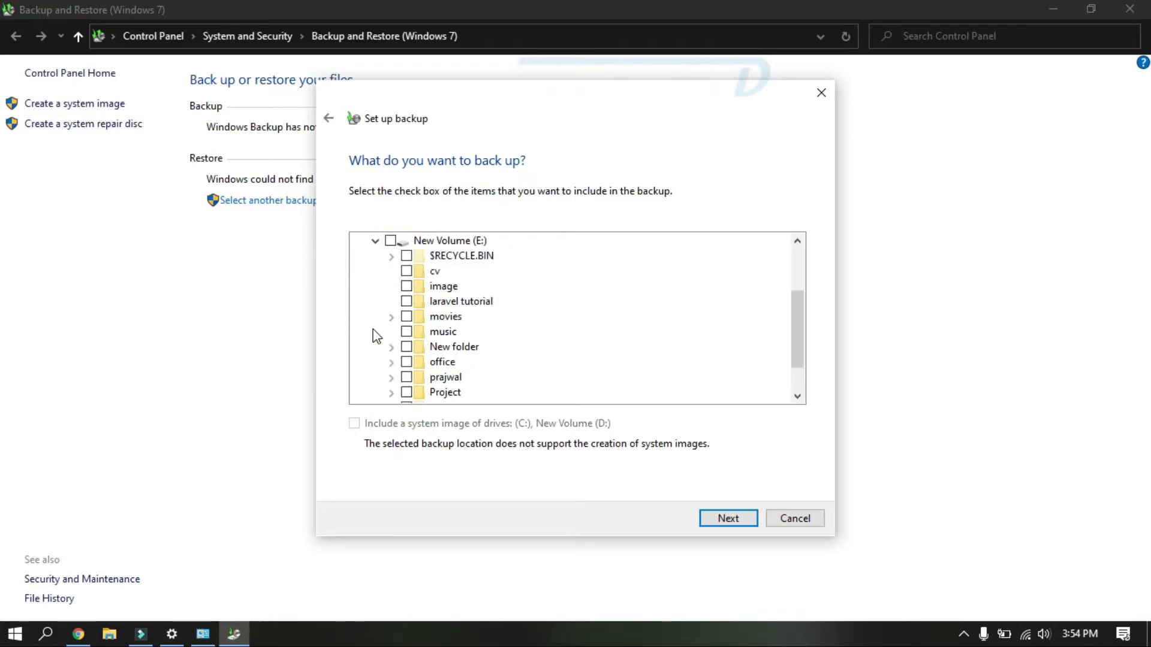
pyautogui.click(406, 377)
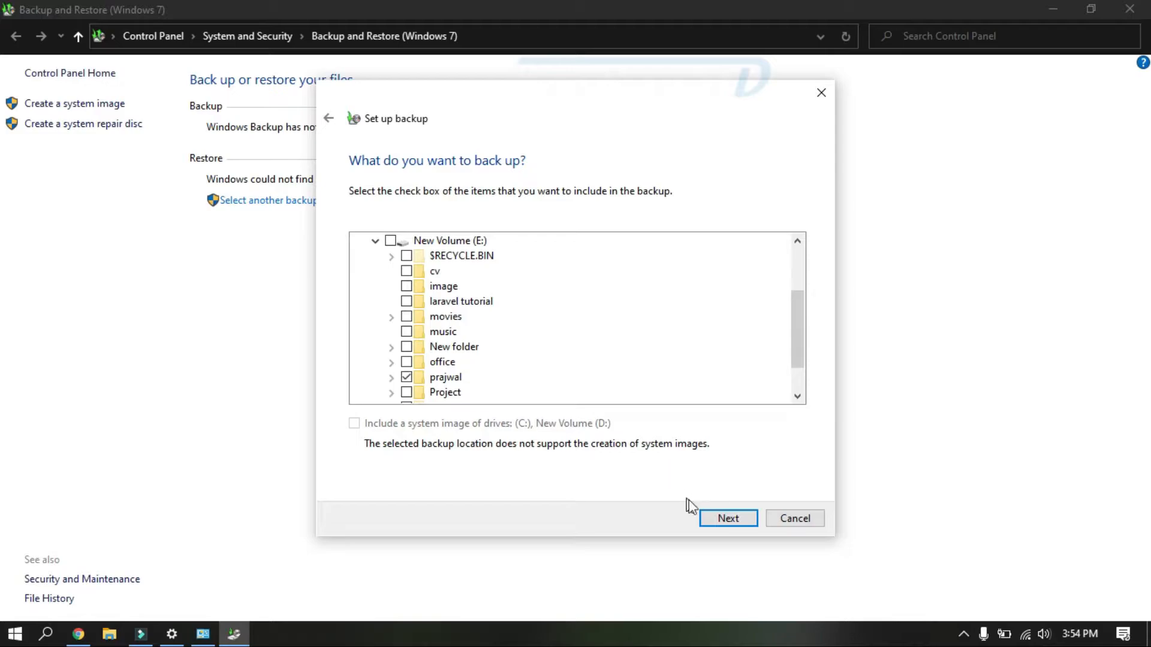
pyautogui.click(391, 377)
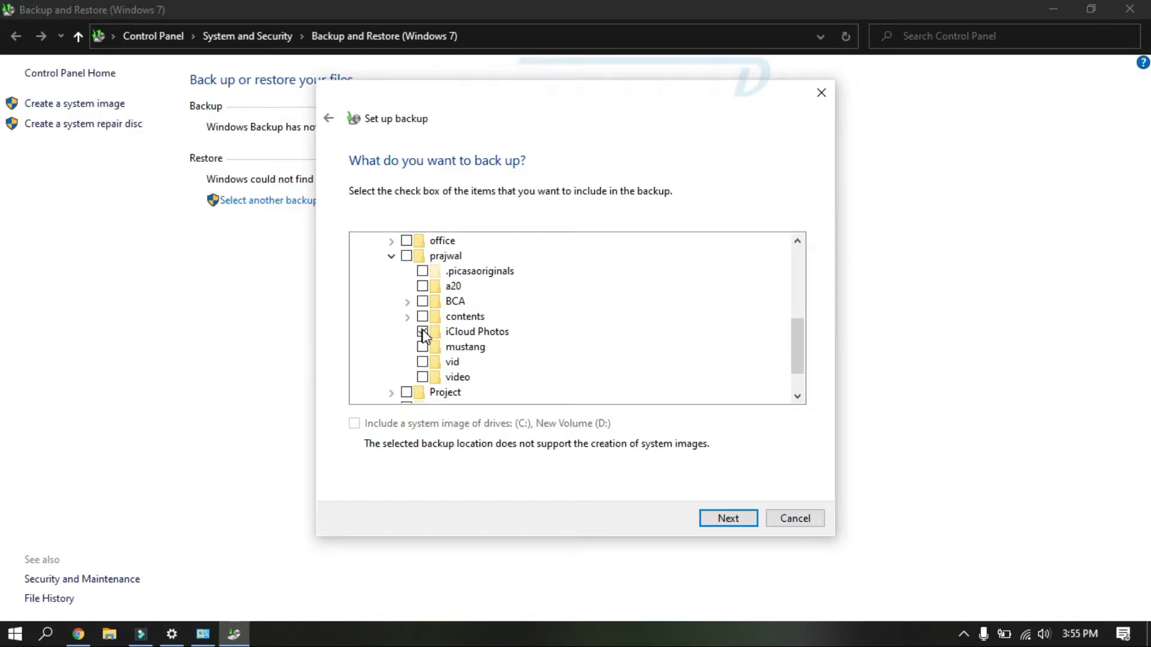
pyautogui.click(422, 332)
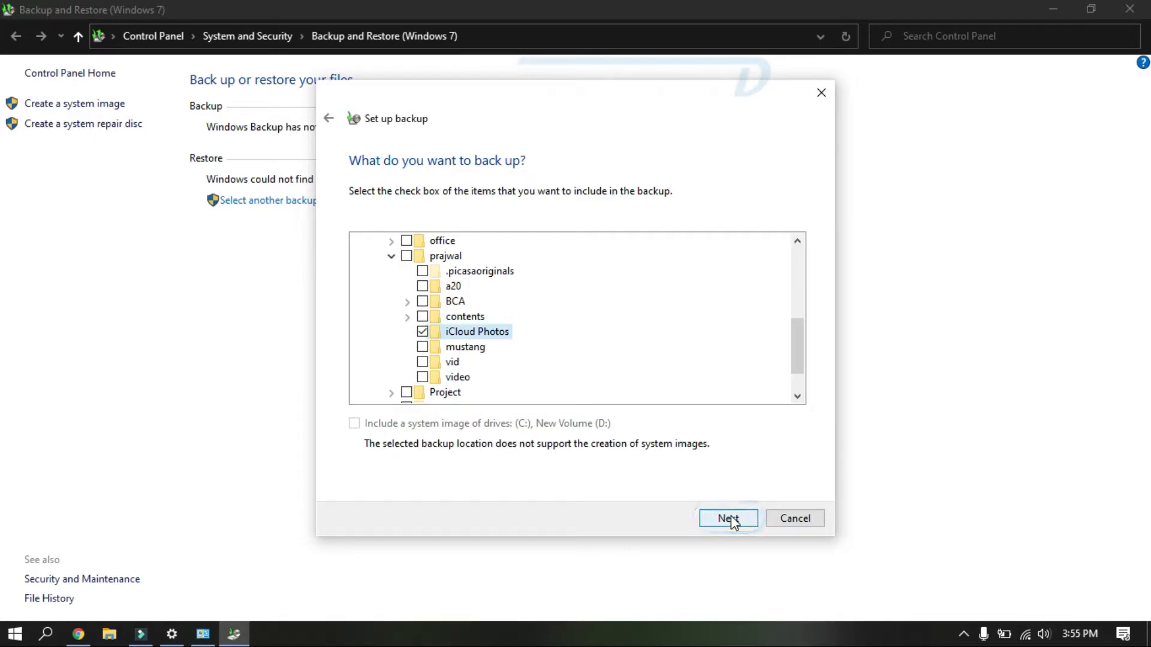
# Step: Change the backup schedule day from Sunday to Monday at 7:00 PM
pyautogui.click(727, 518)
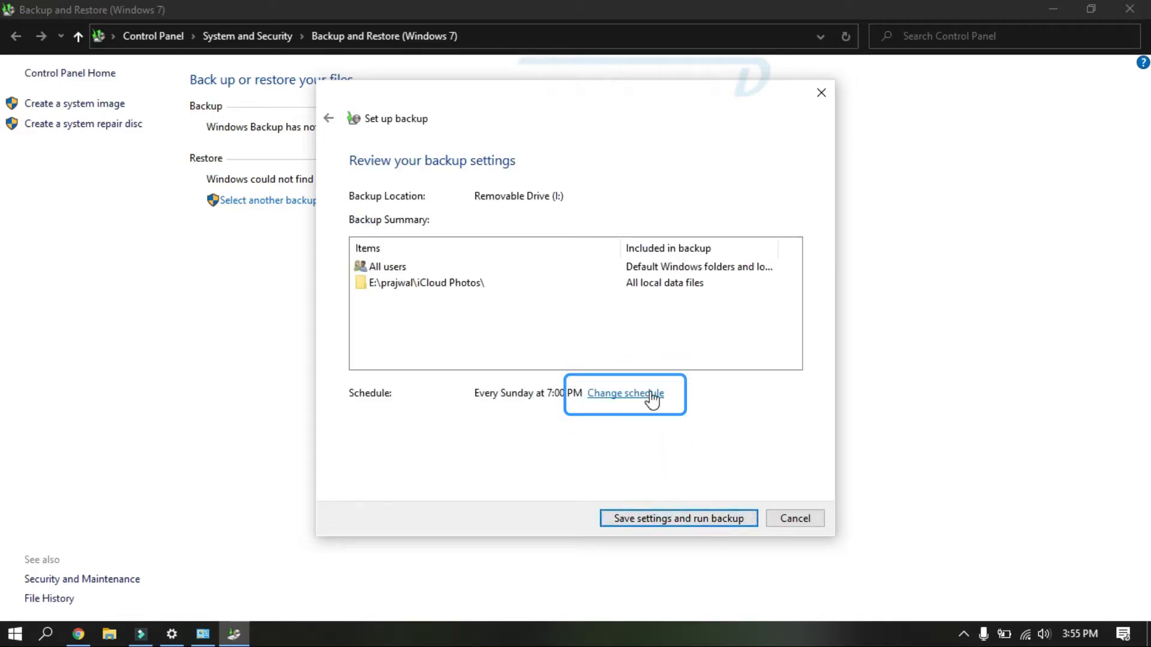
pyautogui.click(625, 393)
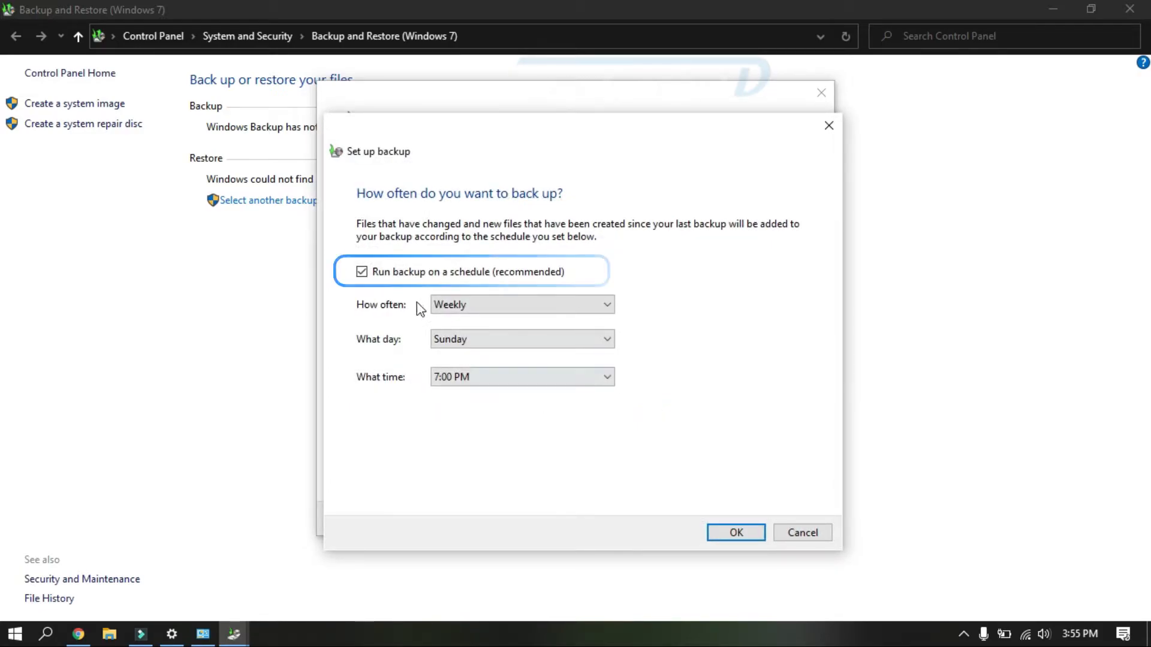
pyautogui.moveTo(443, 279)
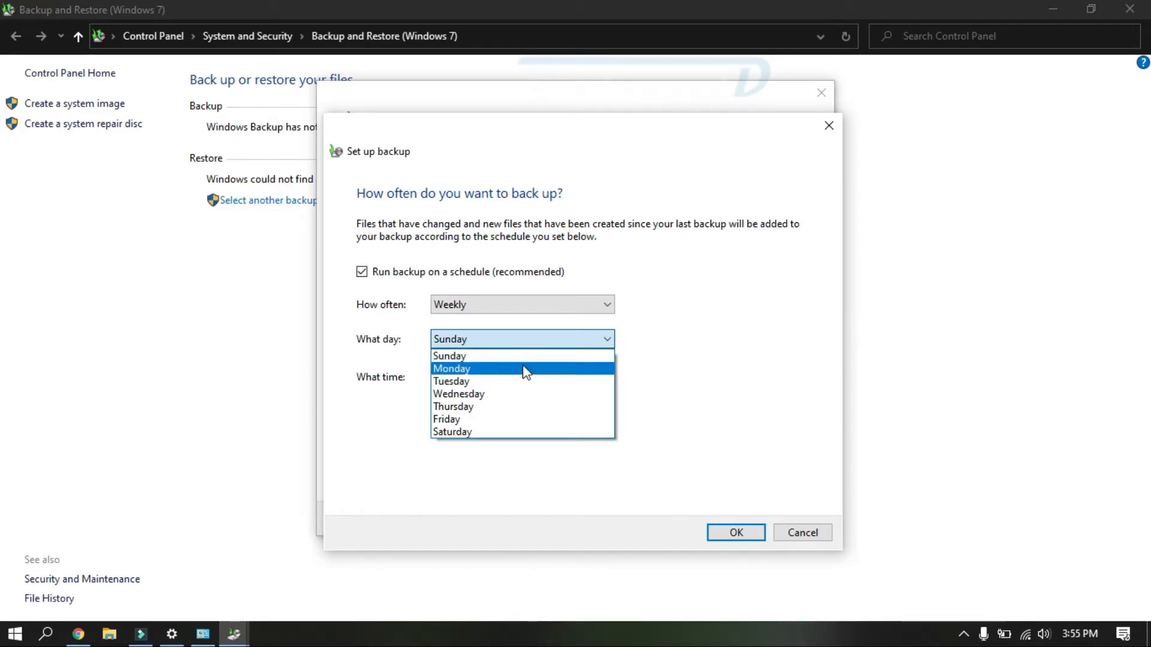
pyautogui.click(452, 368)
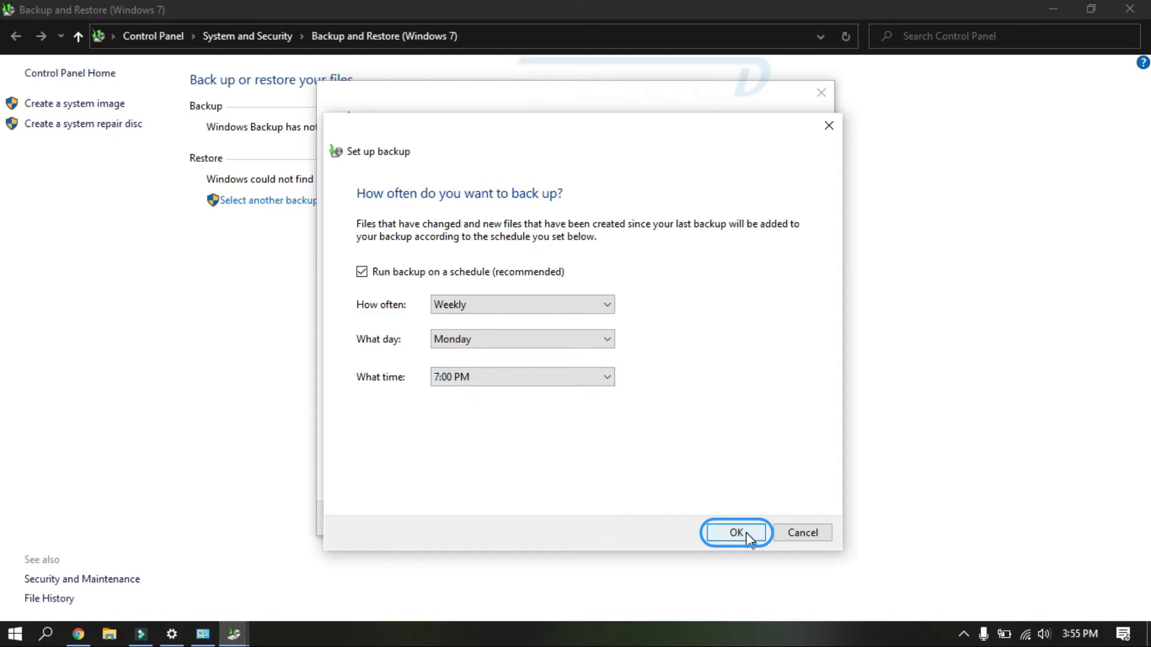
pyautogui.click(737, 532)
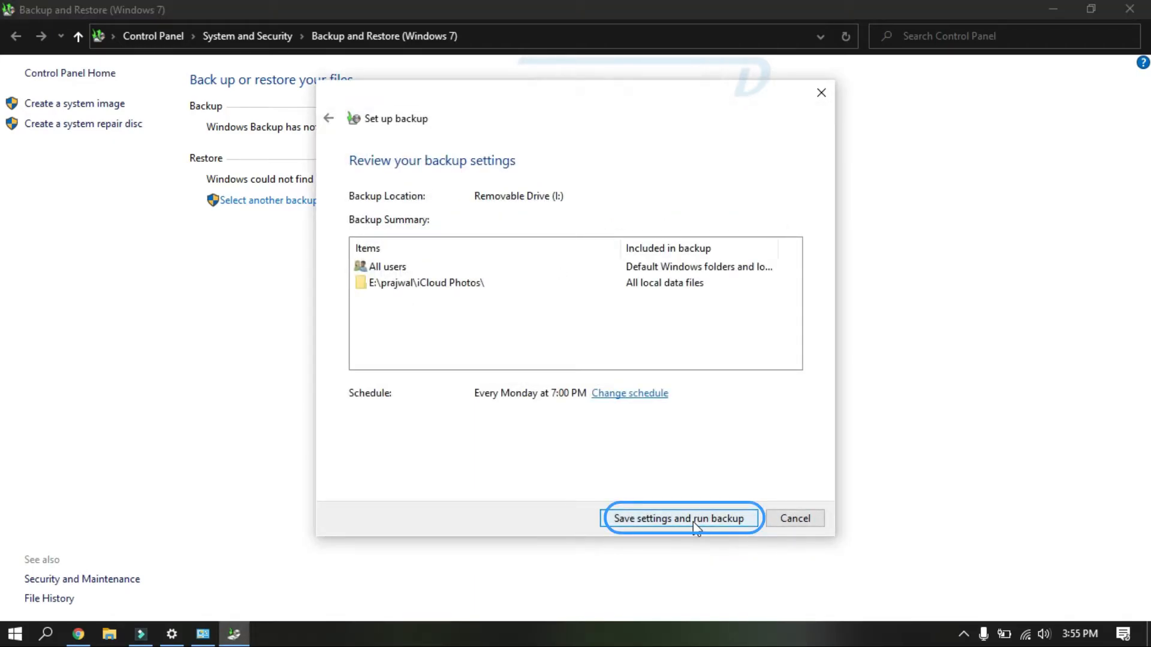
# Step: Save the settings, start the backup, and show detailed progress
pyautogui.click(681, 519)
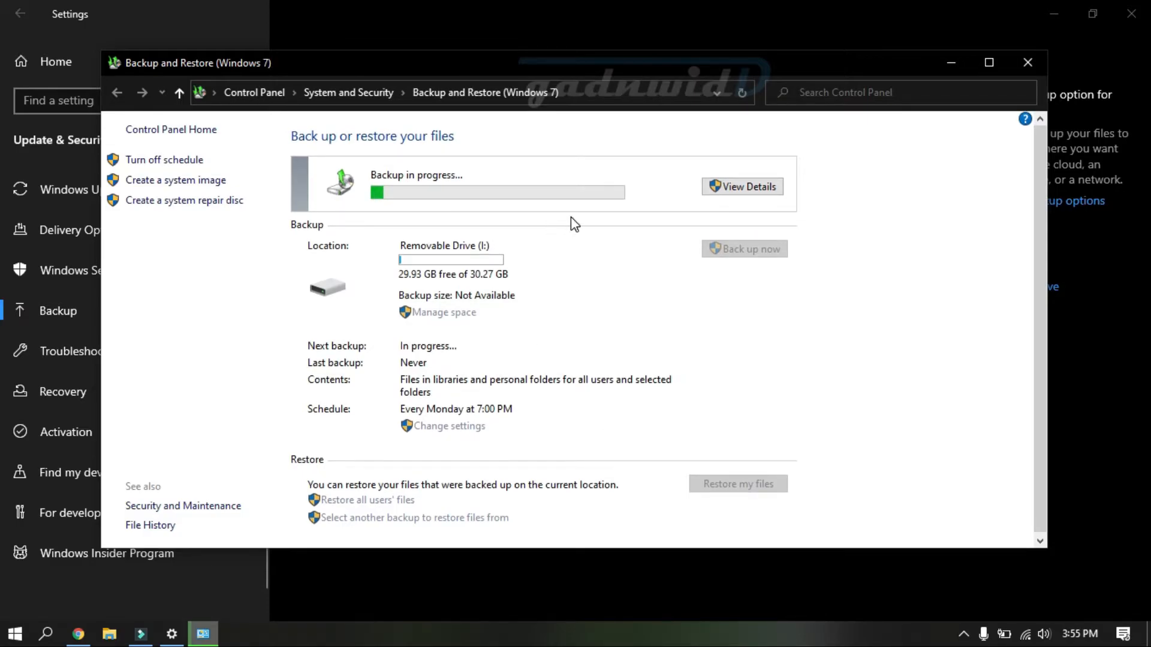
pyautogui.click(747, 186)
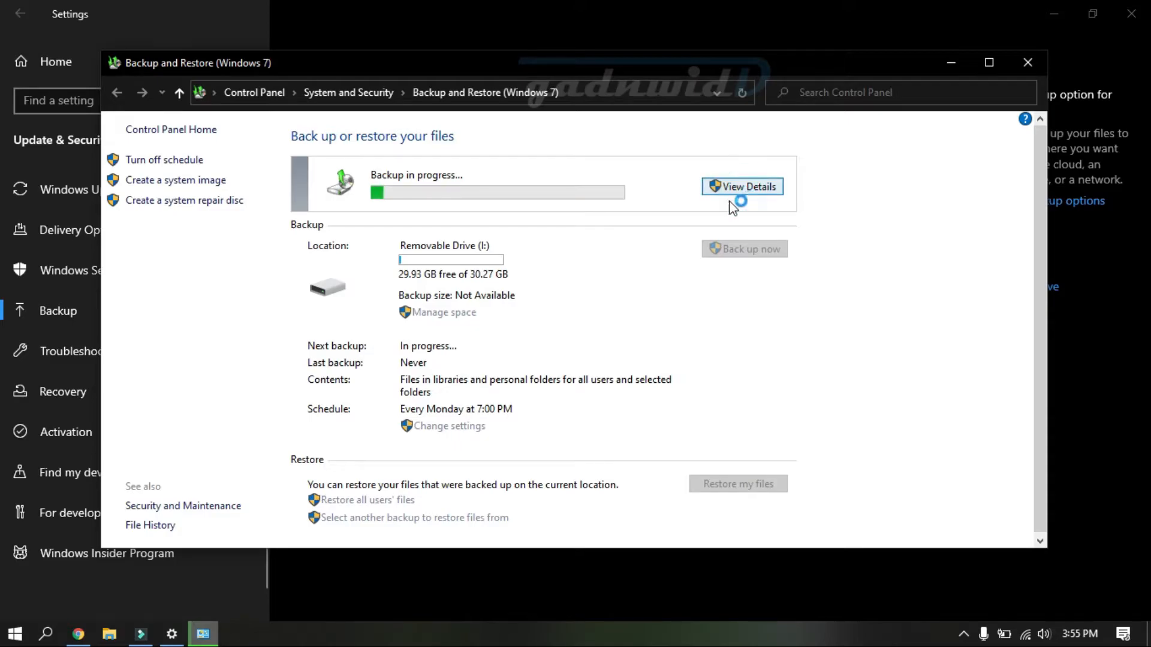
pyautogui.click(747, 186)
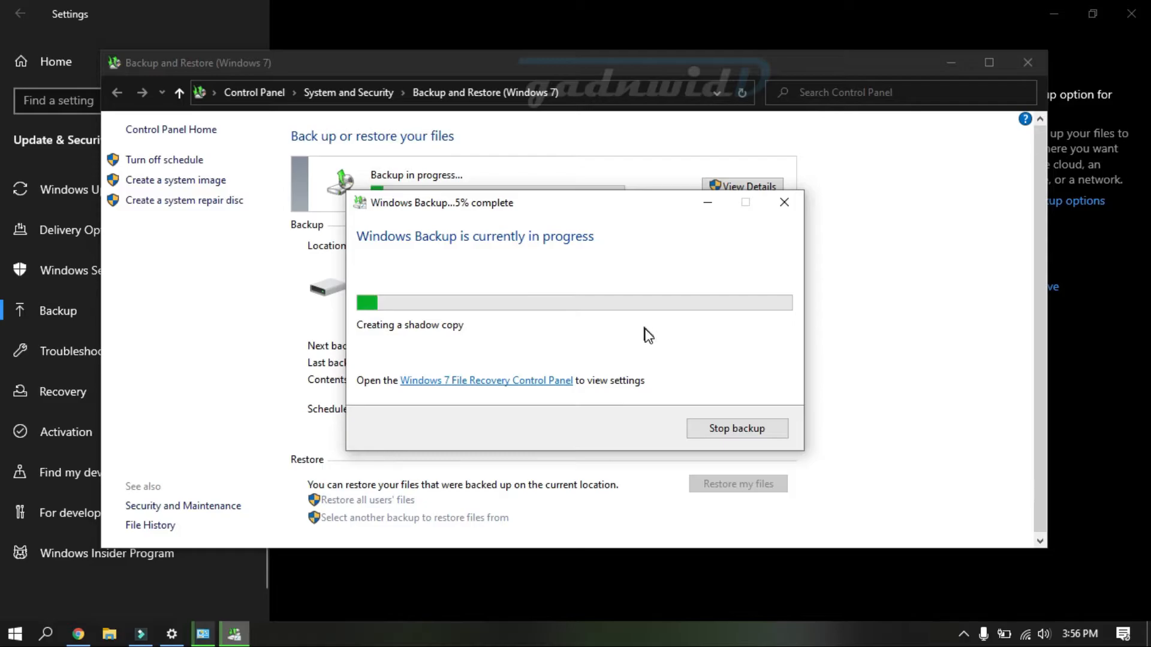
pyautogui.moveTo(598, 276)
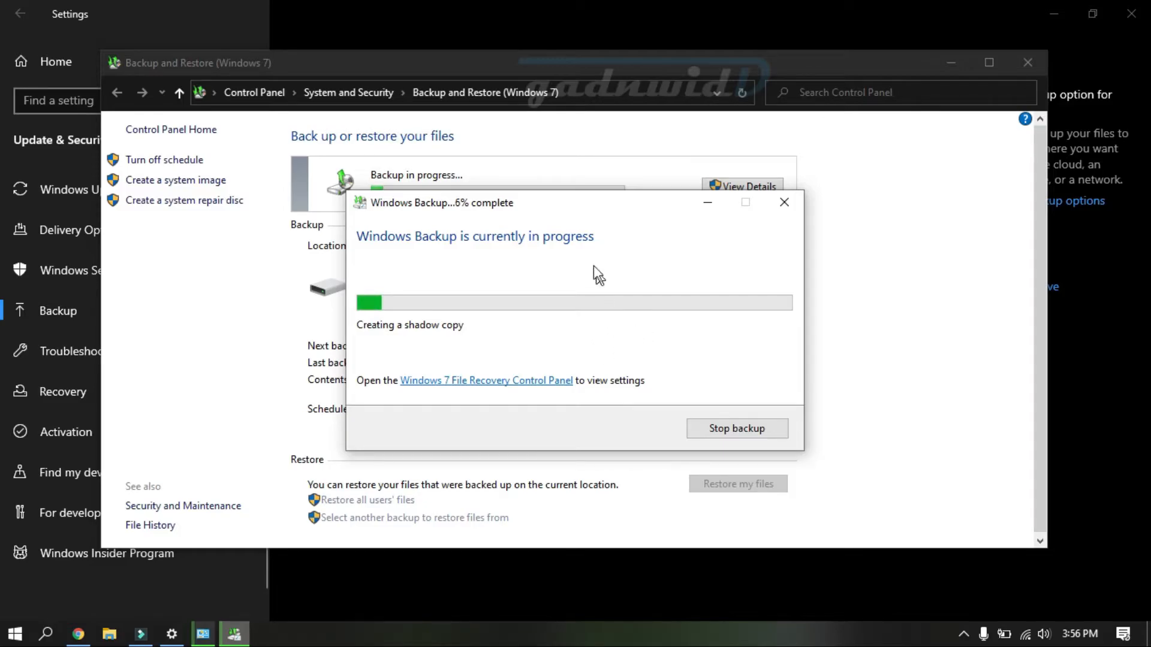
pyautogui.moveTo(711, 444)
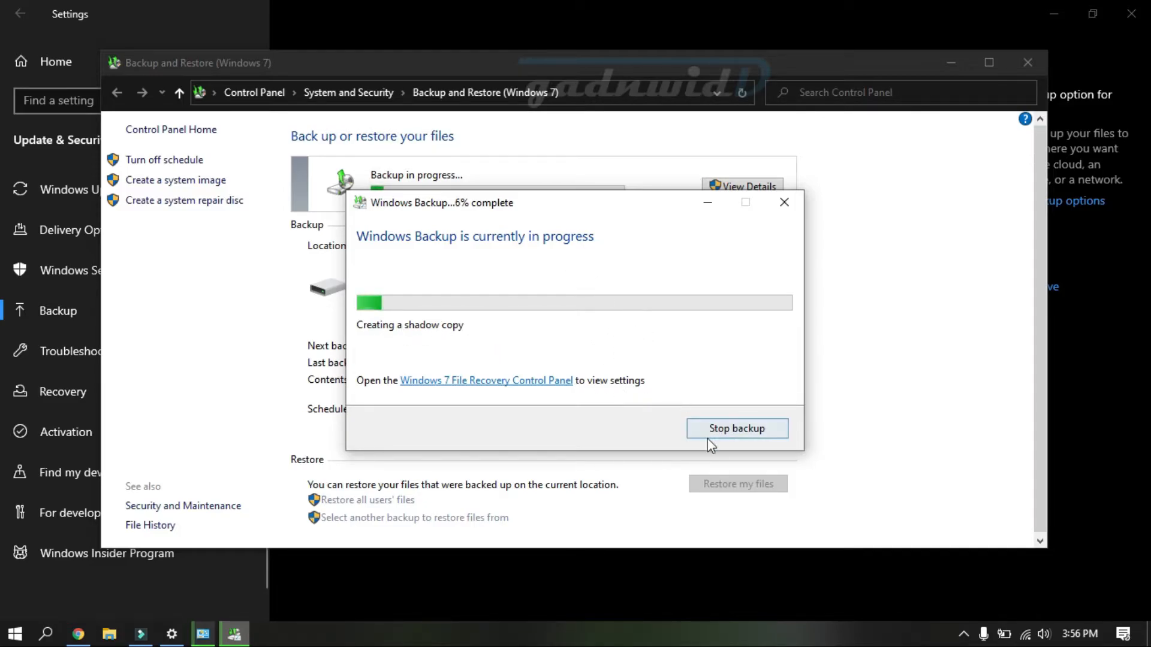
pyautogui.moveTo(758, 452)
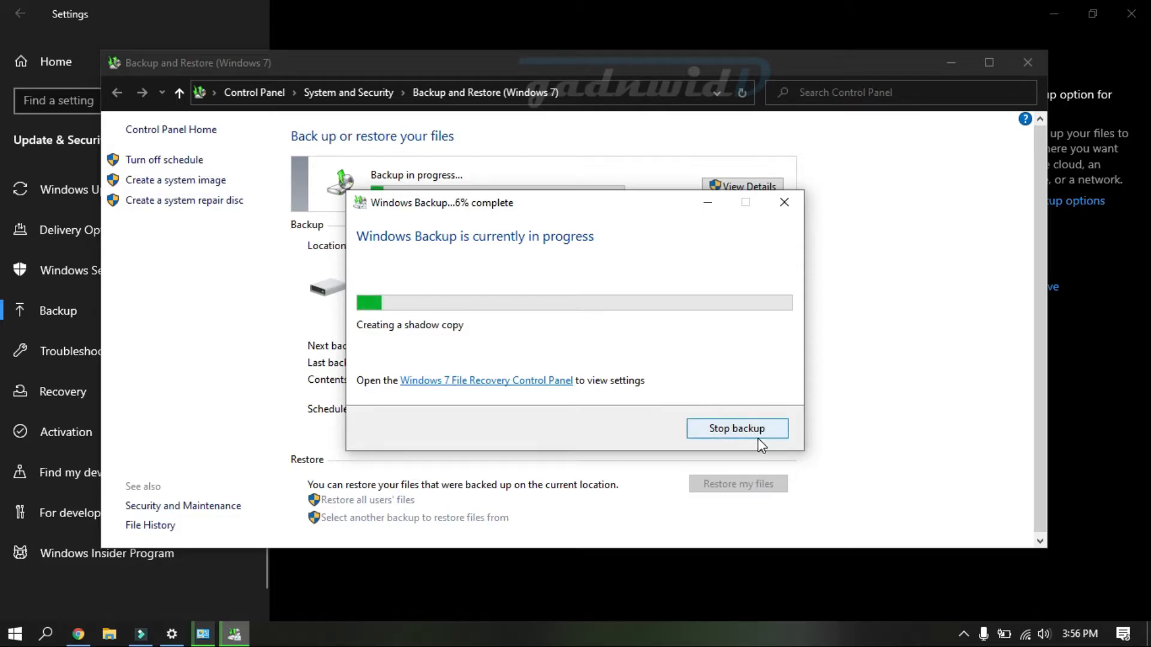
pyautogui.moveTo(784, 202)
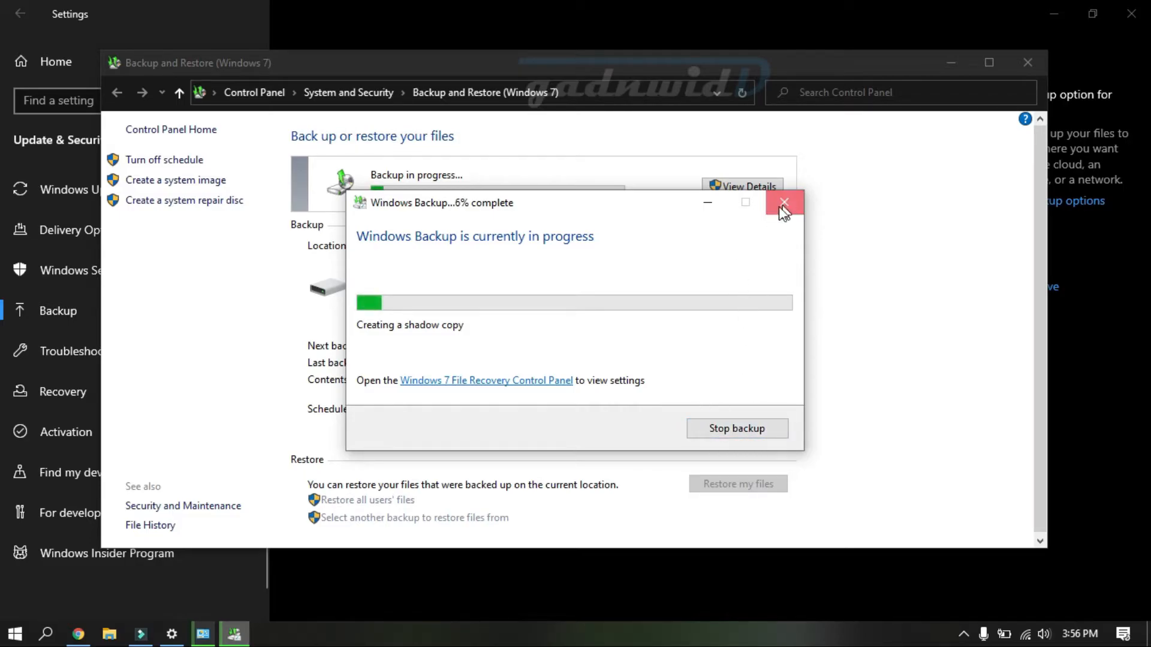
# Step: Let the backup to Removable Drive (I:) finish at 100% and close its windows
pyautogui.click(786, 202)
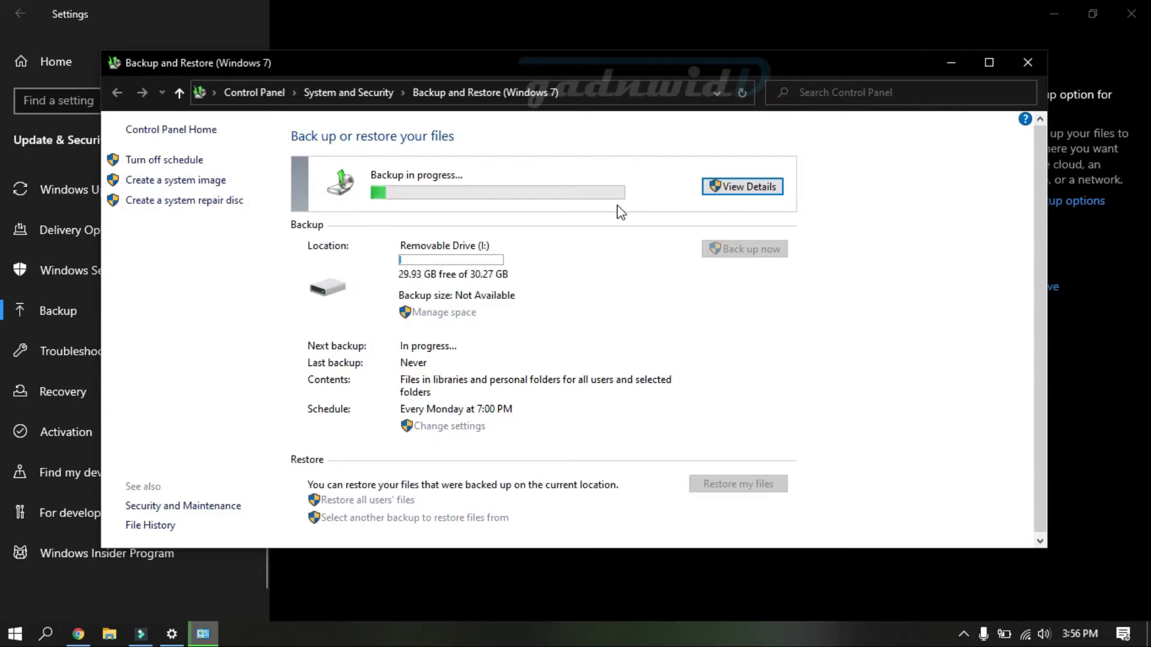
pyautogui.click(743, 186)
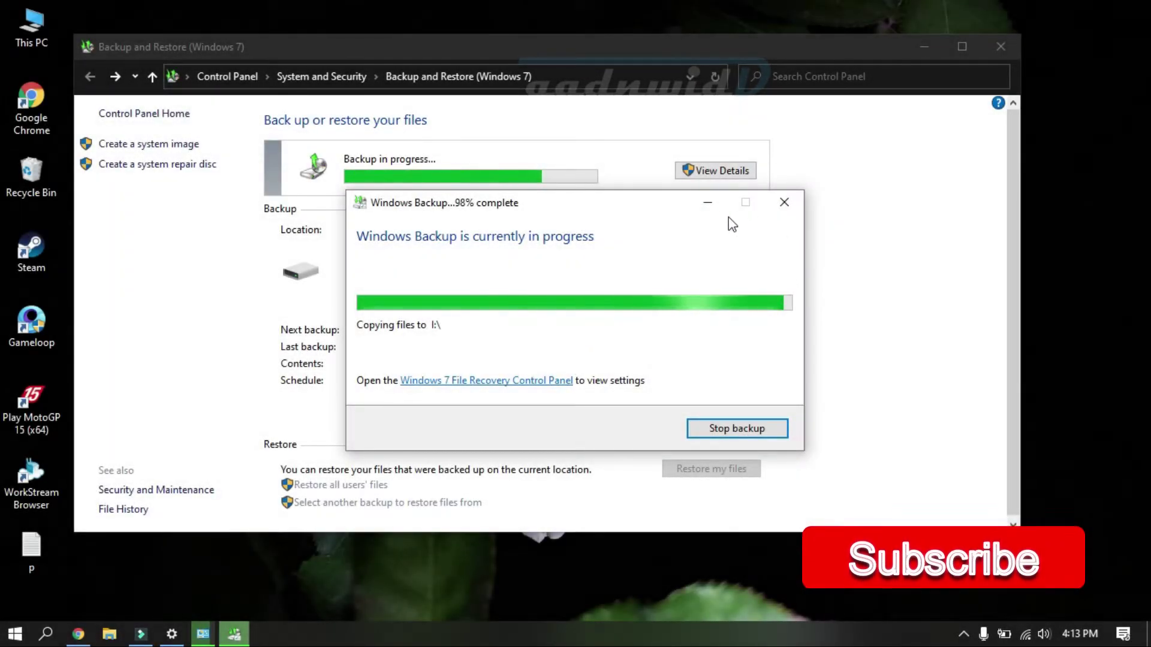
pyautogui.click(785, 202)
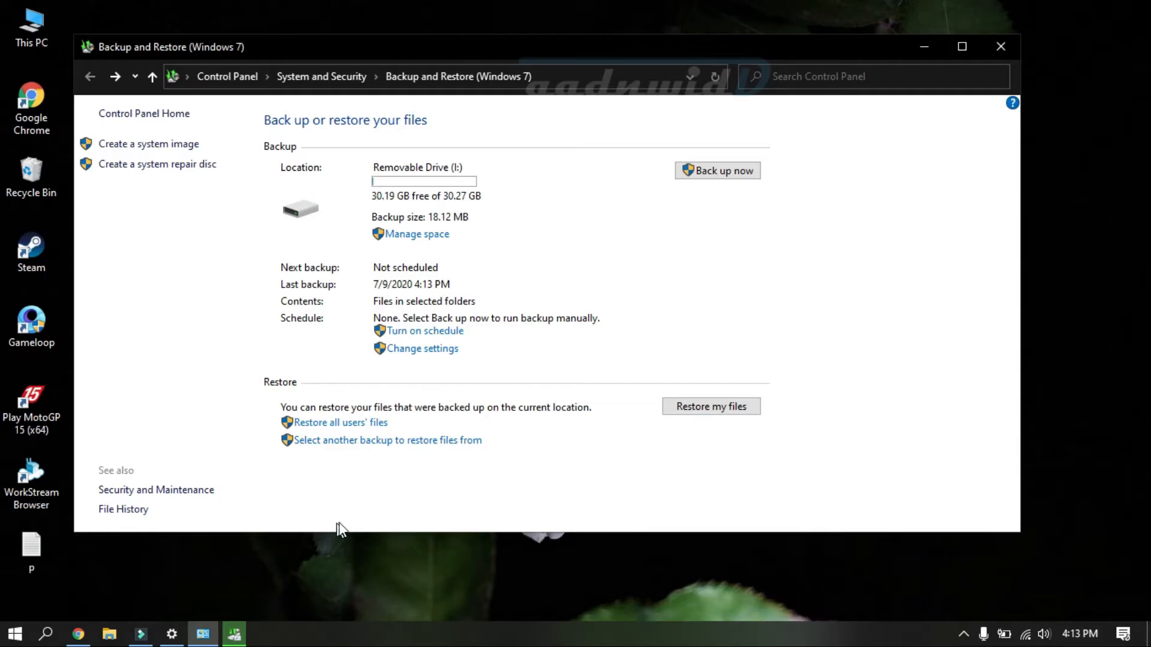
pyautogui.click(718, 170)
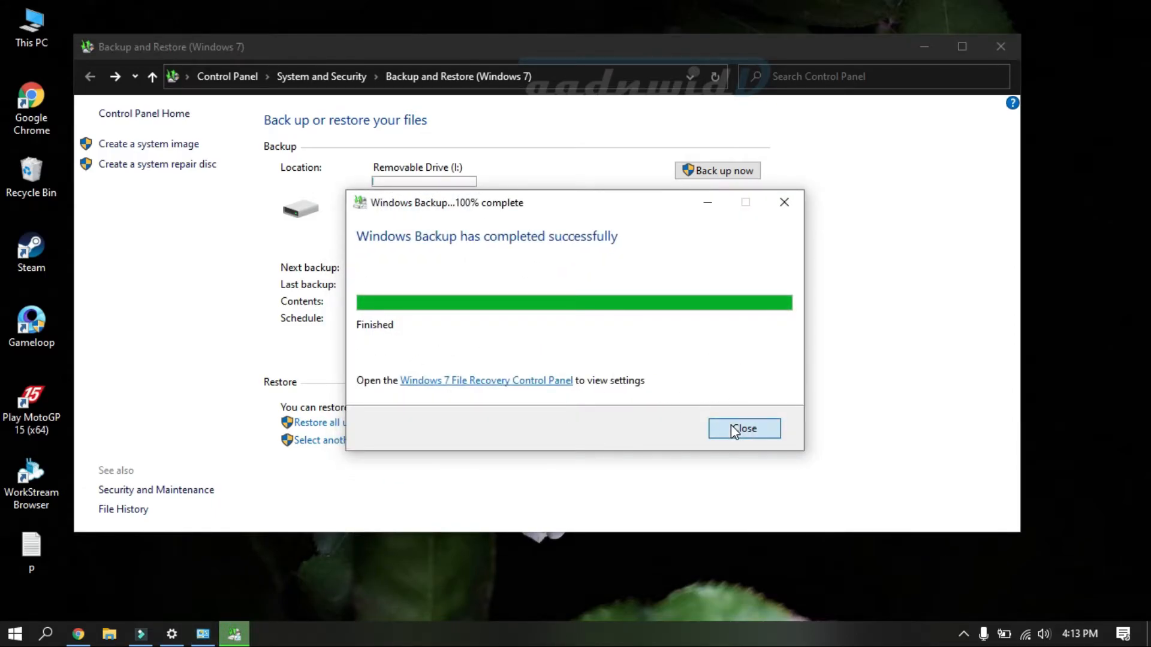
pyautogui.click(744, 429)
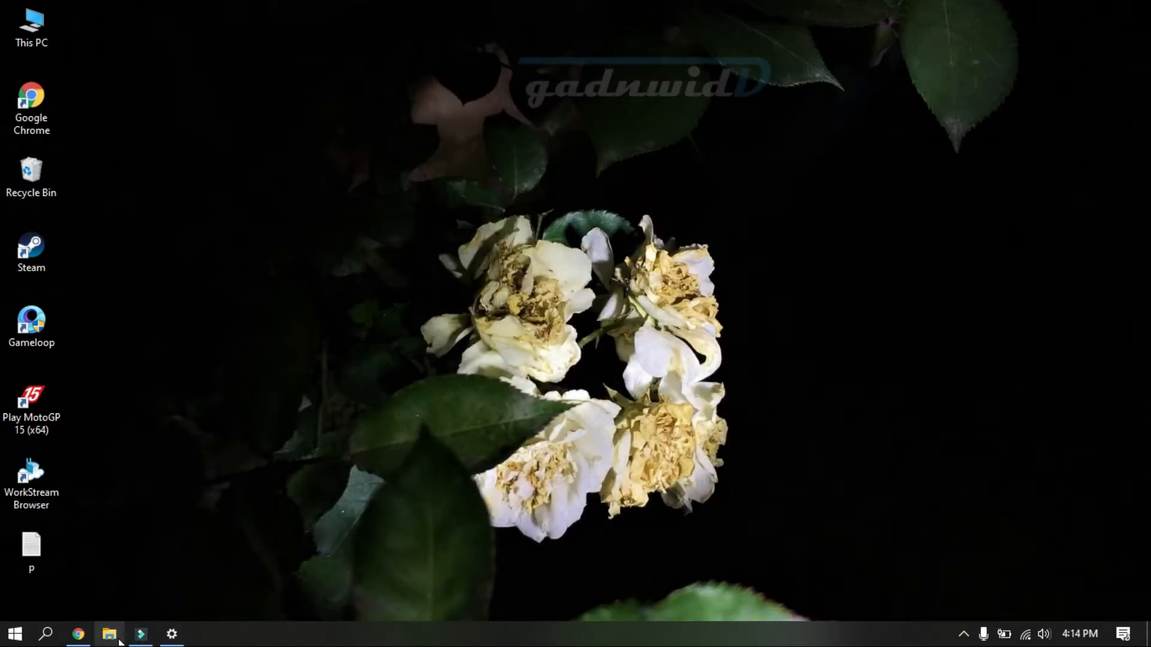
pyautogui.click(108, 634)
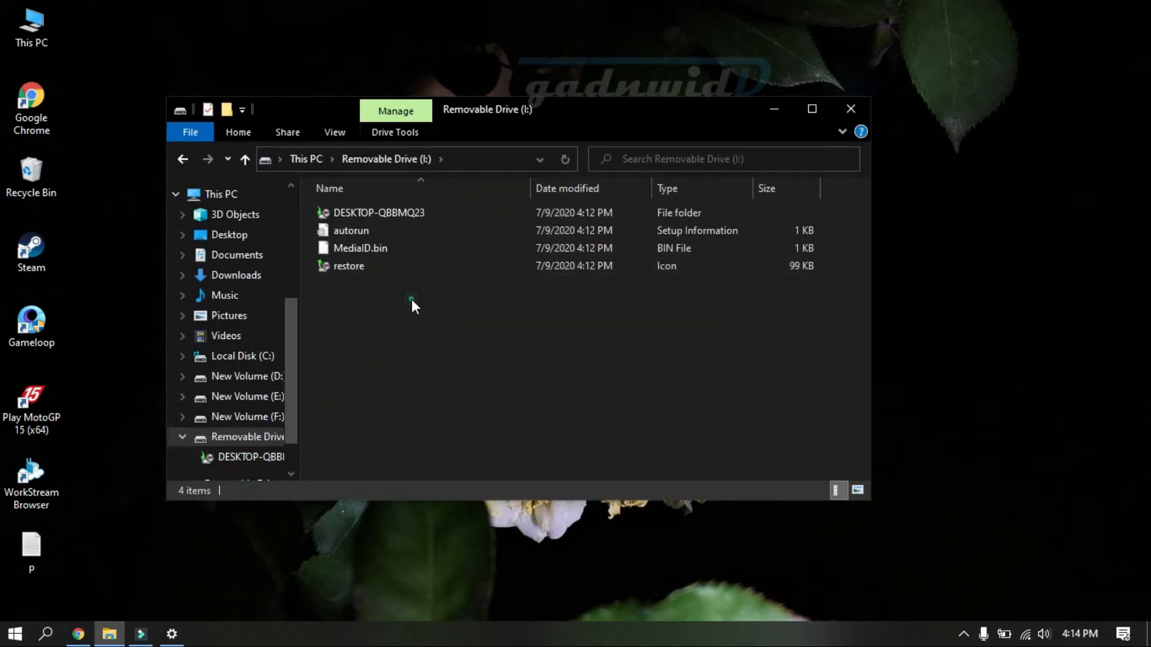
pyautogui.press('ctrl+a')
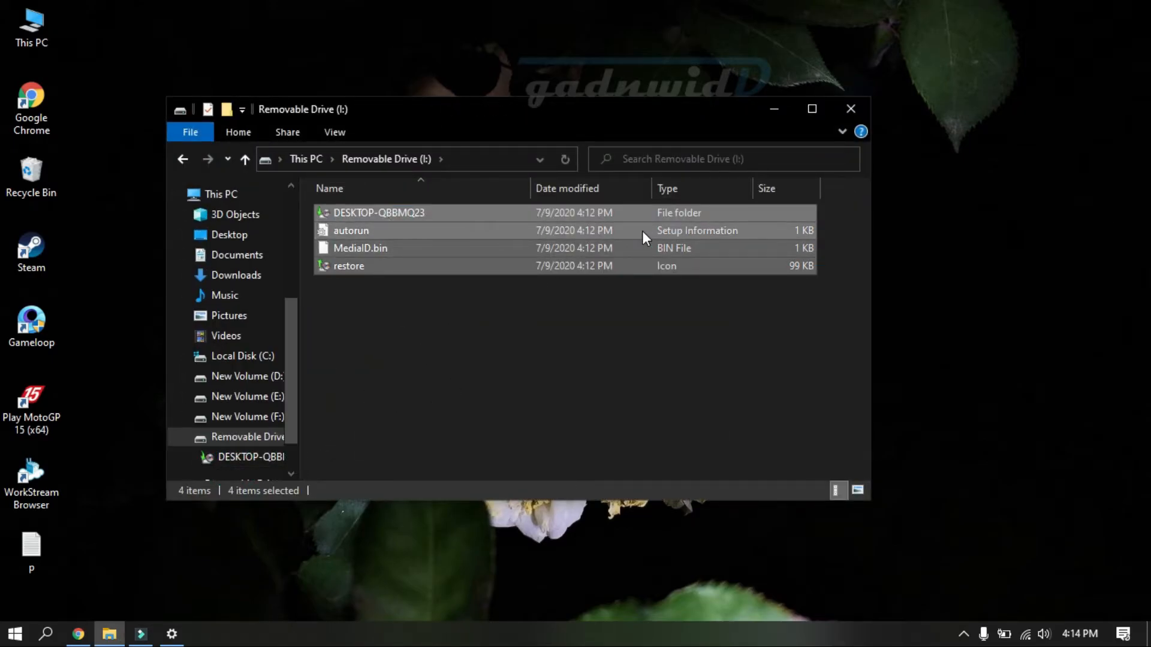
pyautogui.click(851, 109)
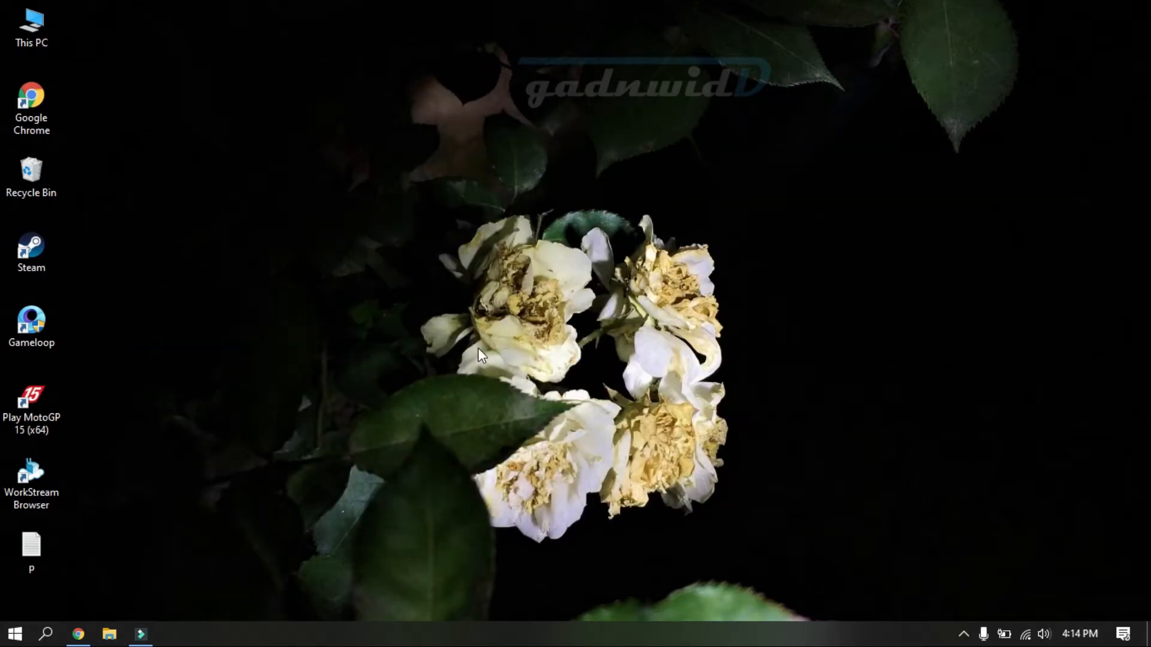
# Step: Reopen Backup and Restore (Windows 7) through Start and Windows Settings
pyautogui.click(16, 632)
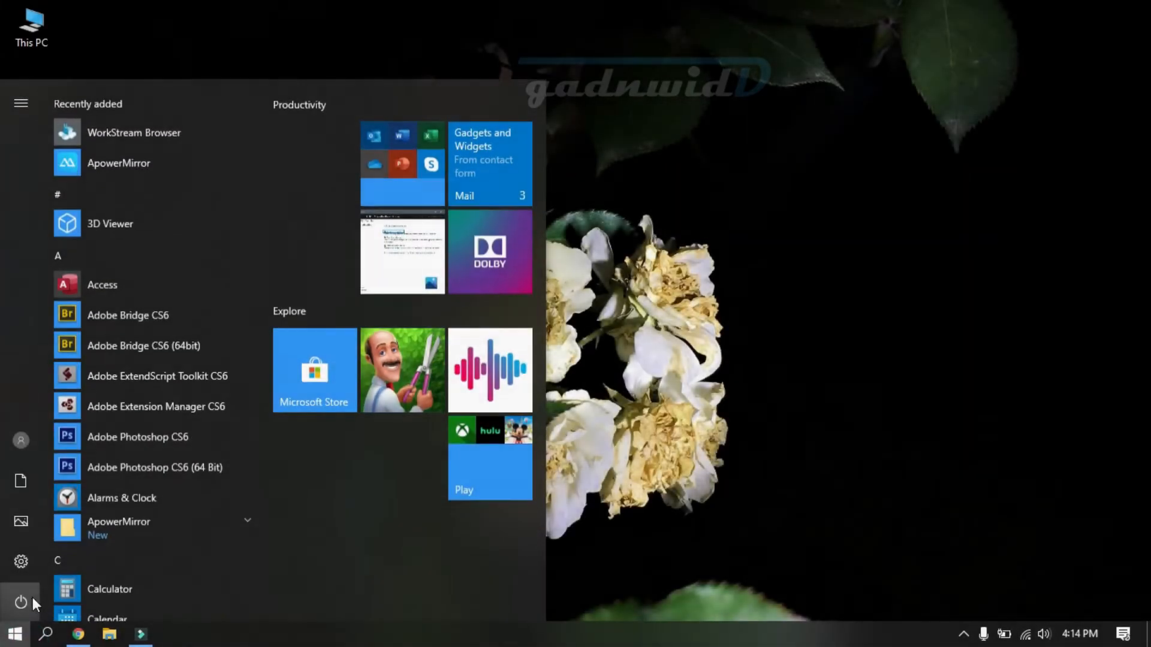
pyautogui.click(20, 559)
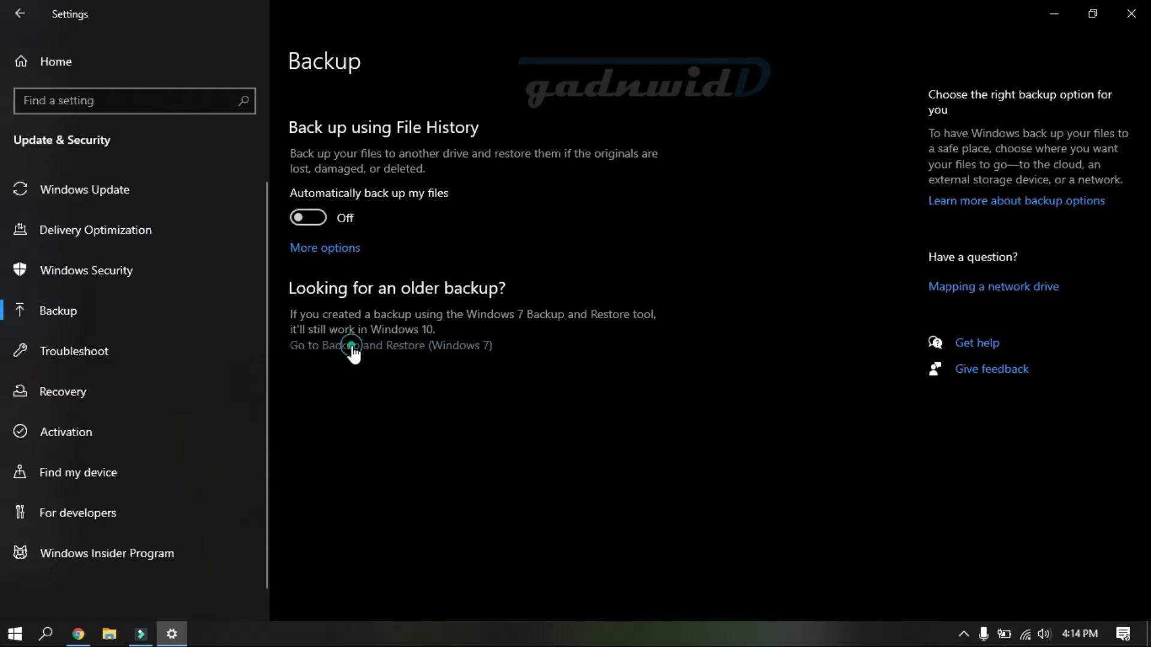
pyautogui.click(352, 345)
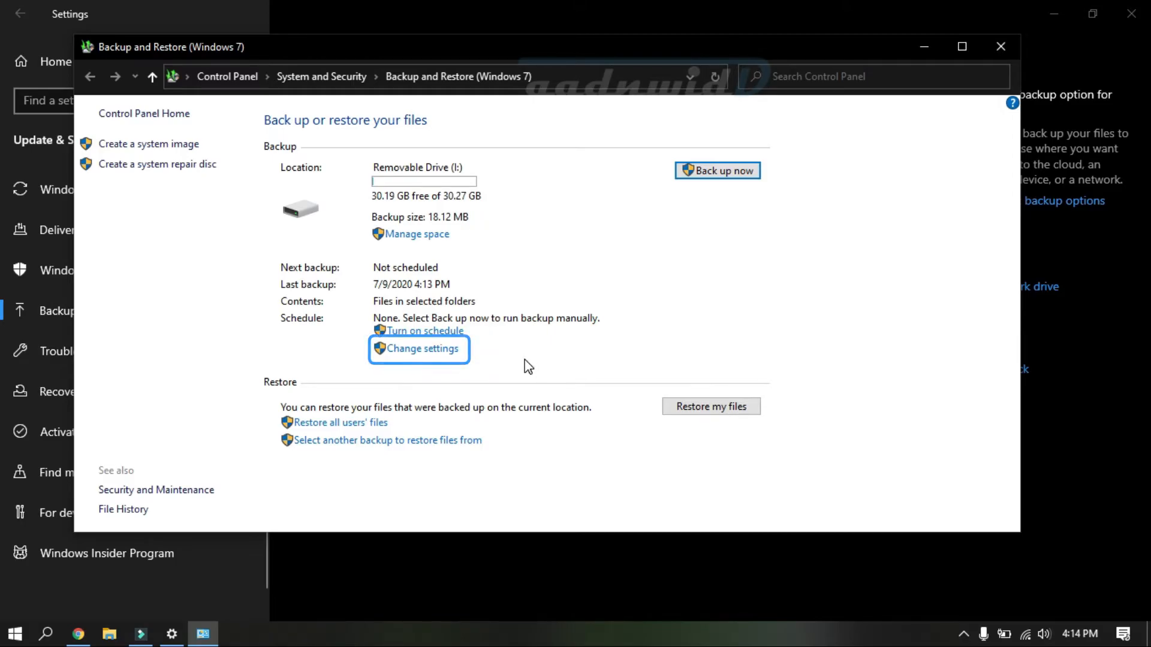
pyautogui.moveTo(516, 364)
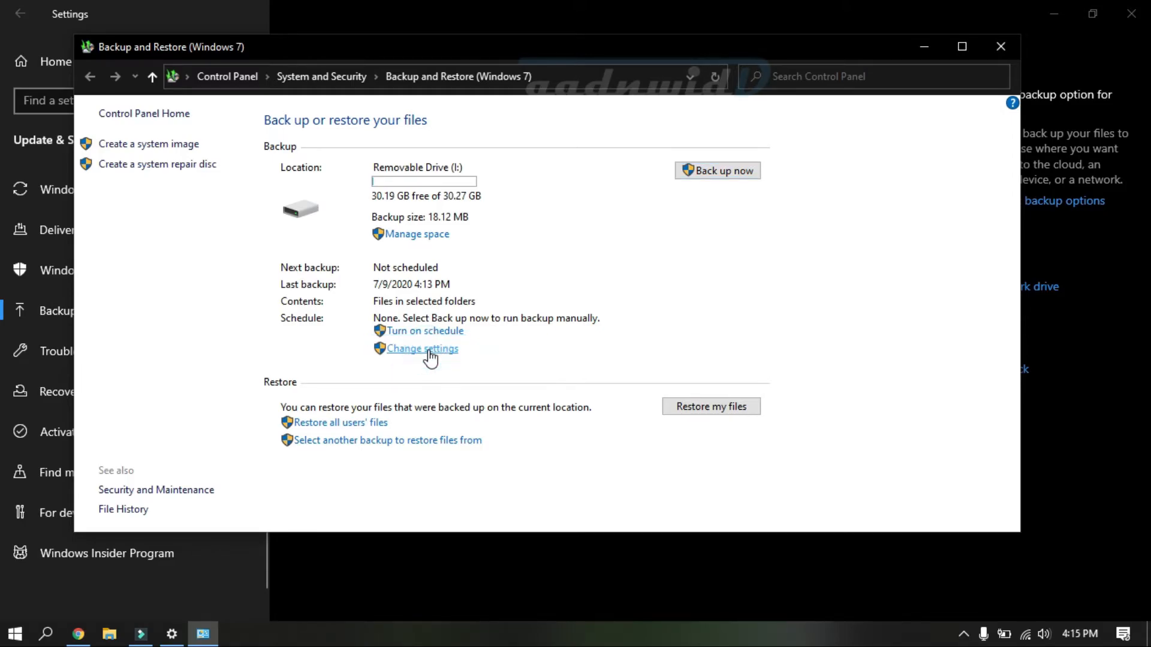
# Step: Rerun the setup wizard via Change settings, keeping Removable Drive (I:), up to the review page
pyautogui.click(422, 349)
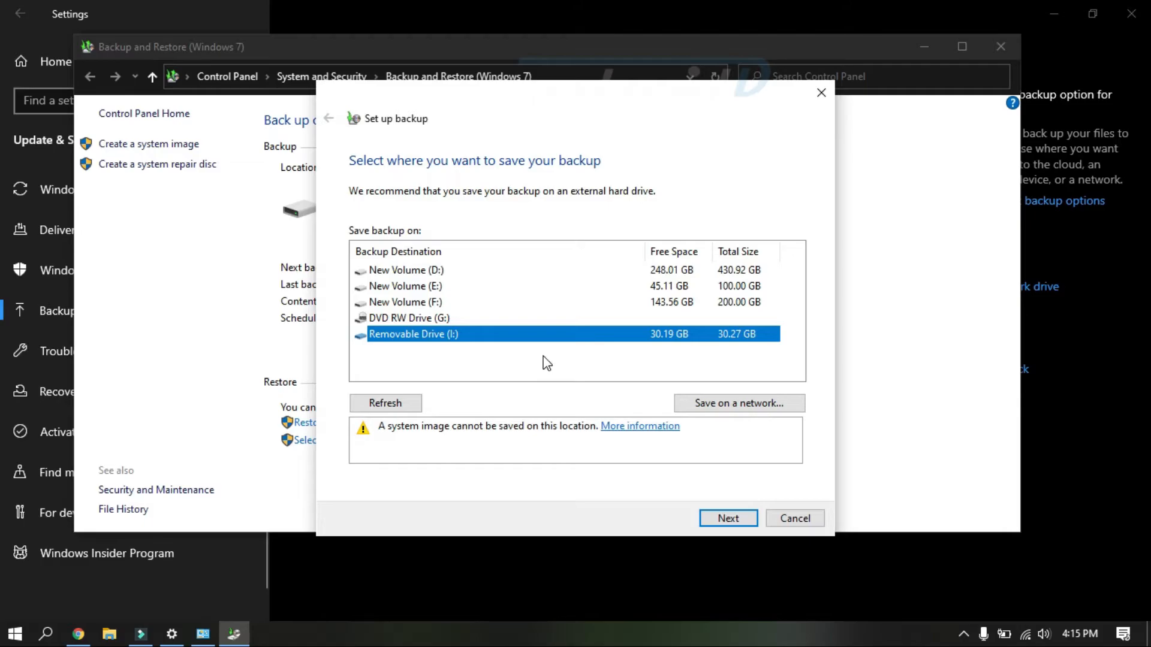
pyautogui.moveTo(553, 365)
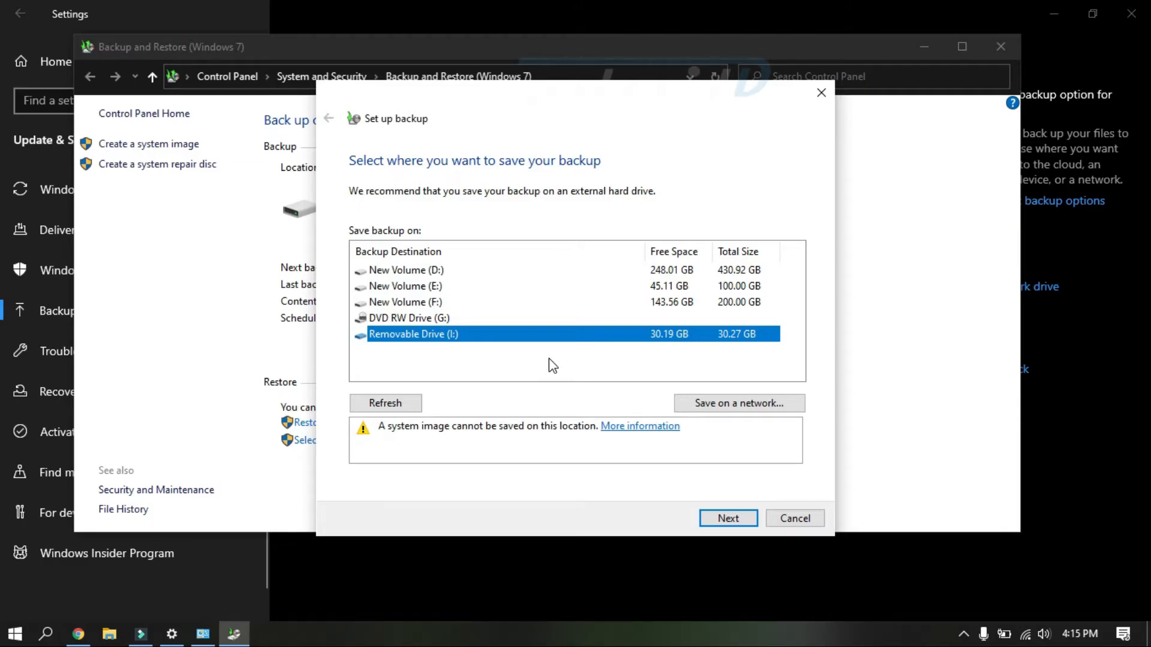
pyautogui.click(728, 519)
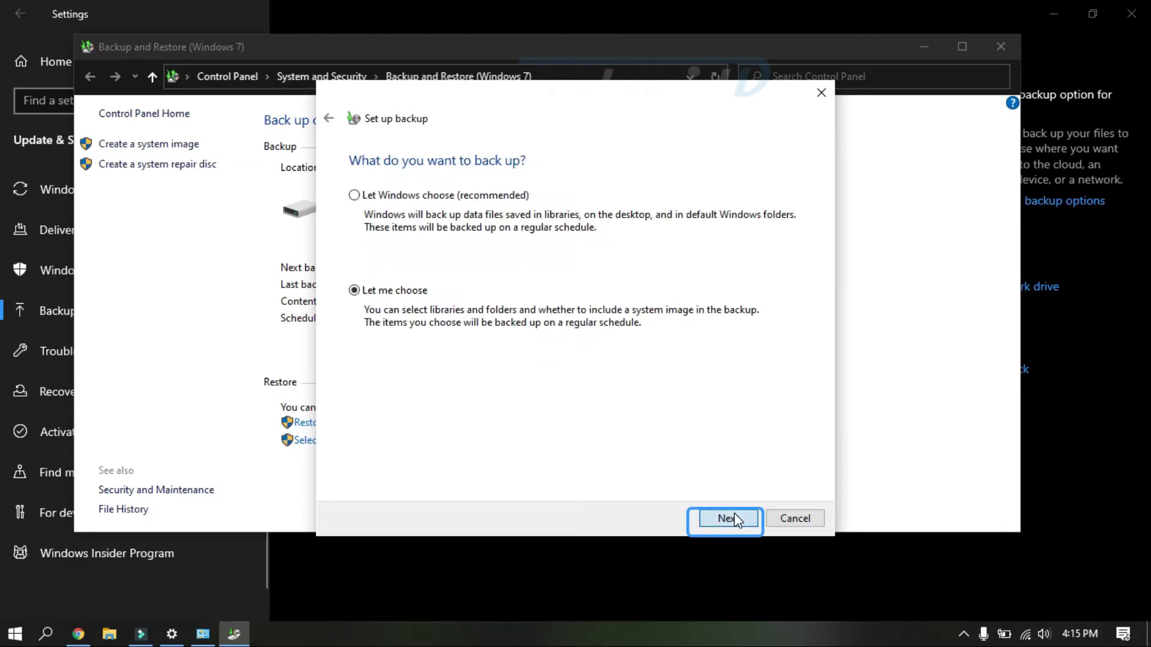
pyautogui.click(725, 520)
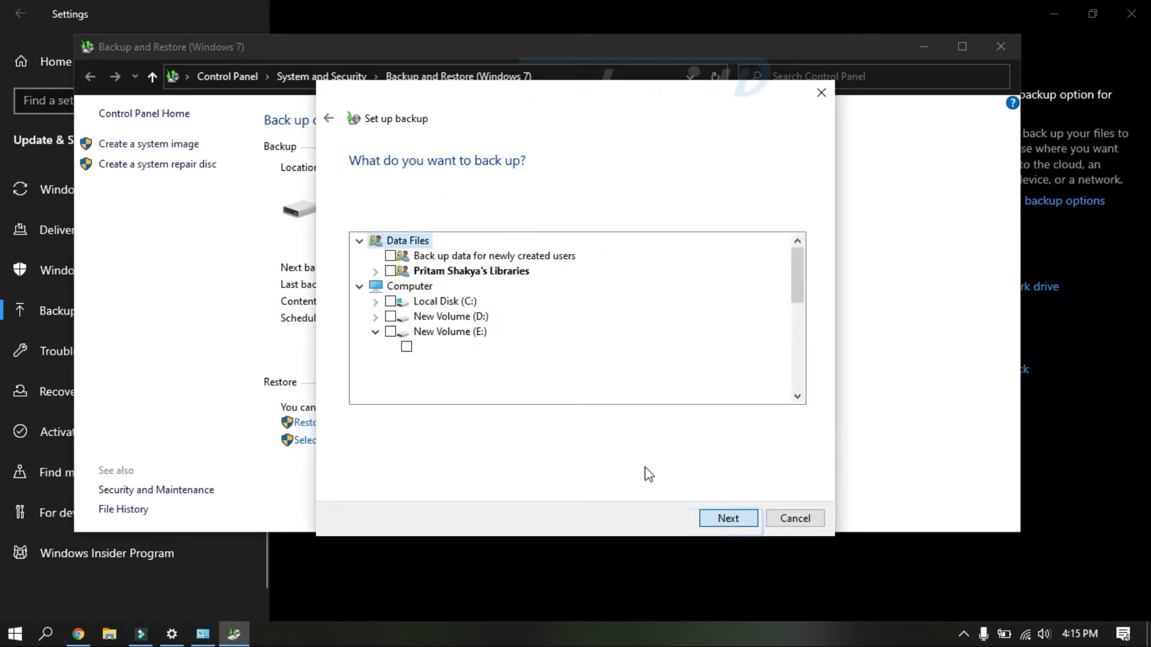
pyautogui.click(728, 518)
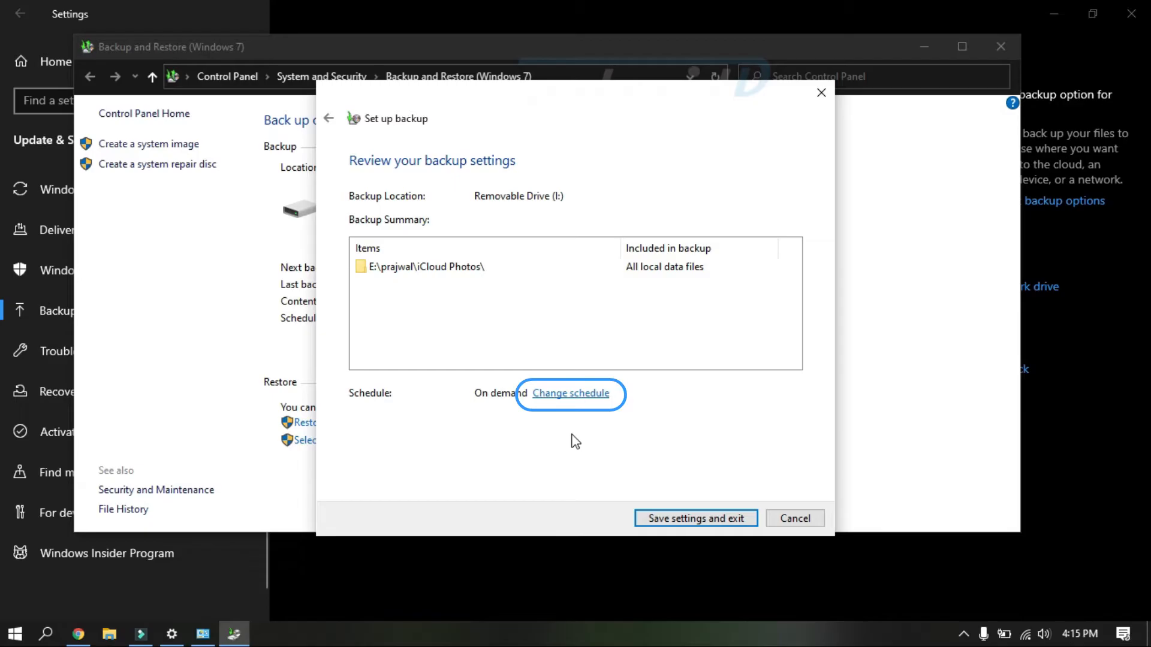
# Step: Enable a weekly Wednesday 5:00 PM backup schedule and save the settings
pyautogui.click(571, 393)
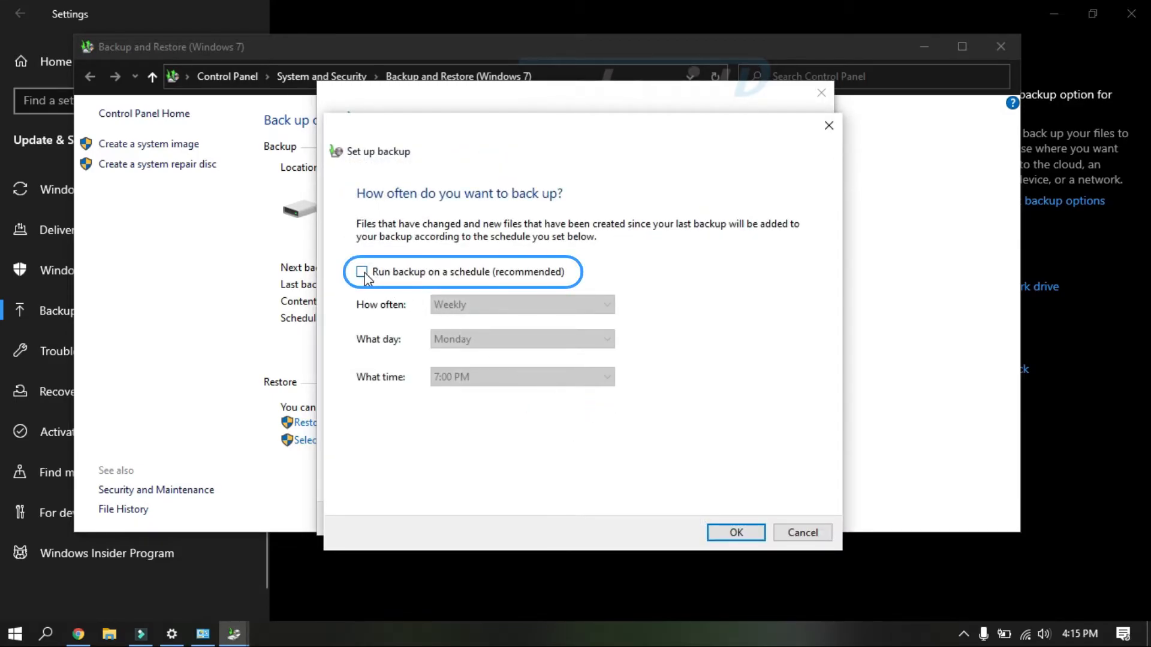
pyautogui.click(361, 272)
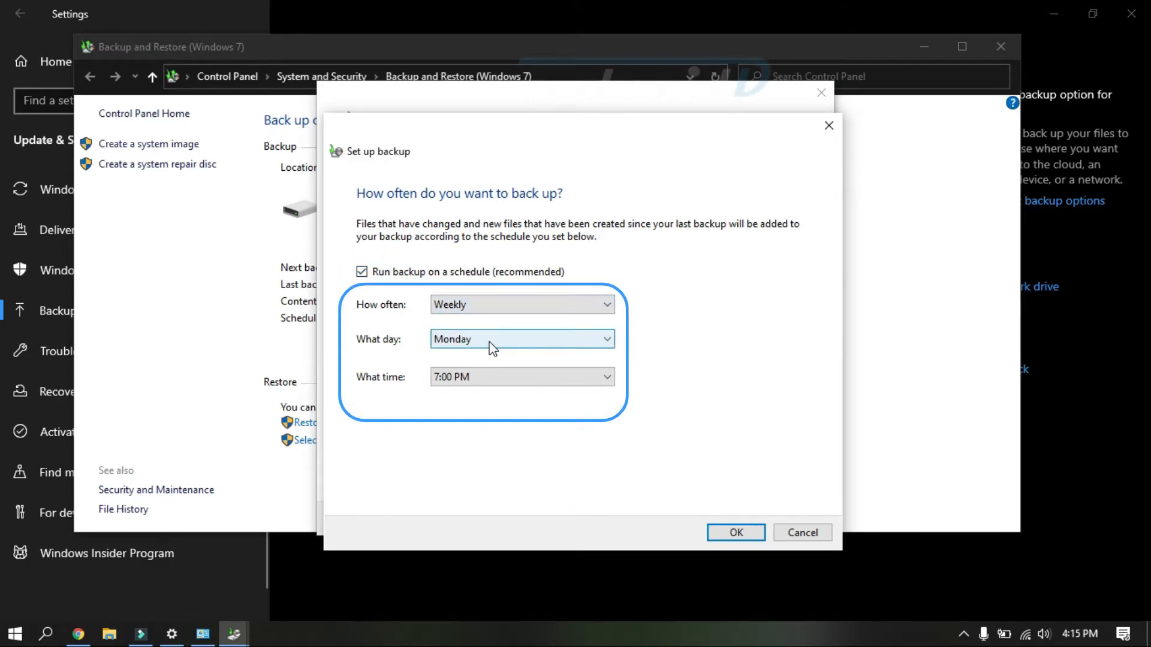
pyautogui.click(521, 339)
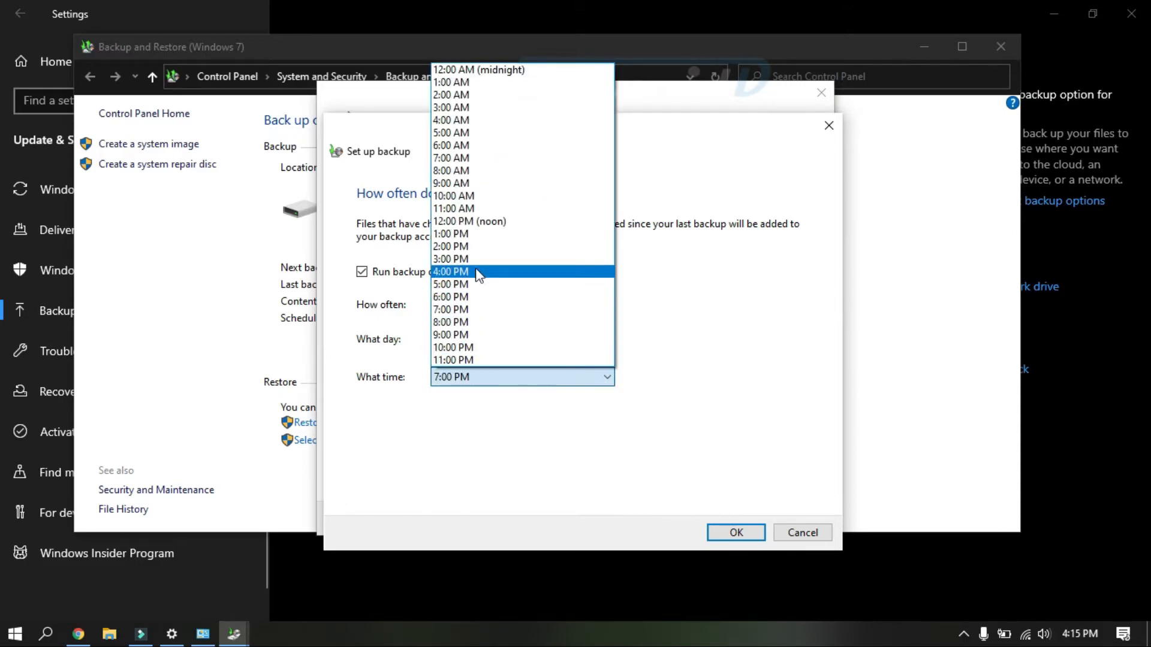
pyautogui.moveTo(468, 261)
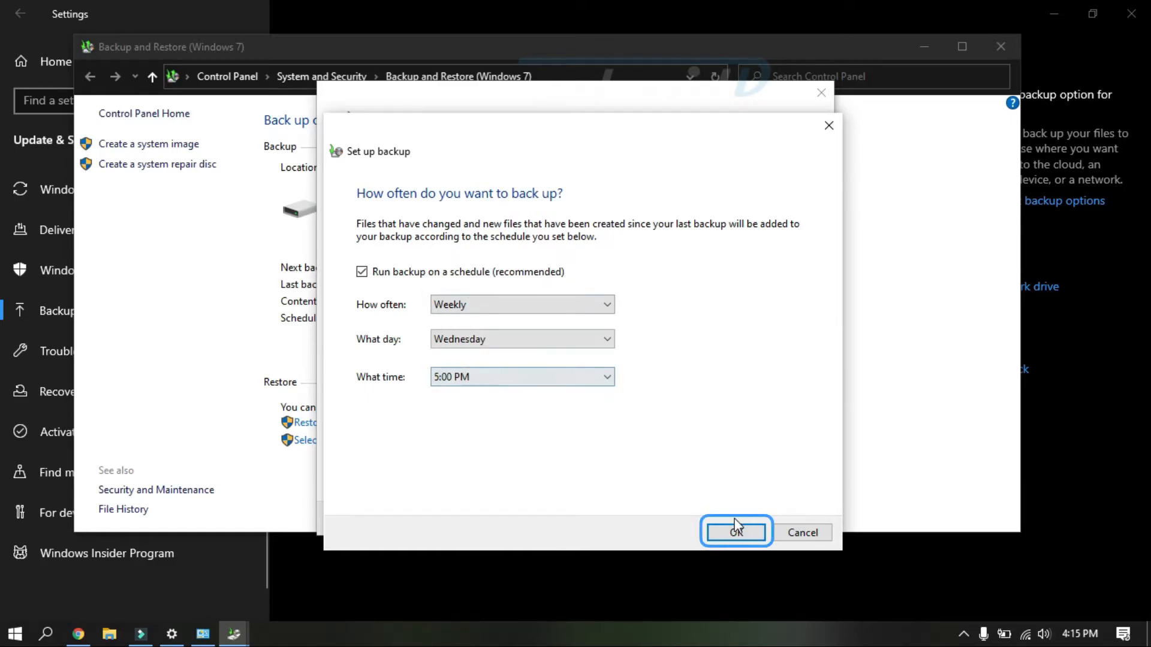
pyautogui.click(736, 532)
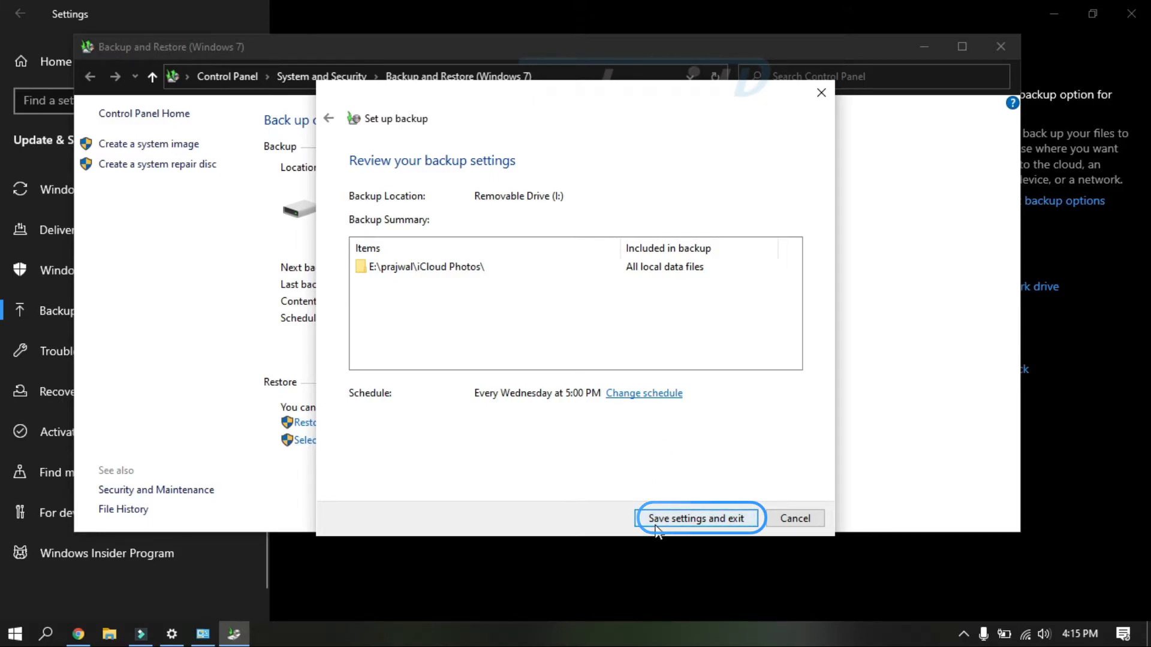
pyautogui.click(698, 518)
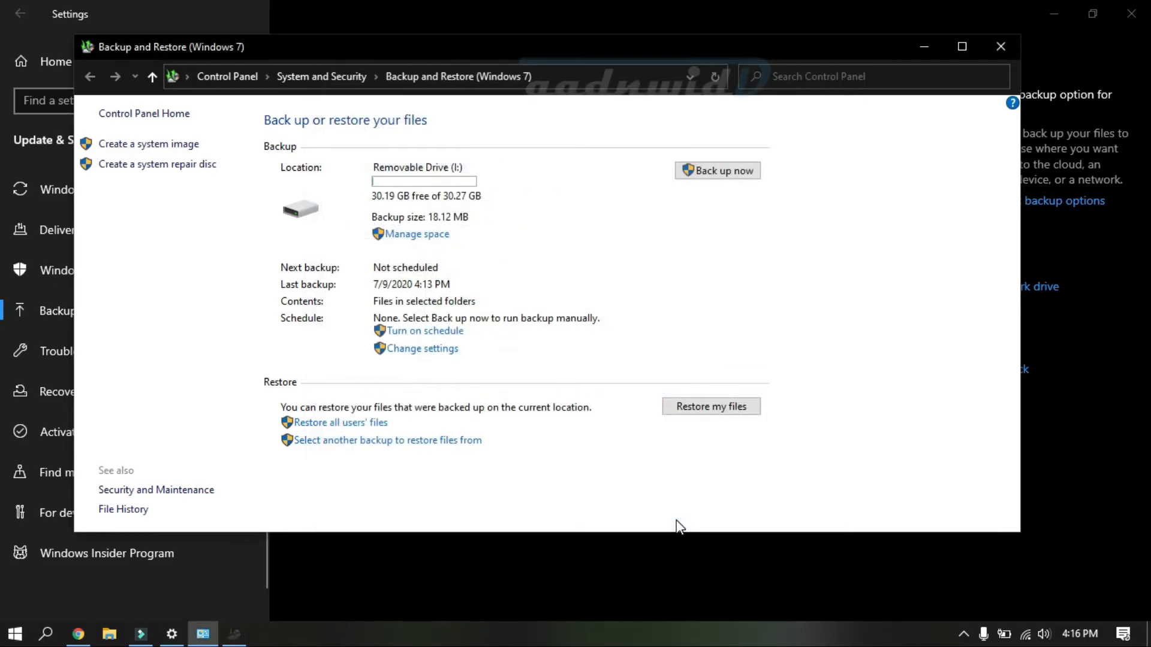
pyautogui.click(424, 331)
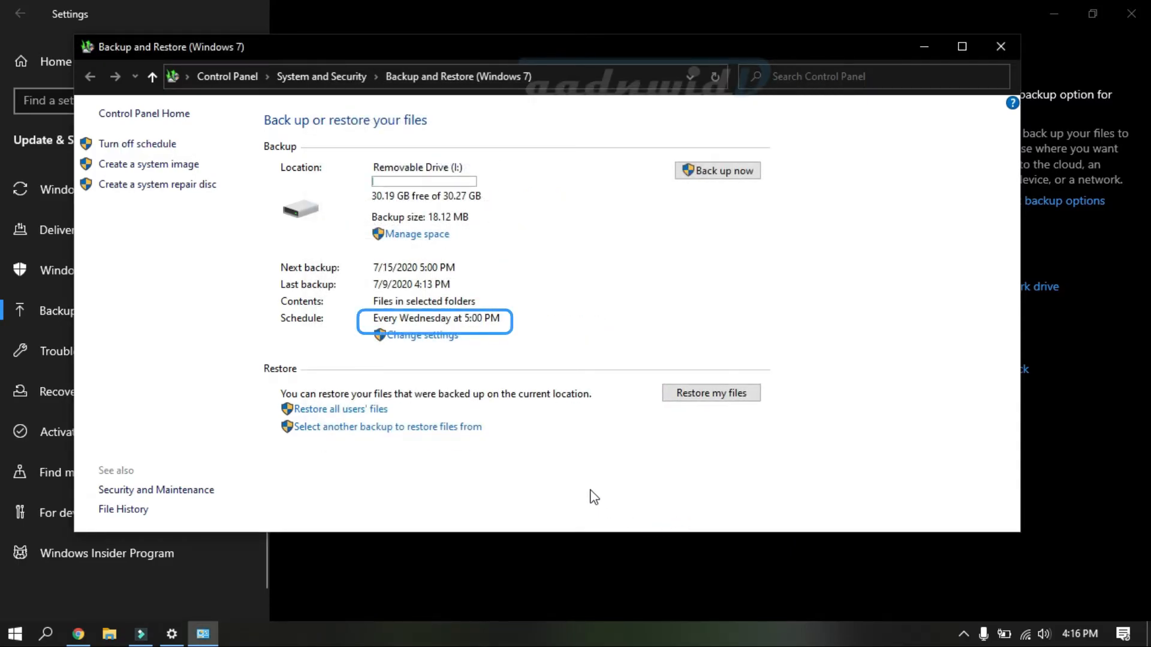
pyautogui.moveTo(853, 237)
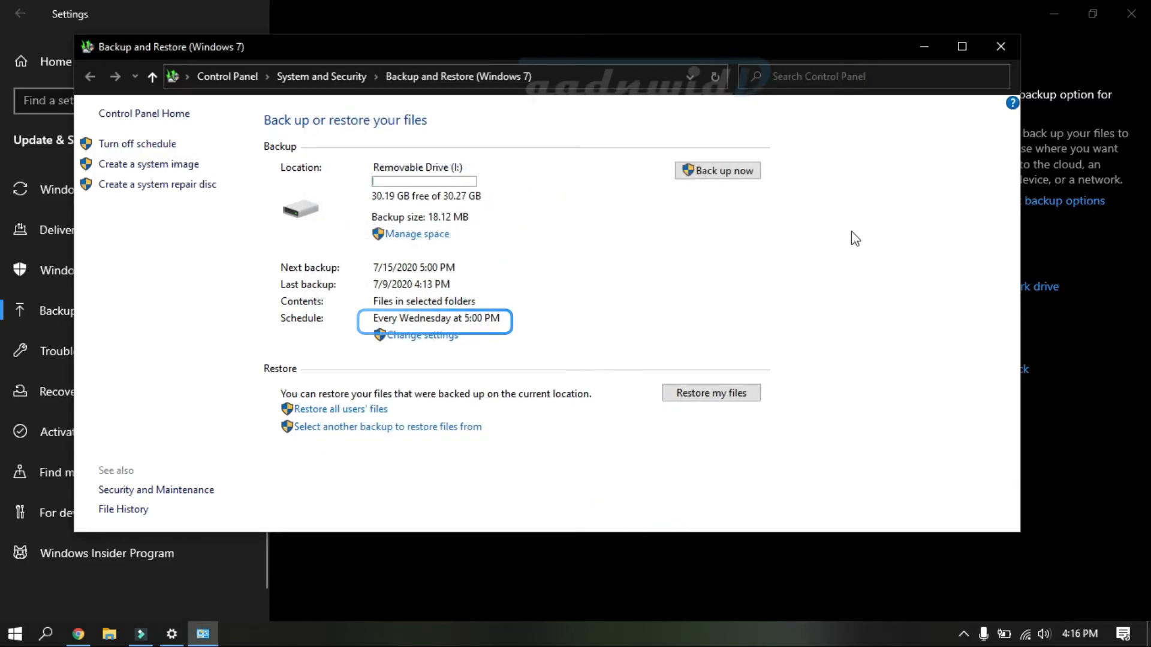
pyautogui.moveTo(883, 213)
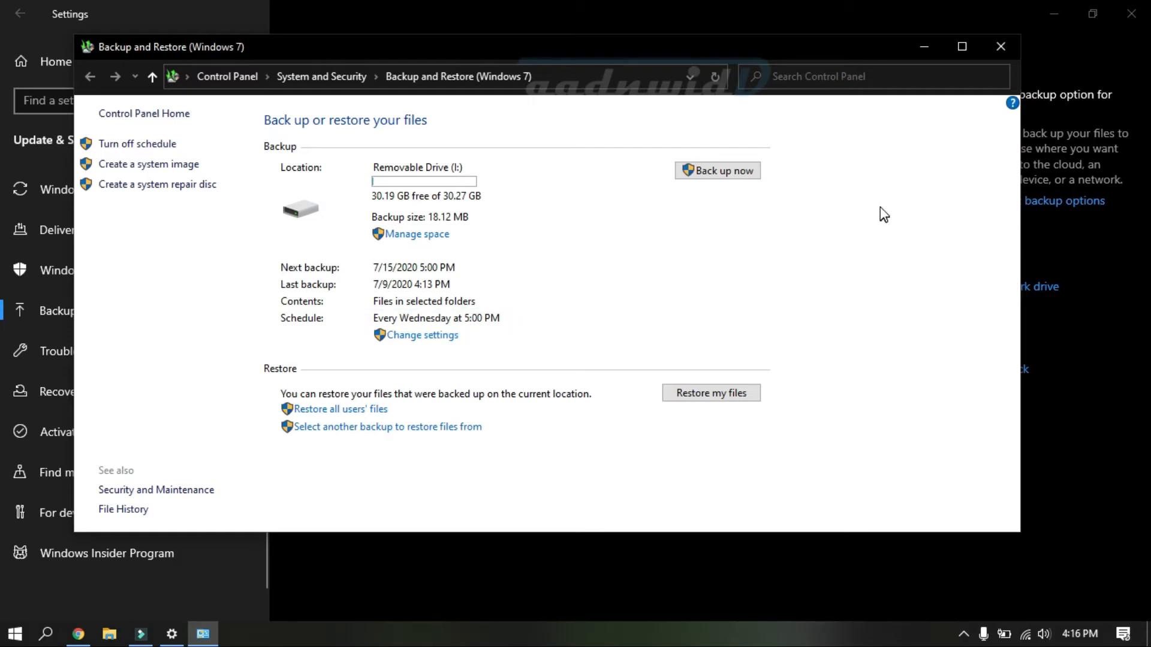
pyautogui.click(1000, 46)
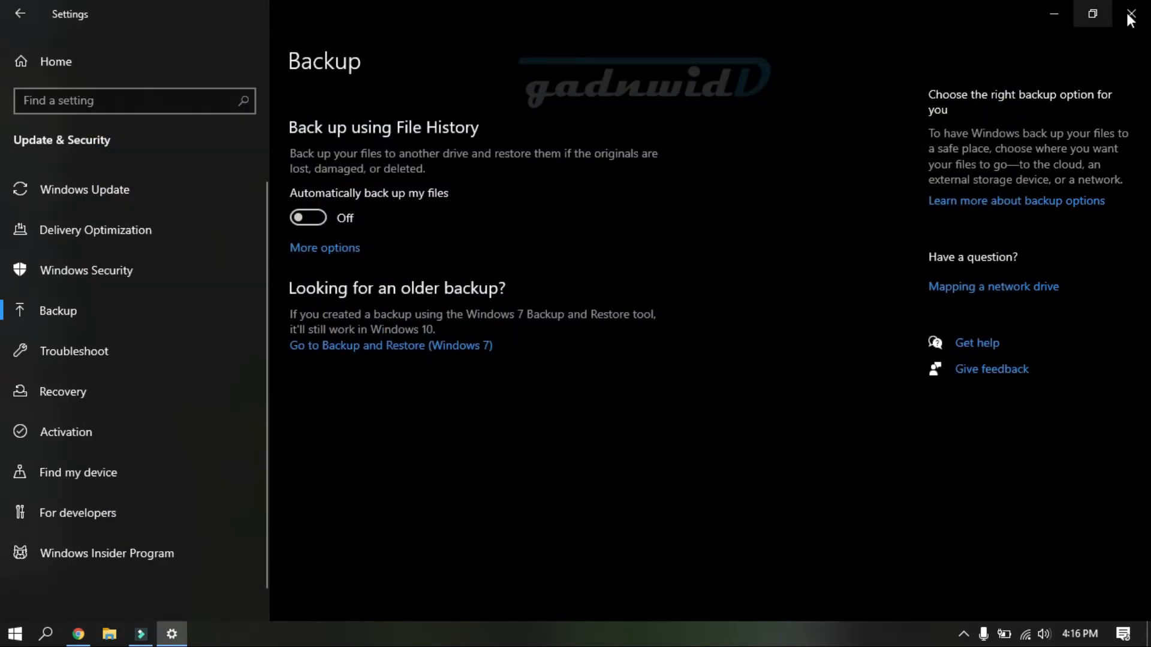
pyautogui.click(1132, 16)
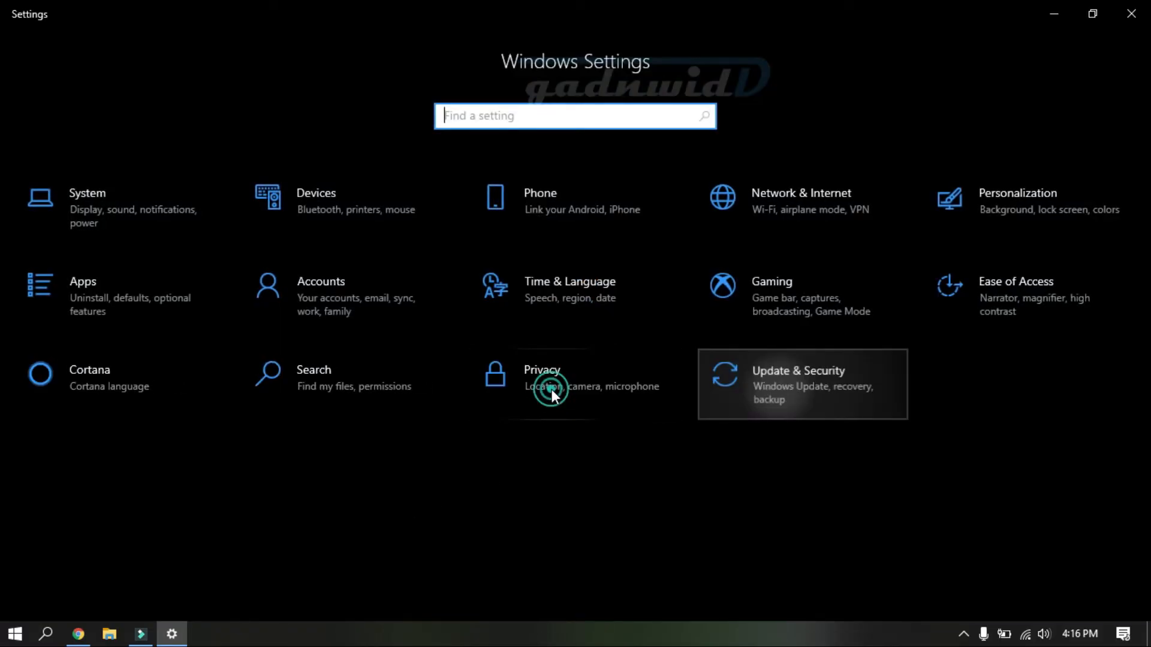
pyautogui.click(799, 384)
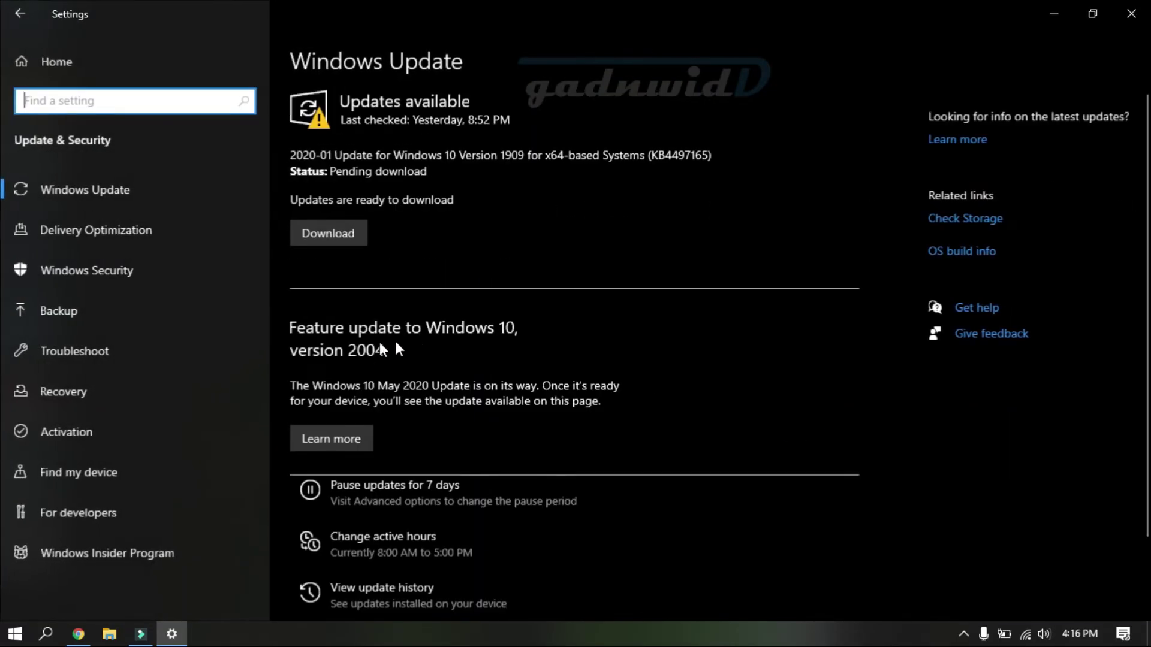
pyautogui.click(58, 310)
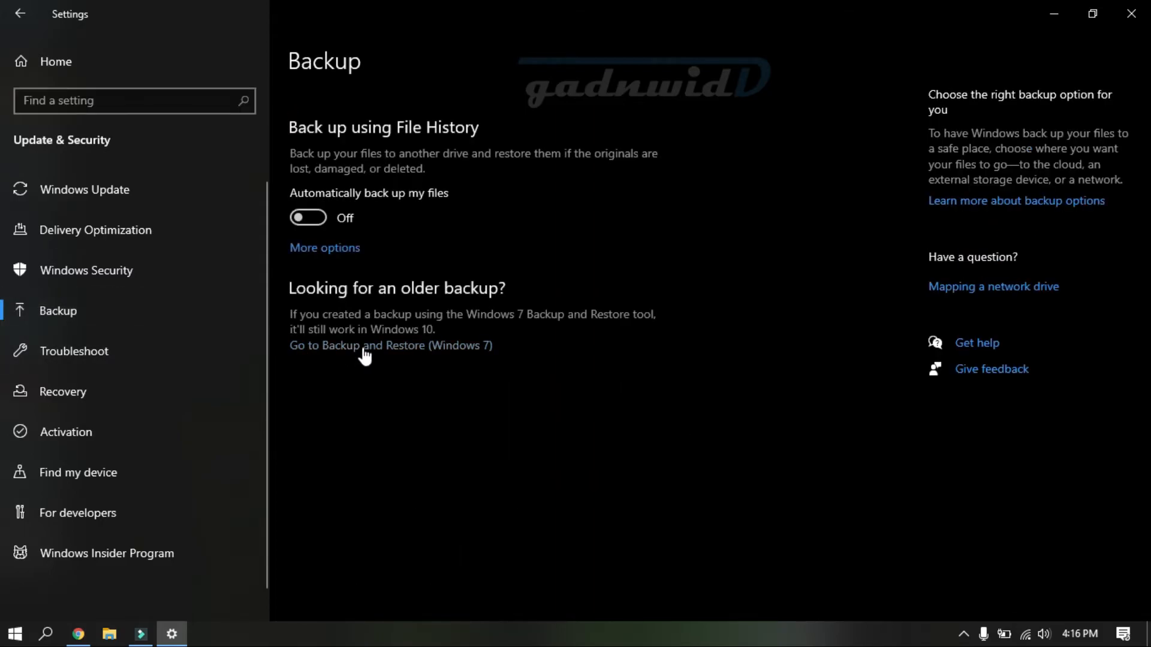
pyautogui.click(390, 345)
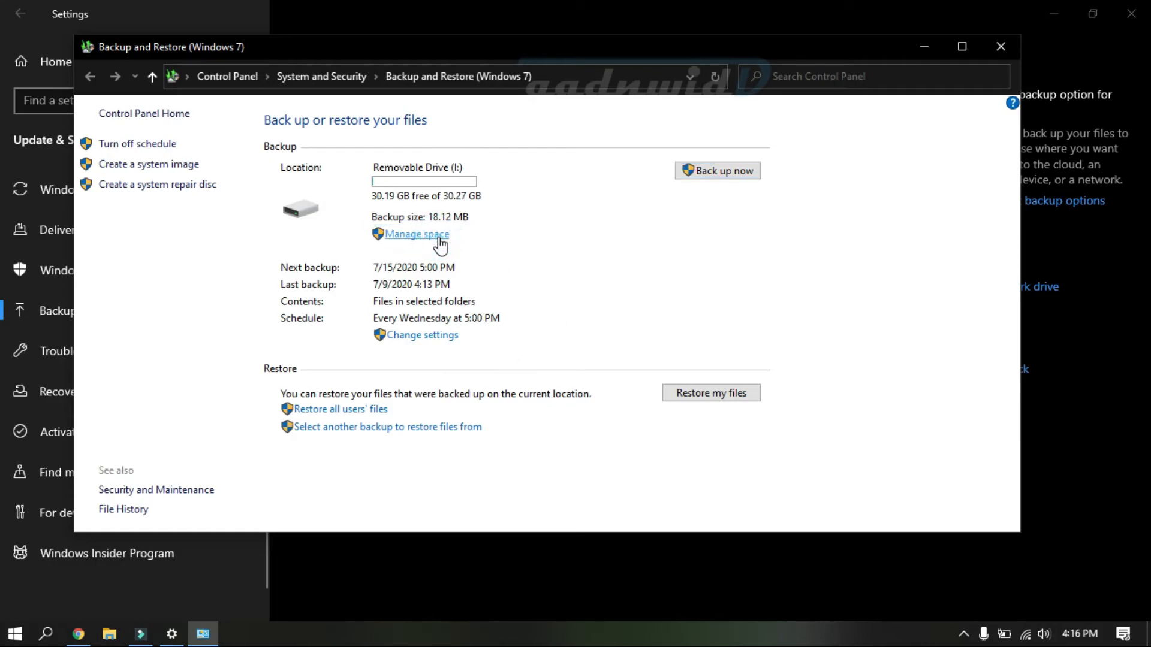
# Step: Under Manage space, view the stored backups and delete the 7/9/2020 backup period (18.12 MB)
pyautogui.click(417, 235)
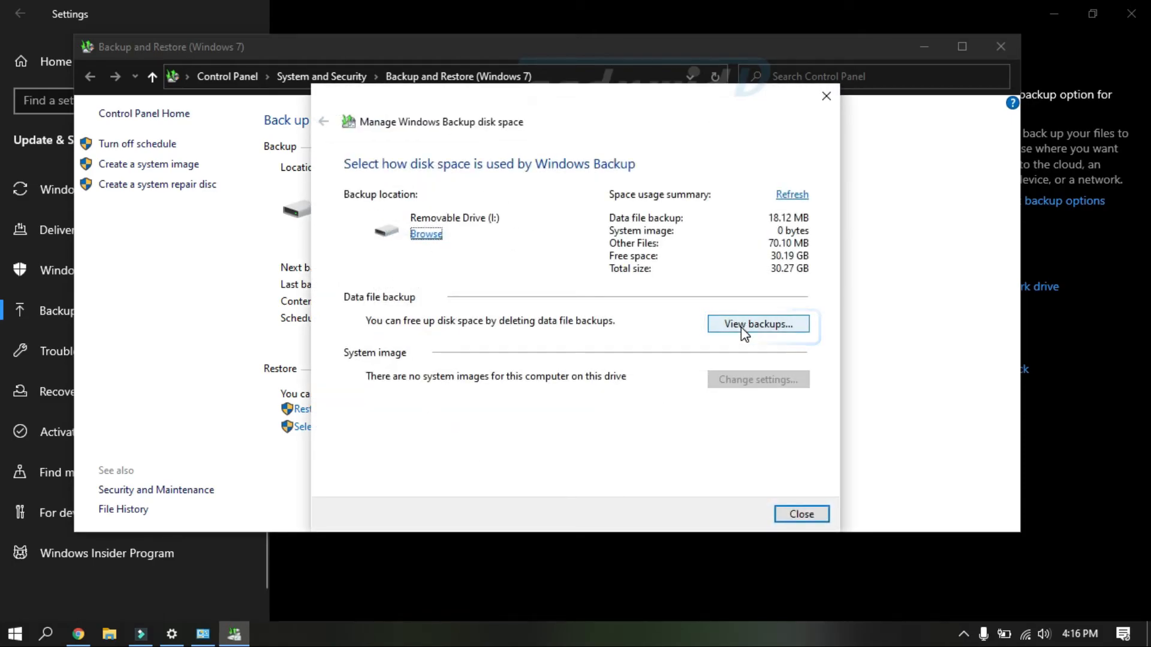
pyautogui.click(758, 323)
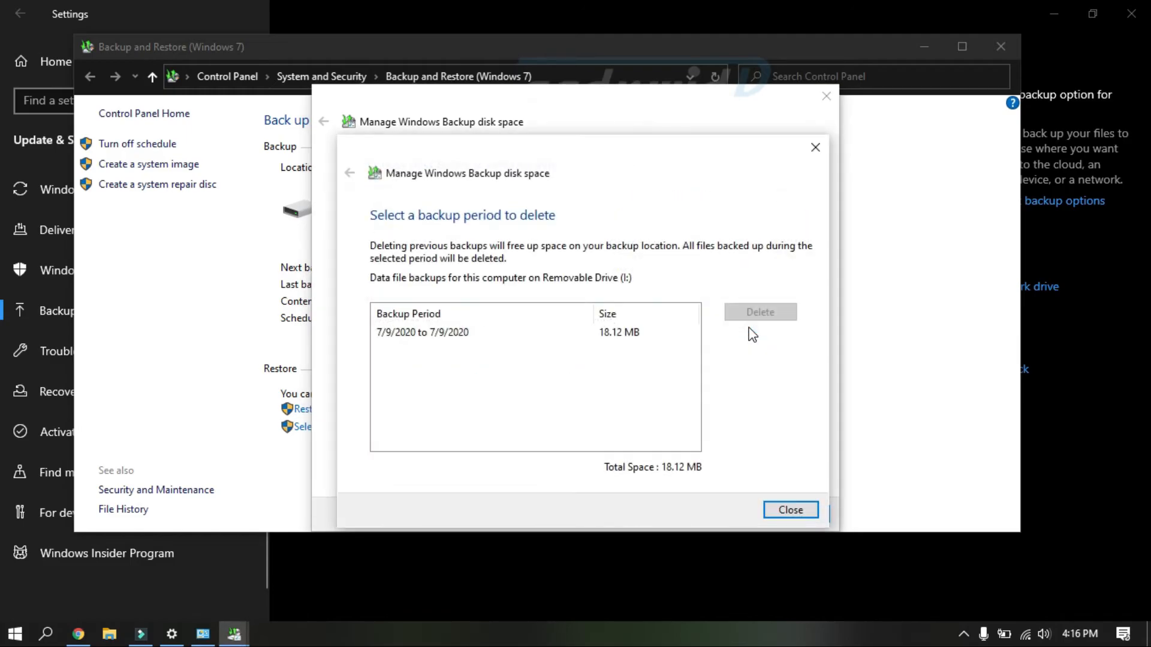
pyautogui.moveTo(738, 352)
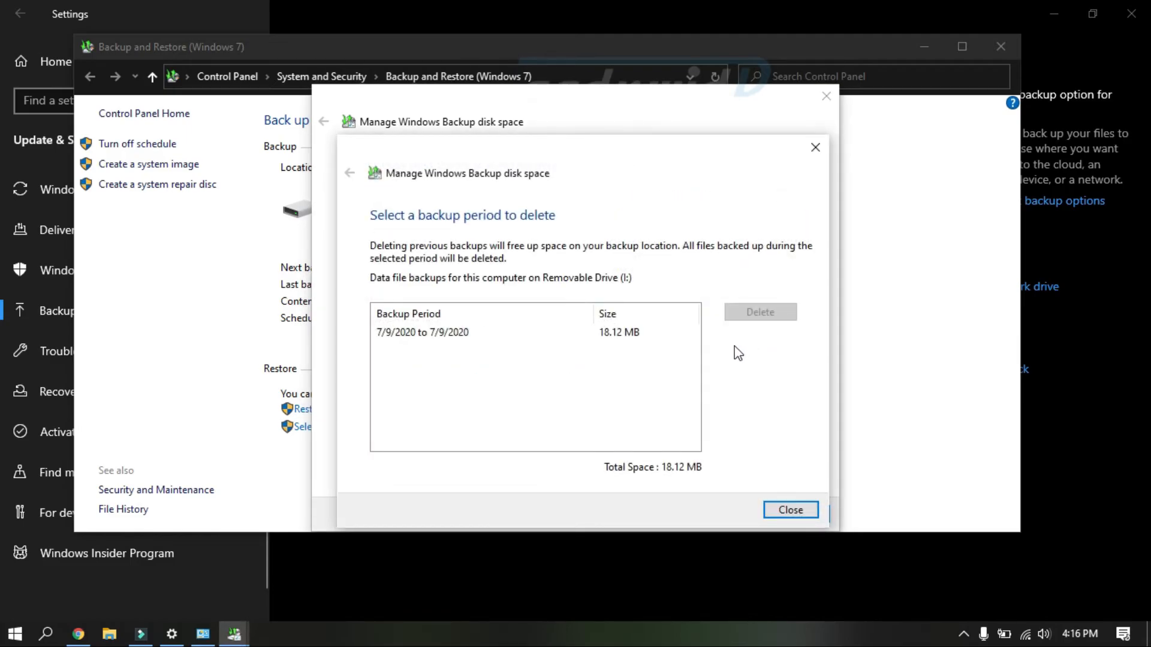
pyautogui.moveTo(542, 339)
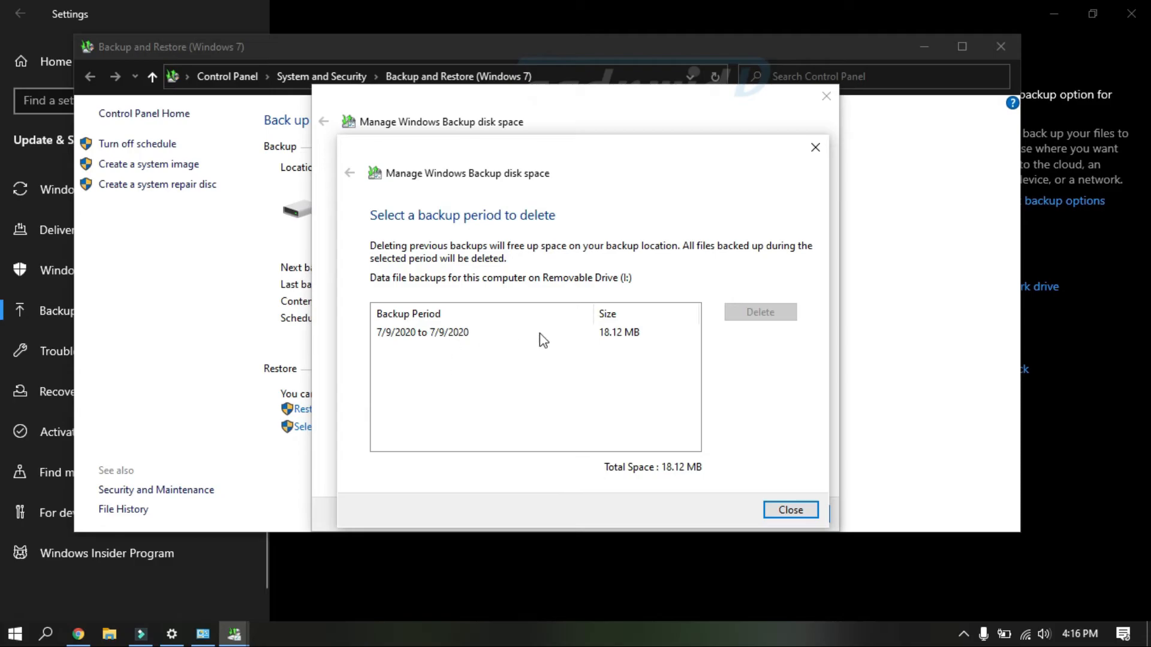
pyautogui.moveTo(539, 355)
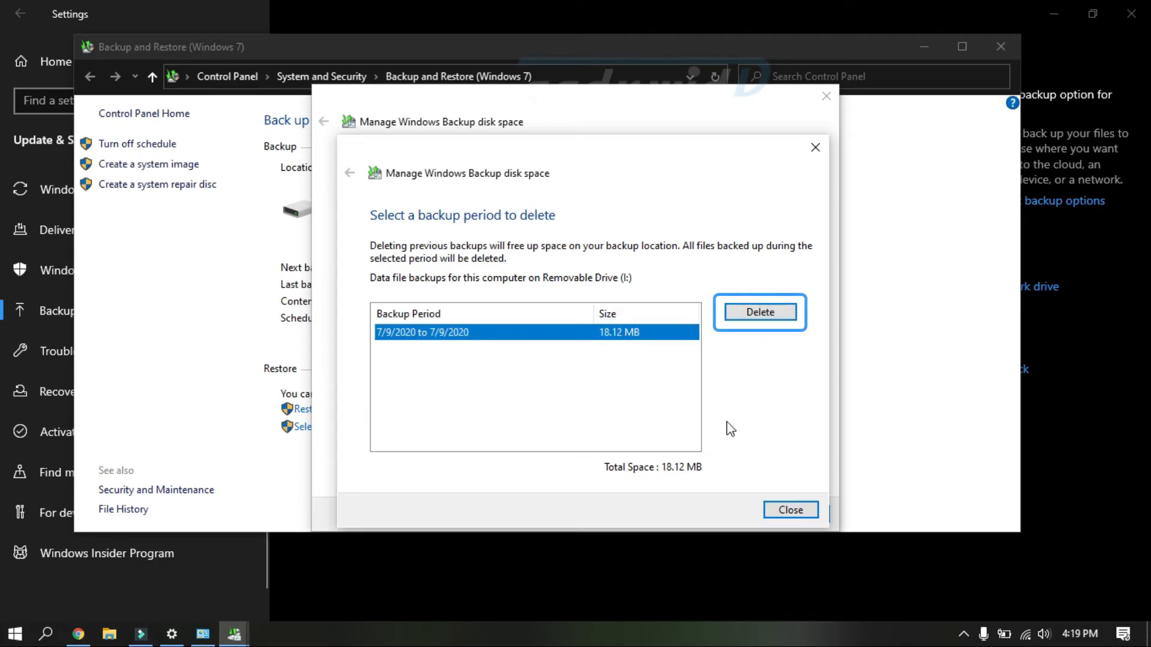
pyautogui.click(760, 312)
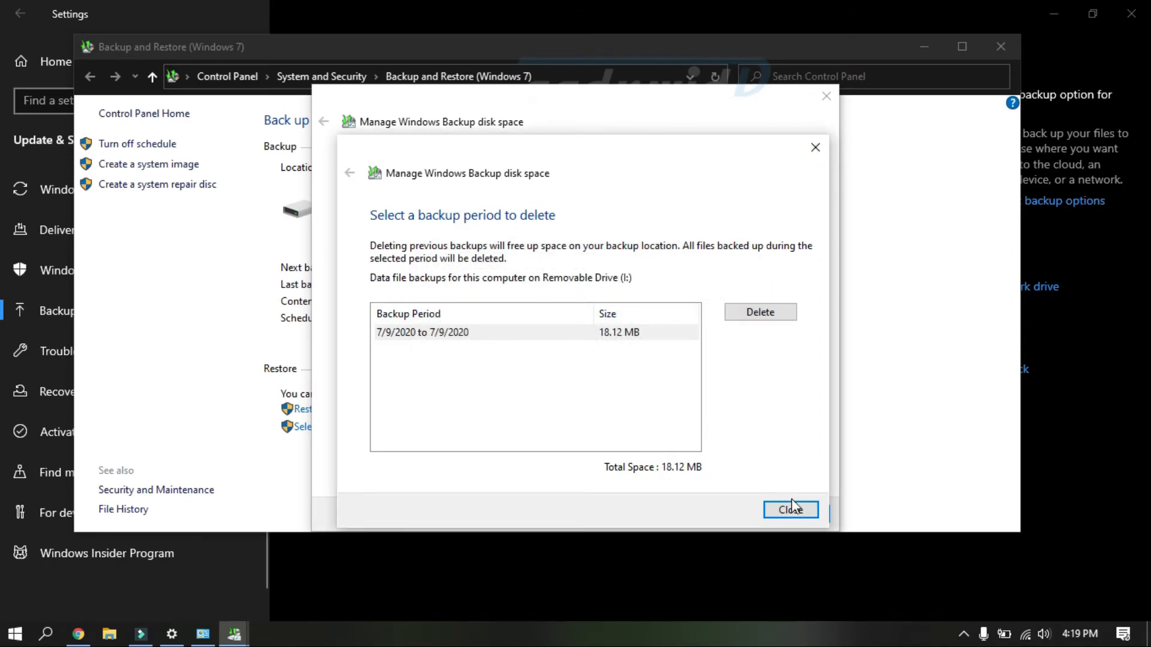
# Step: Close the backup list, the disk space manager and the Backup and Restore window
pyautogui.click(791, 510)
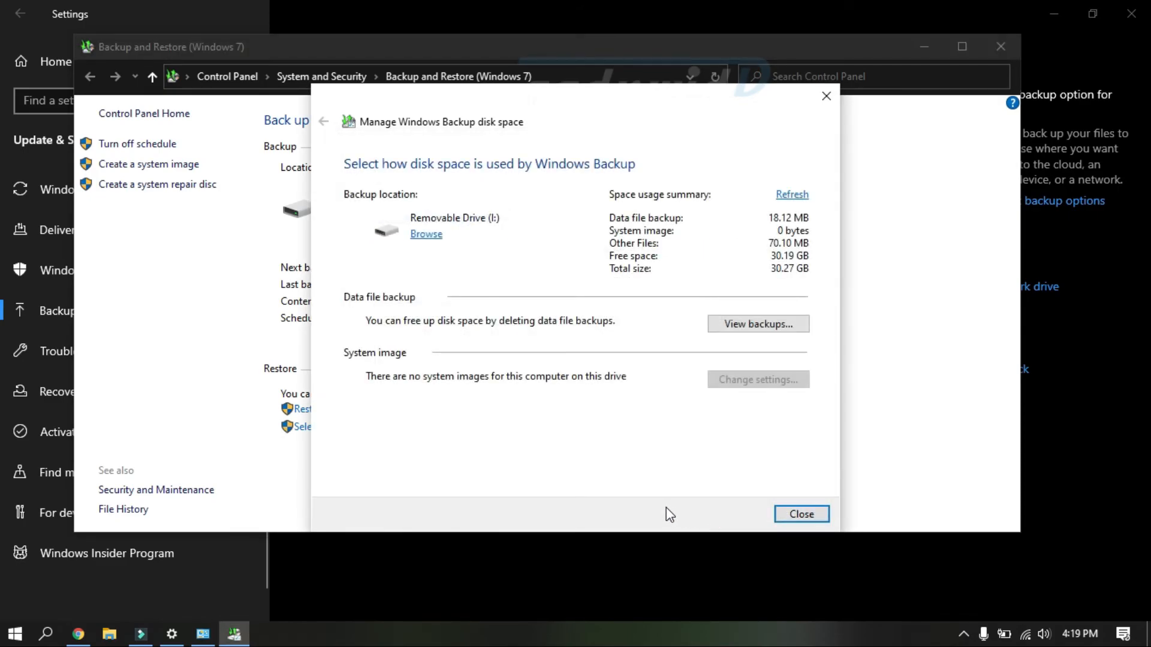
pyautogui.moveTo(826, 98)
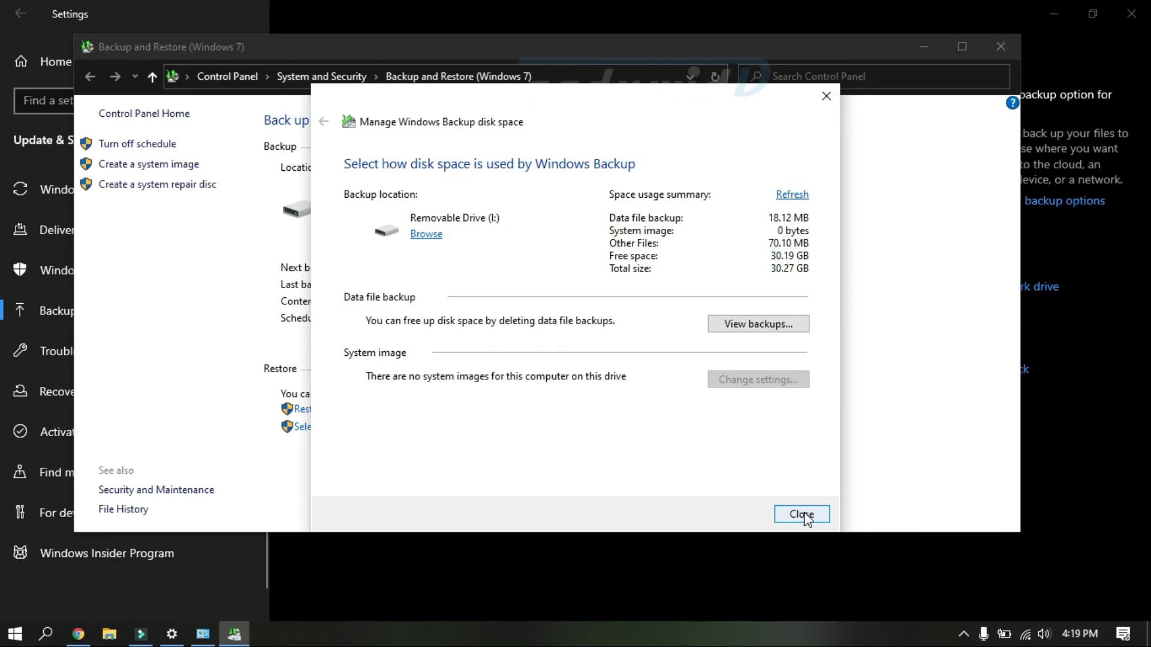
pyautogui.click(801, 515)
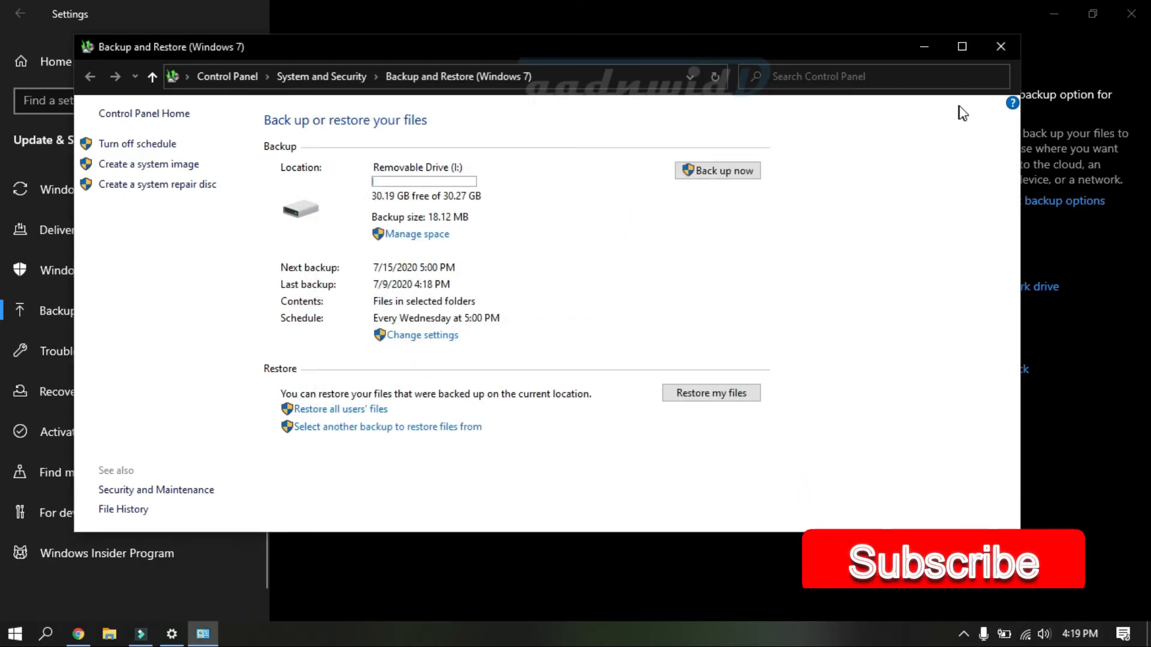
pyautogui.moveTo(1002, 48)
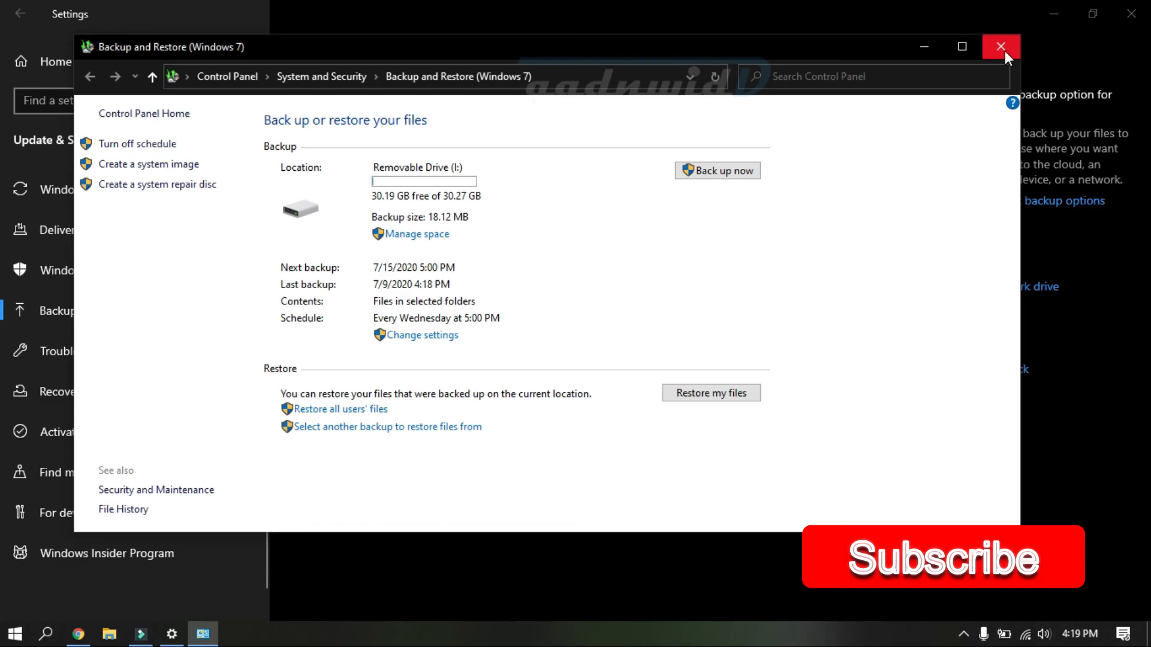
pyautogui.click(998, 46)
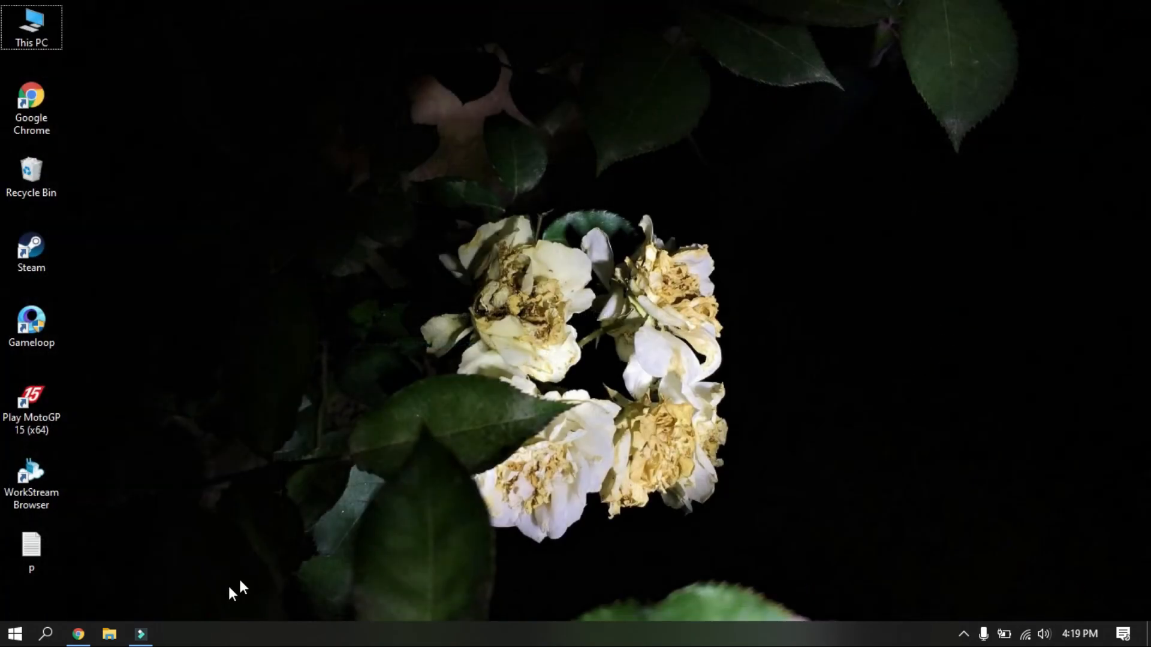
# Step: Reopen gadnwid.com in Chrome and scroll down to the Accessories and How to sections
pyautogui.click(79, 634)
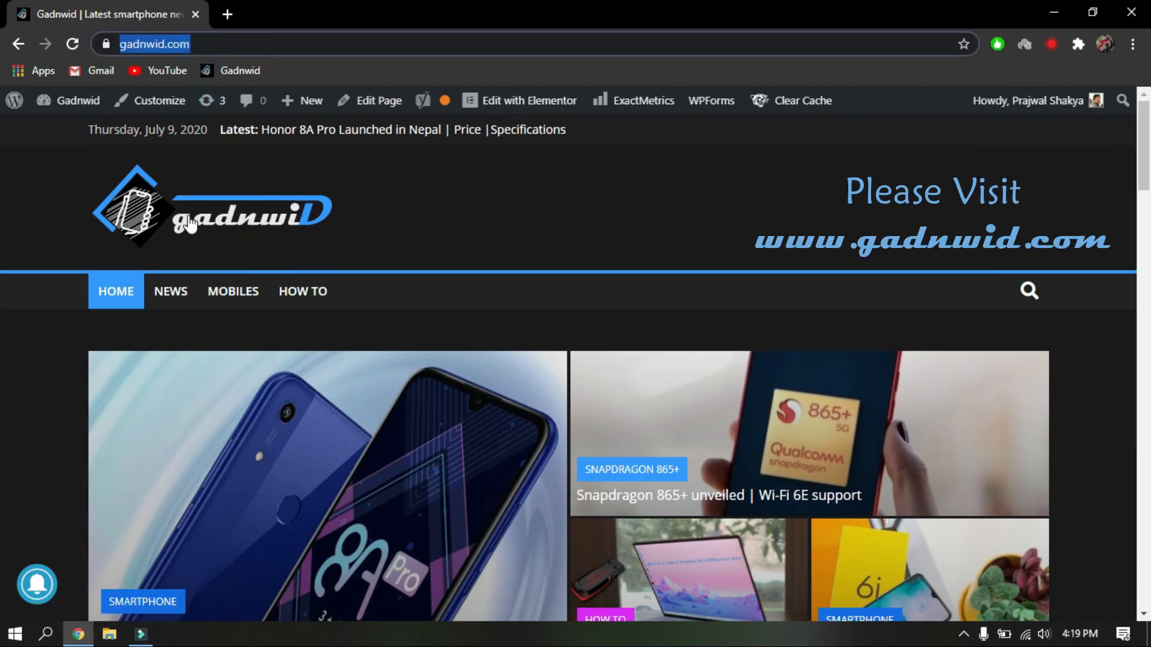
pyautogui.scroll(-3)
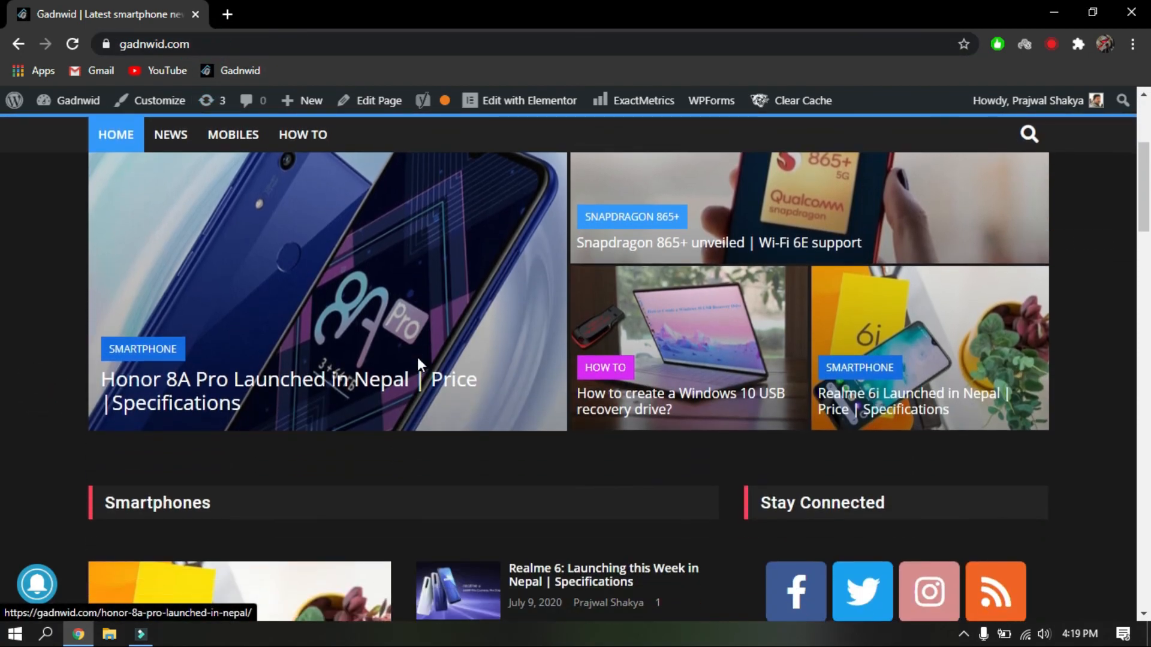
pyautogui.scroll(-3)
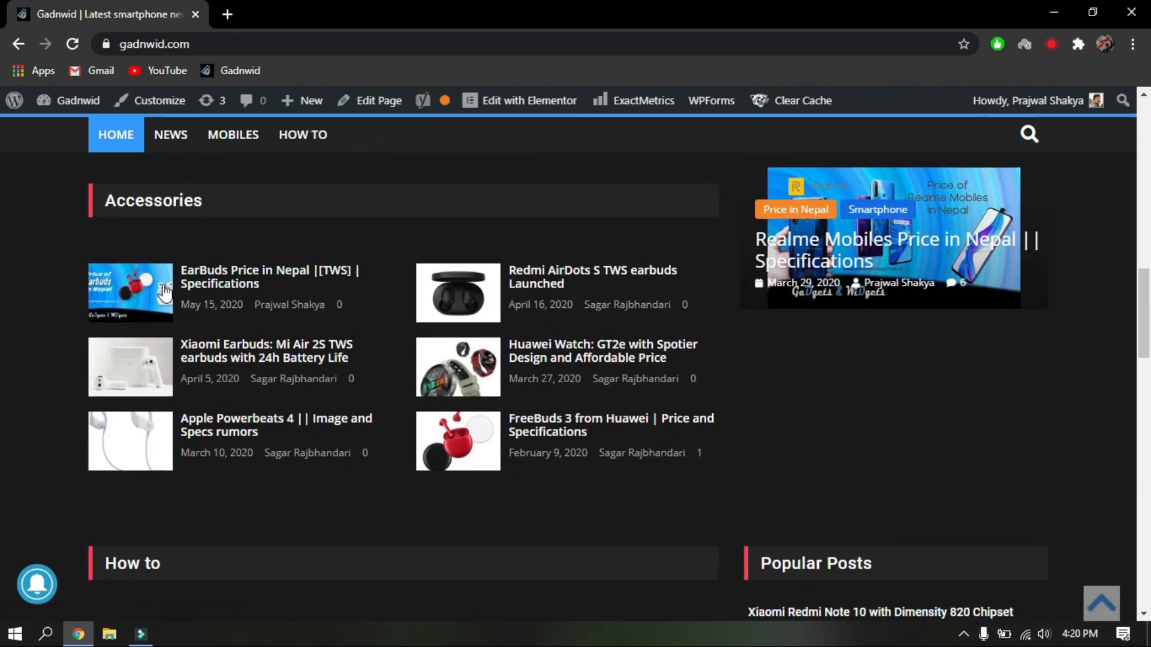
pyautogui.scroll(-3)
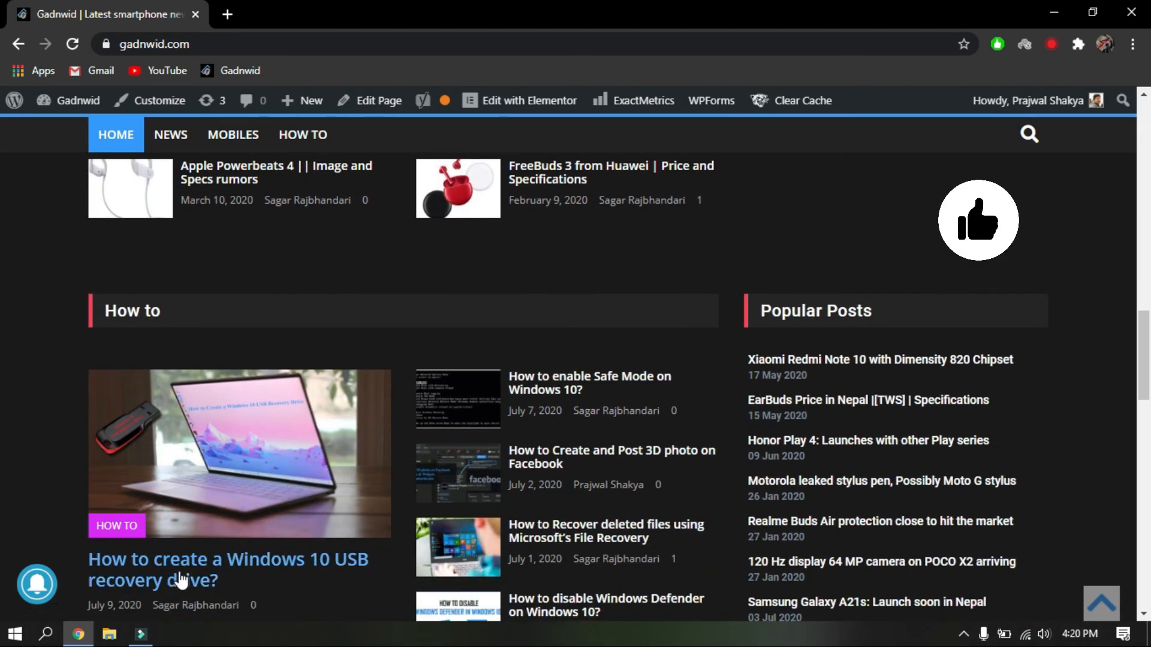